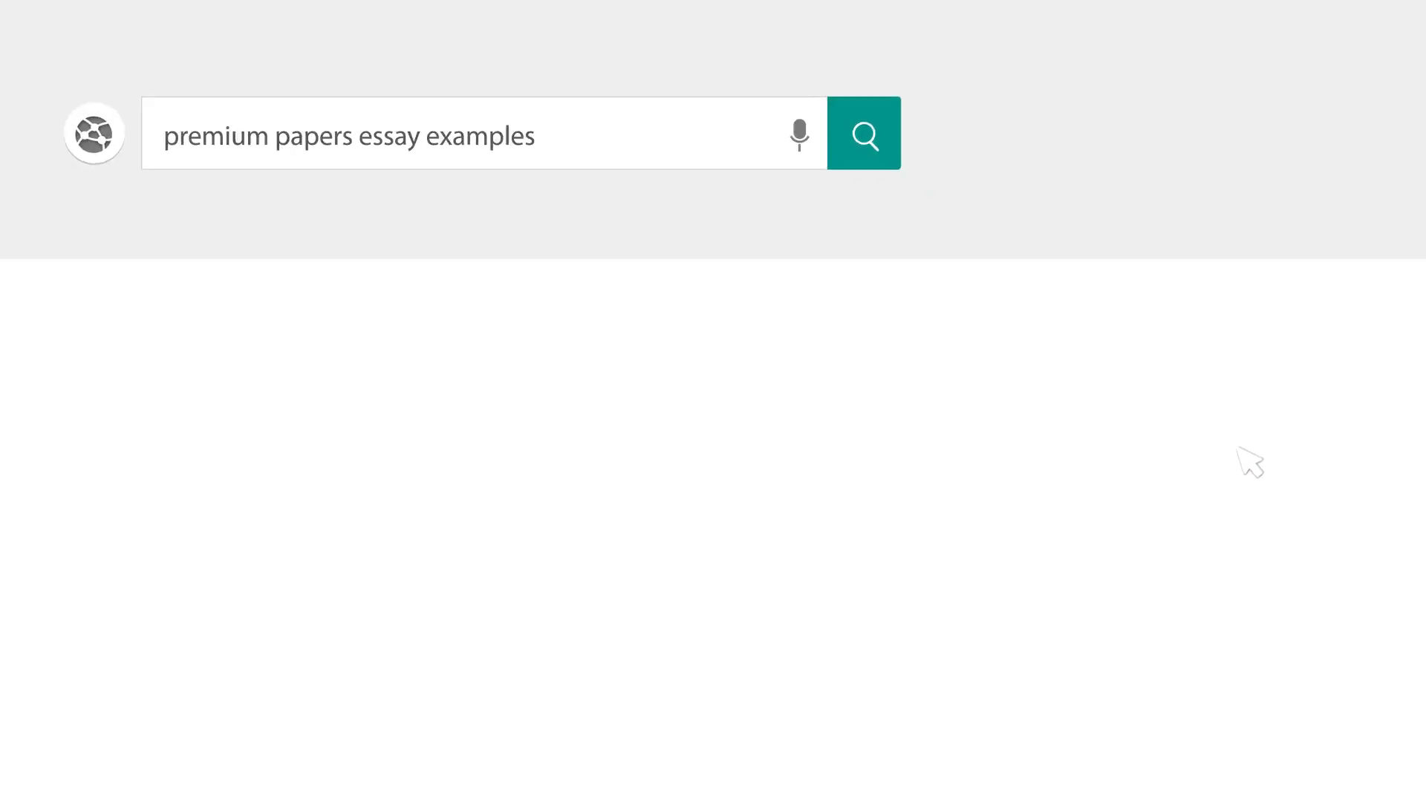
Type the Heading 1 title 'Chinese Culture and Cross-Cultural Communication: Report Proposal'.
left_click(863, 135)
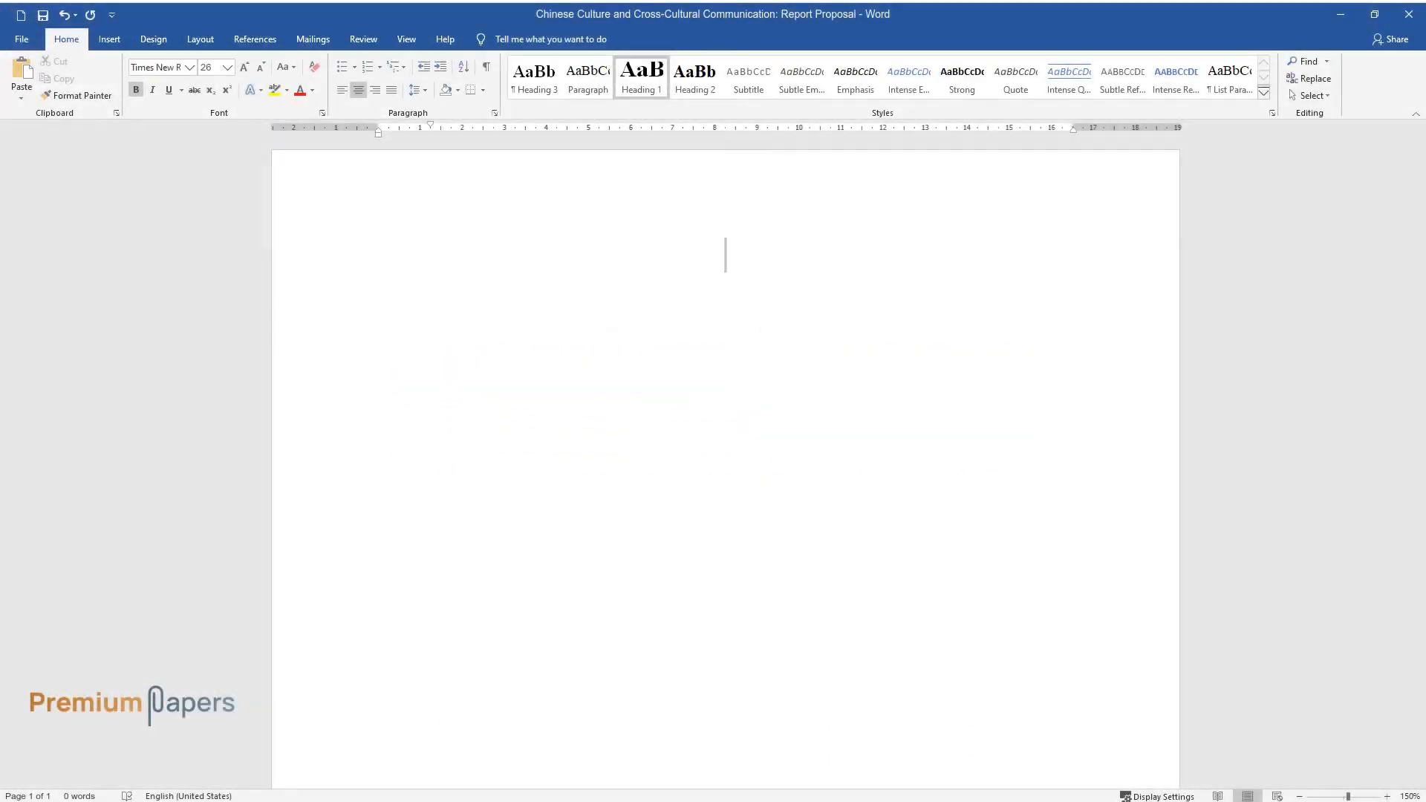
type("Chinese Cult")
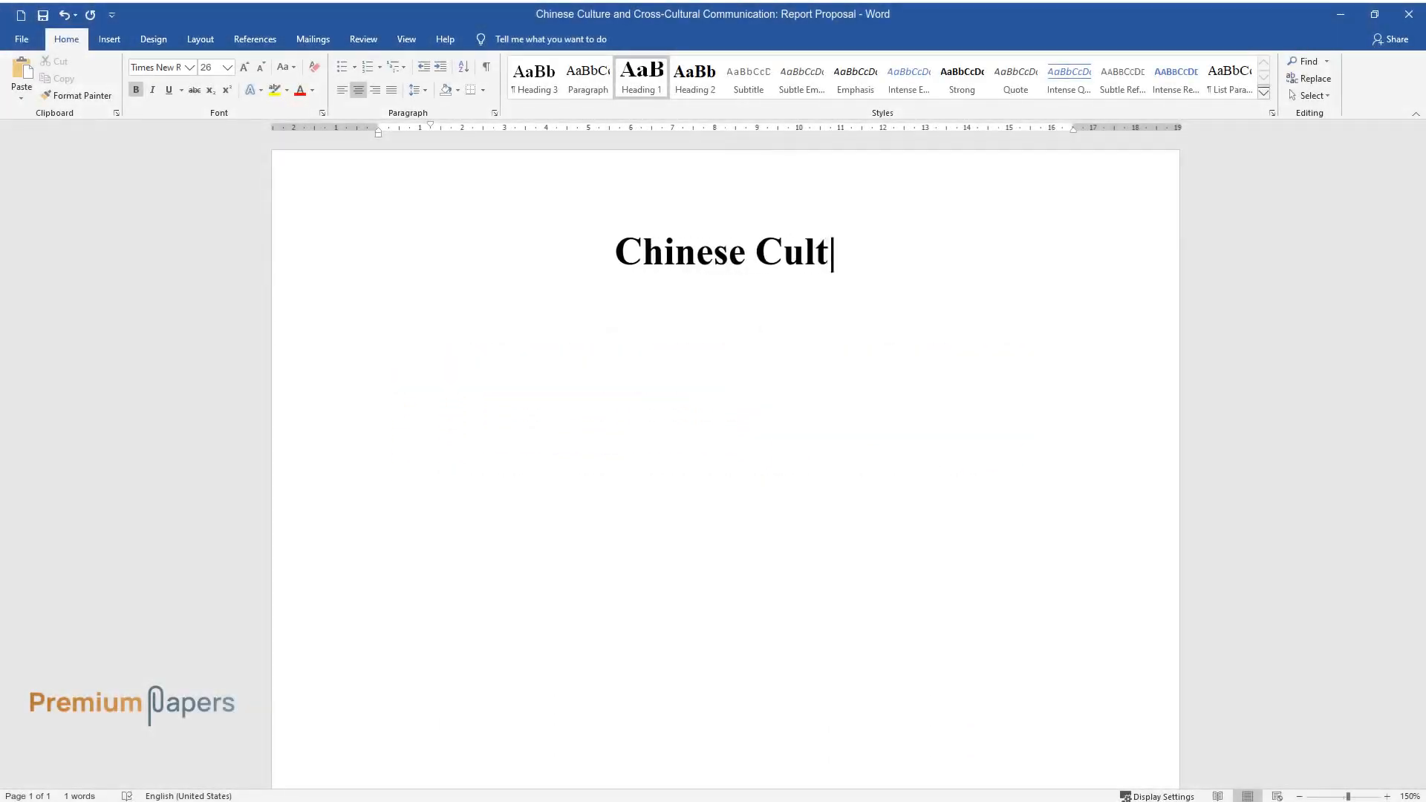
type("ure and Cross-Cultural Communication: Report Proposal")
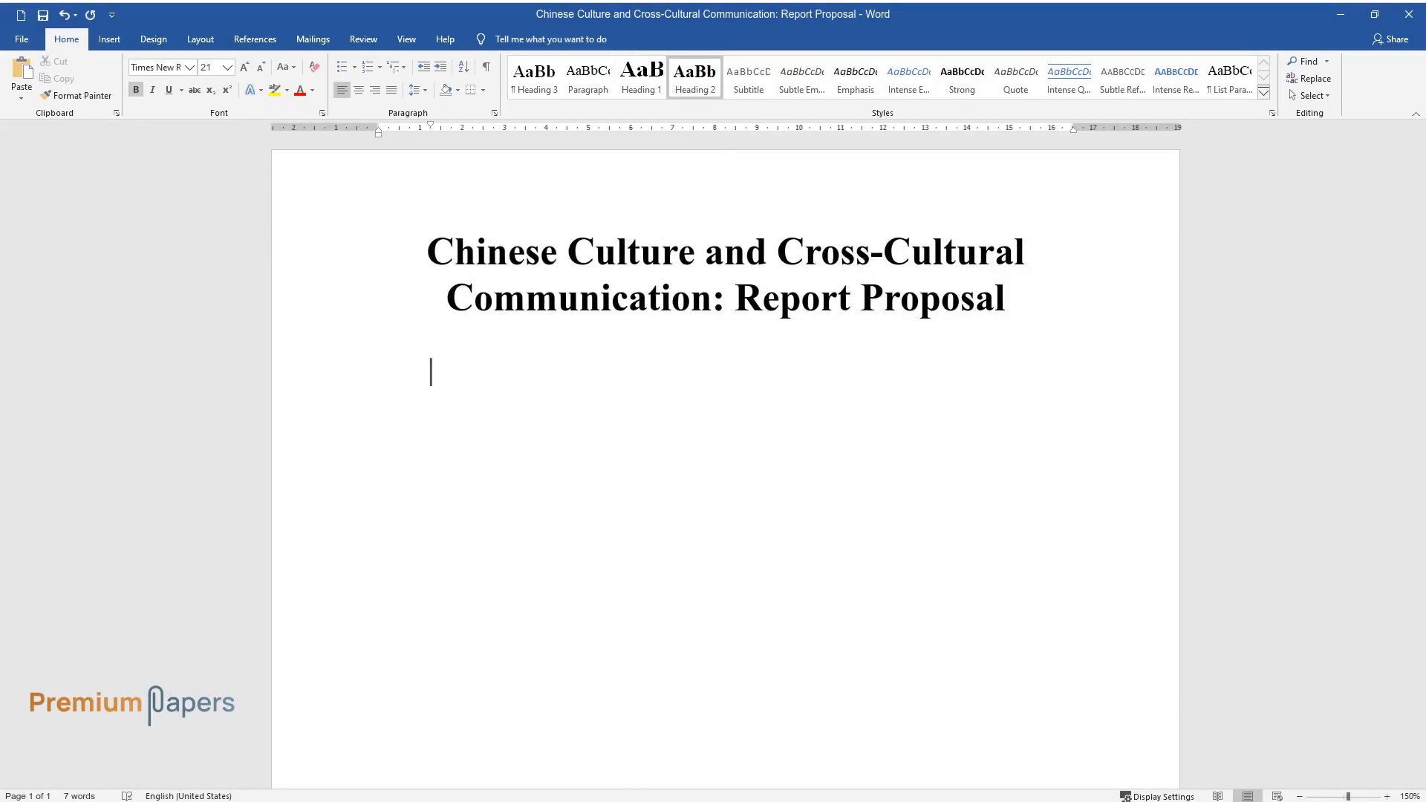
Add the 'Introduction' heading and begin the paragraph on questions about cross-cultural communication.
type("Introduct")
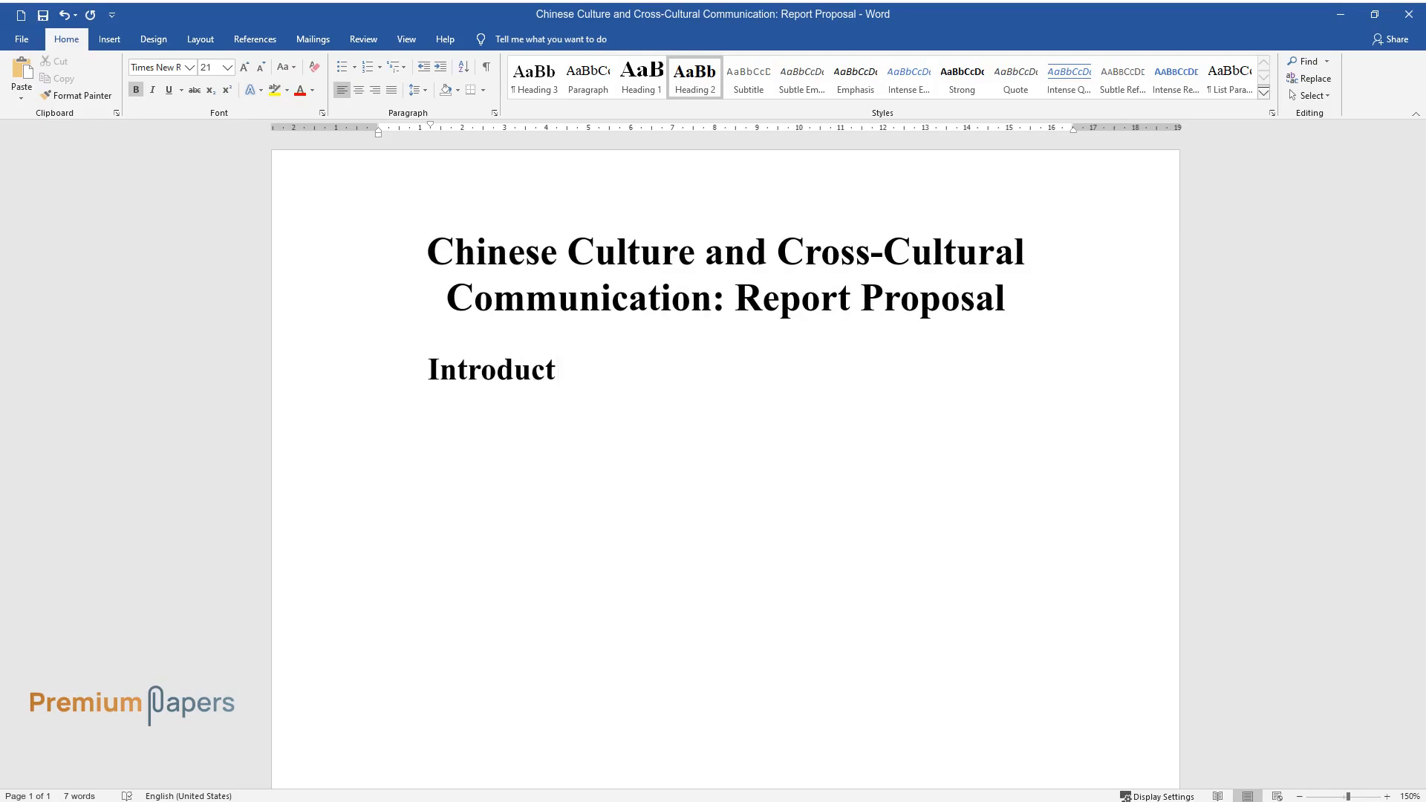
type("This report")
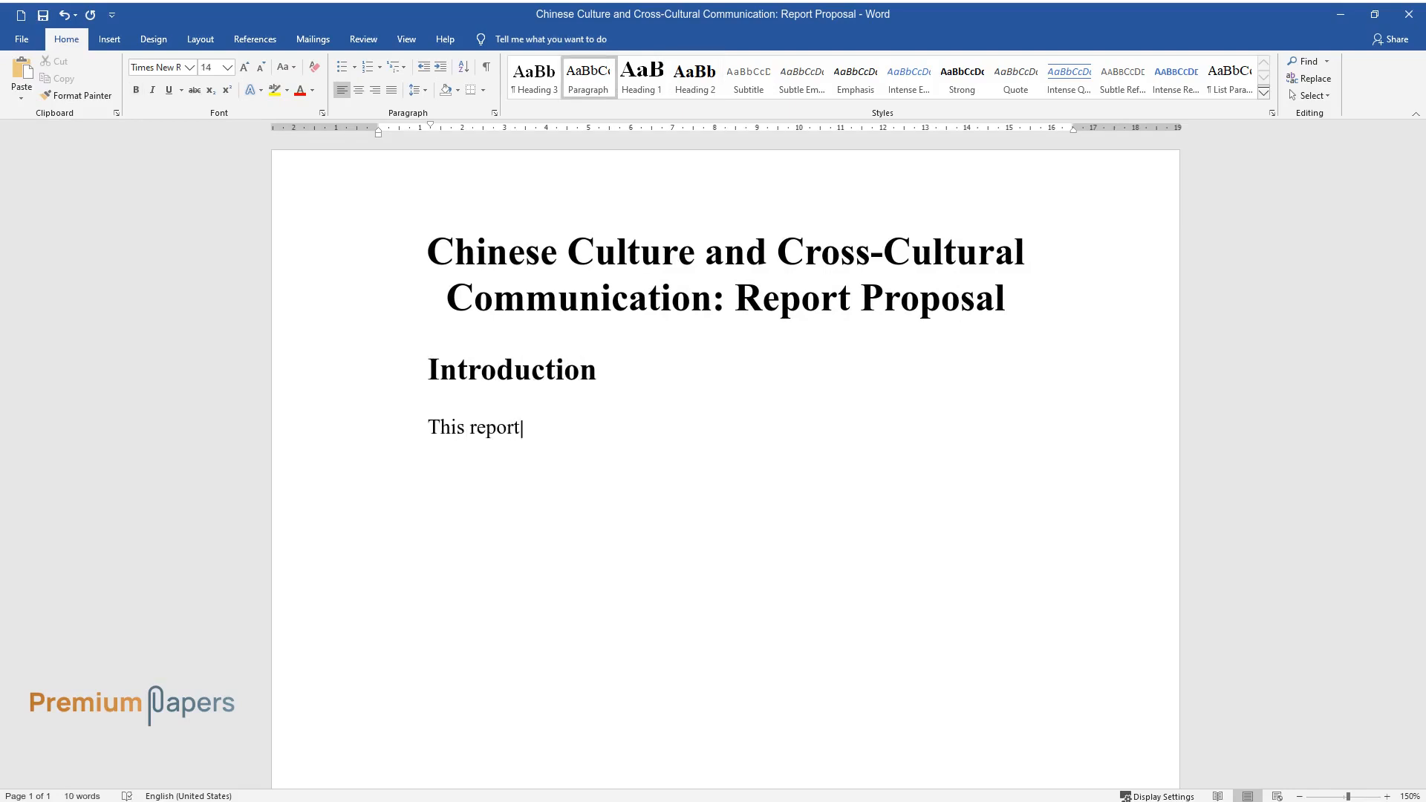
type("seeks to answer several questions with regard to cross-cultural")
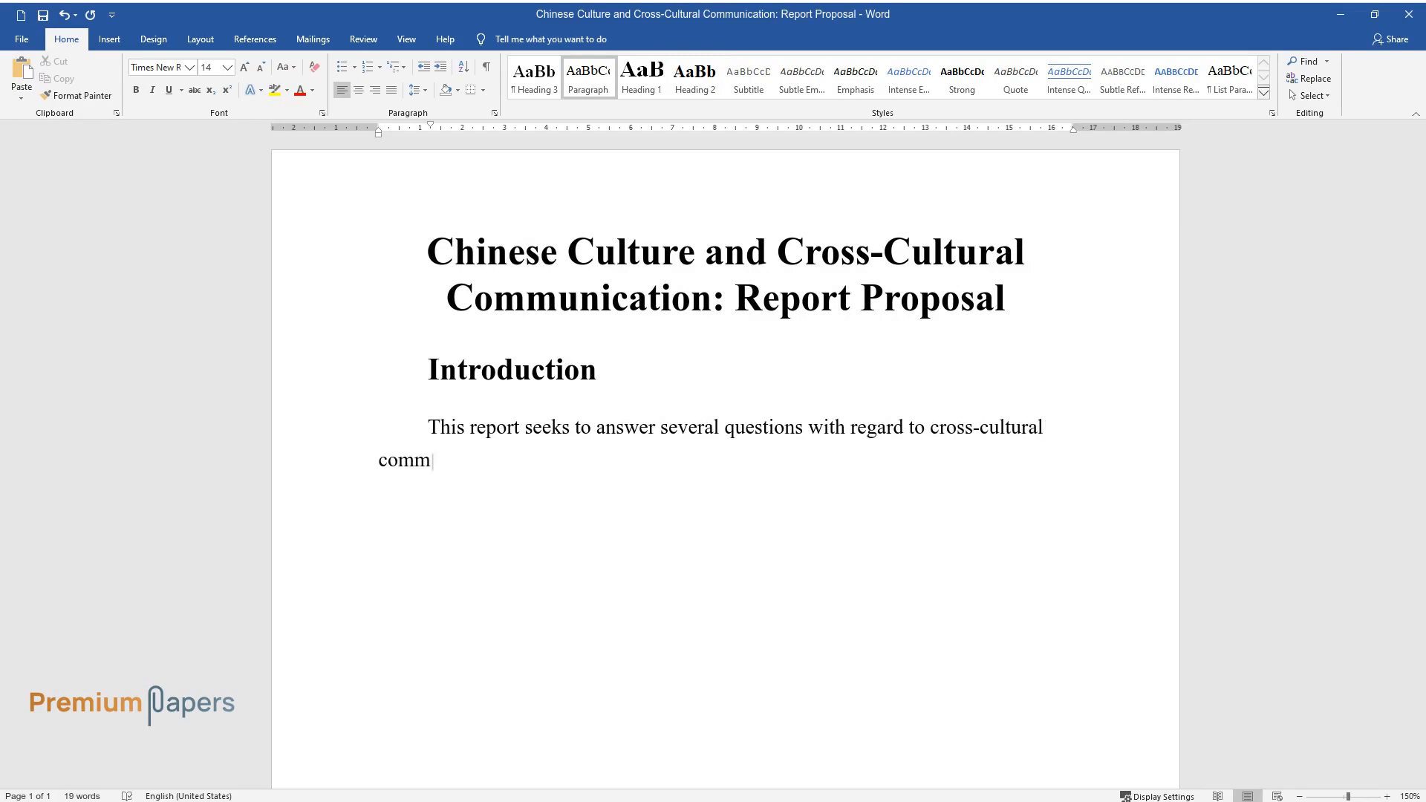
type("unication. The following questions")
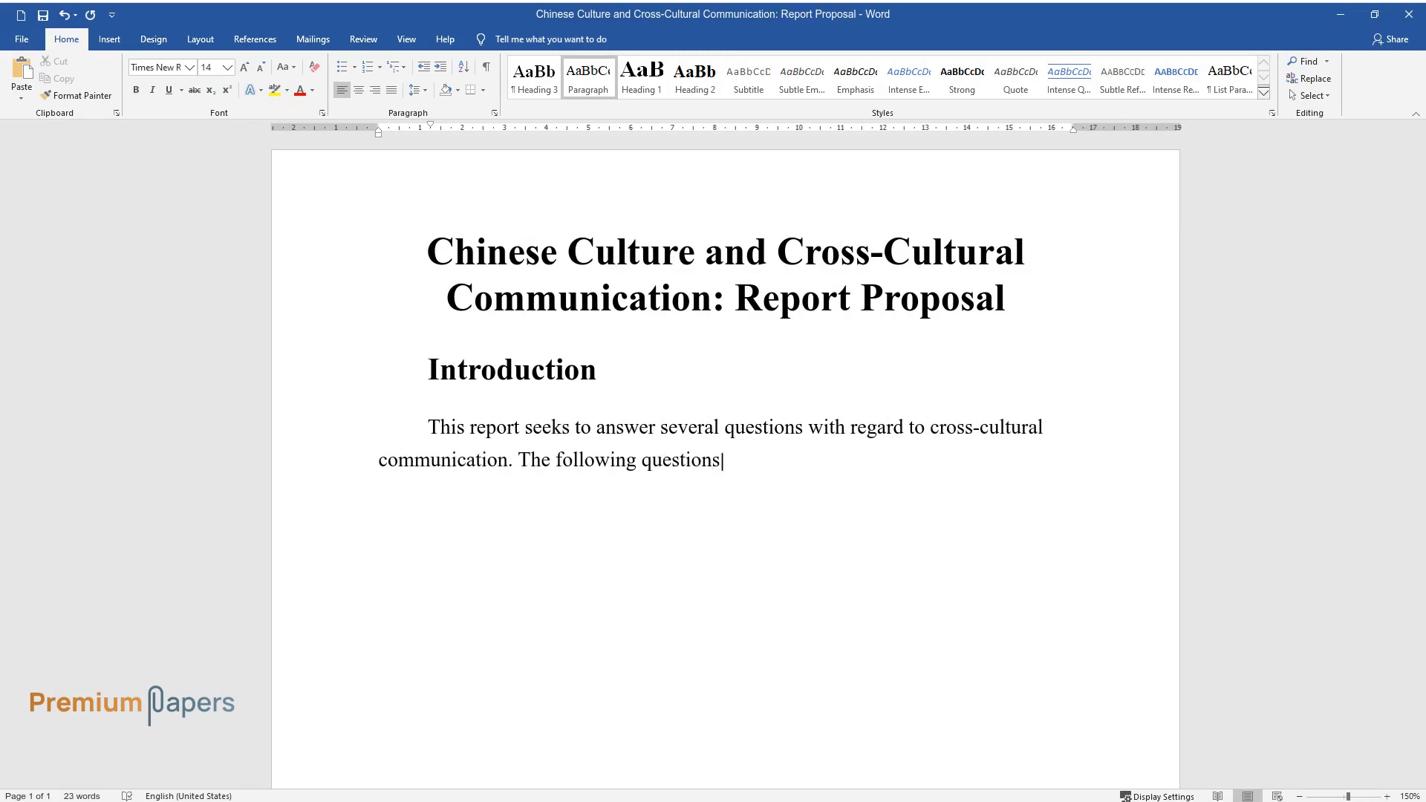
type("will be answered in a broad discus")
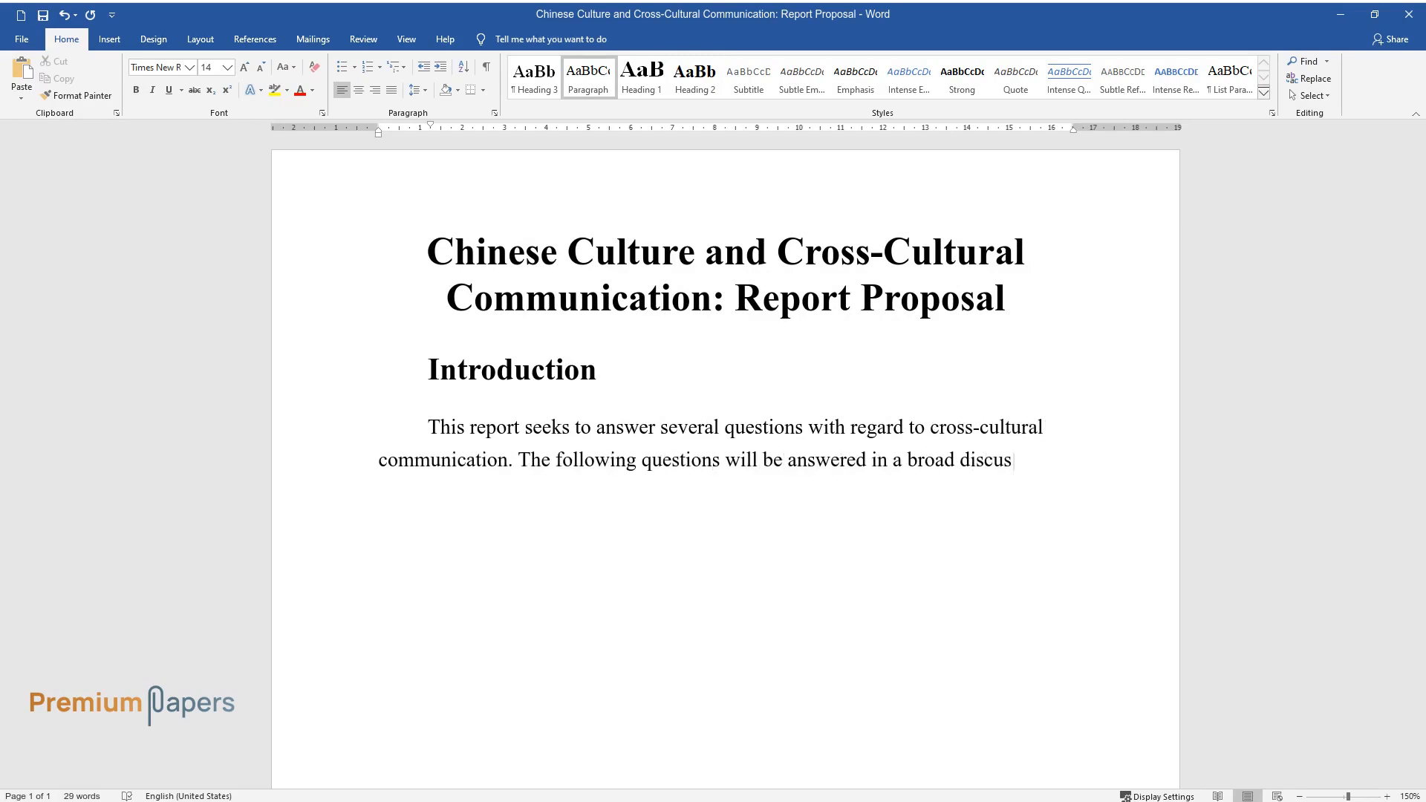
End the sentence with a colon and type the first numbered question on cross-cultural communication in society.
type("sion:")
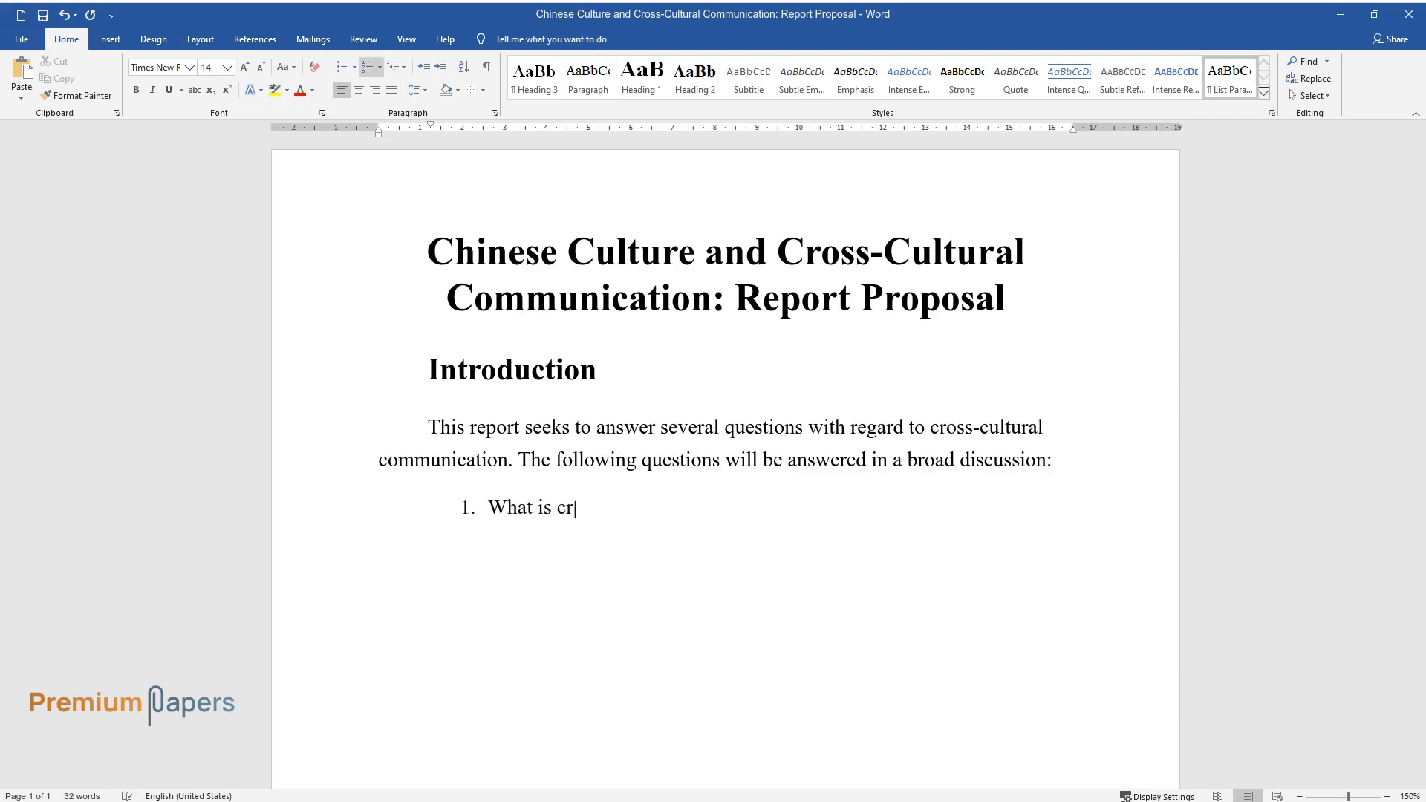
type("oss-cultural communication, and")
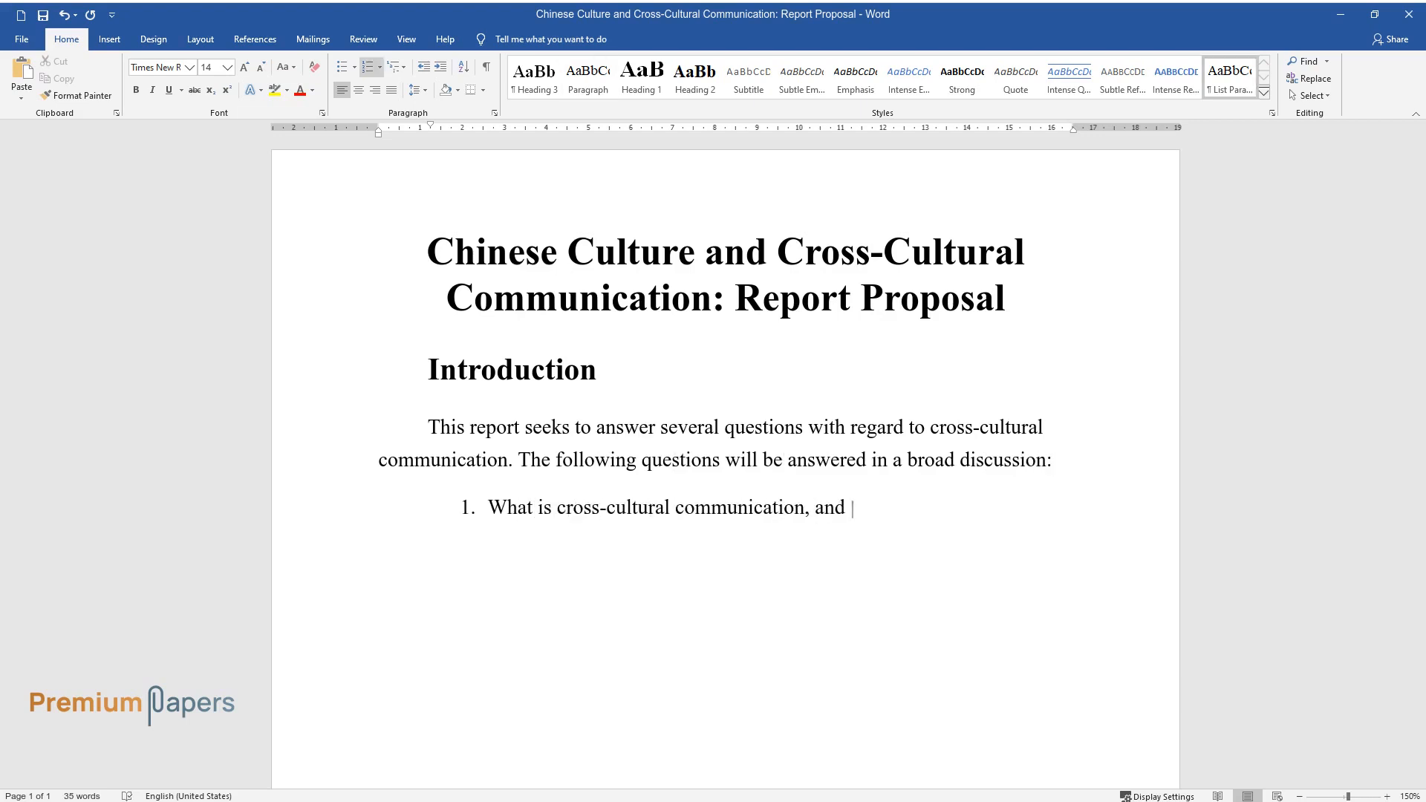
type("how does it affect members in a p")
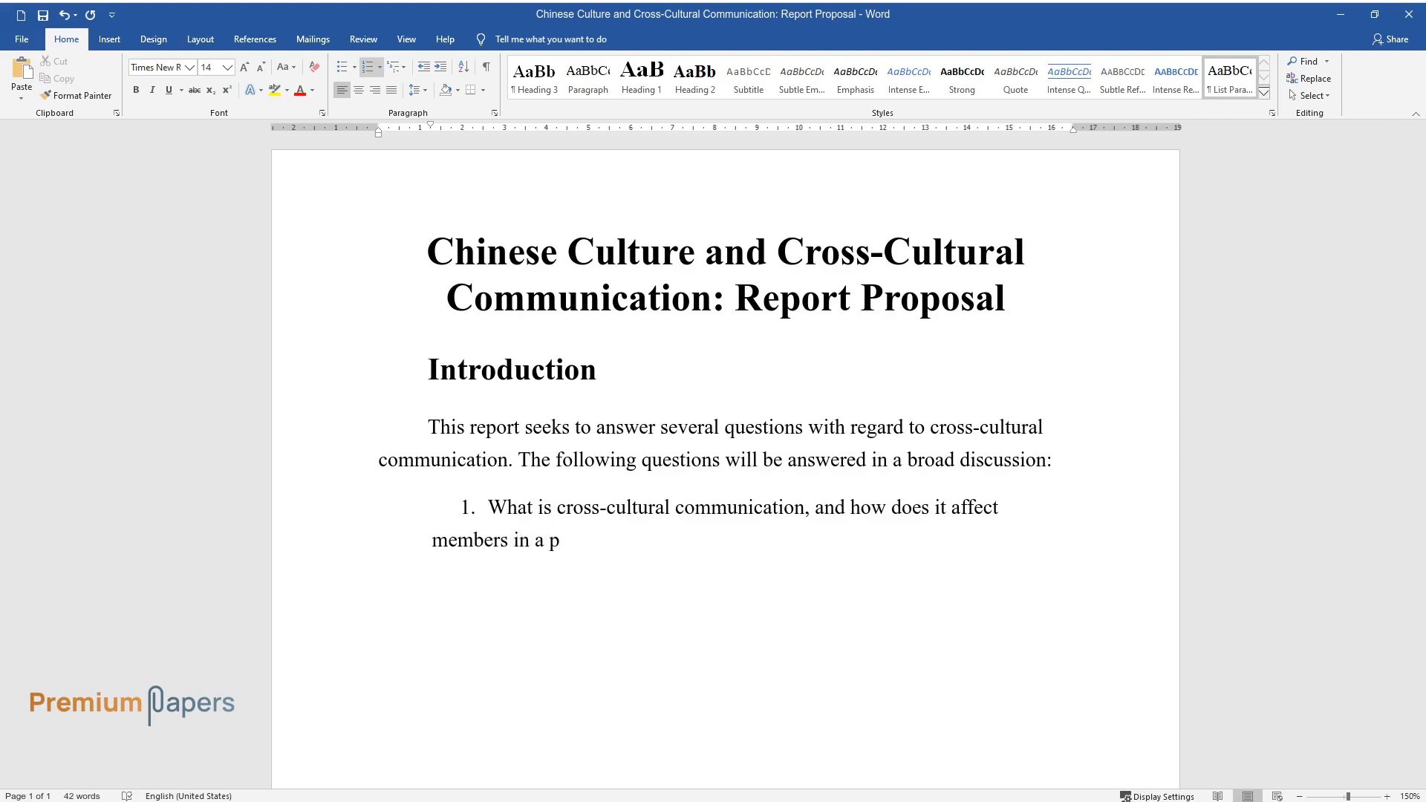
type("articular society, in this case, China?")
type("How does cross-cultural communication affect th")
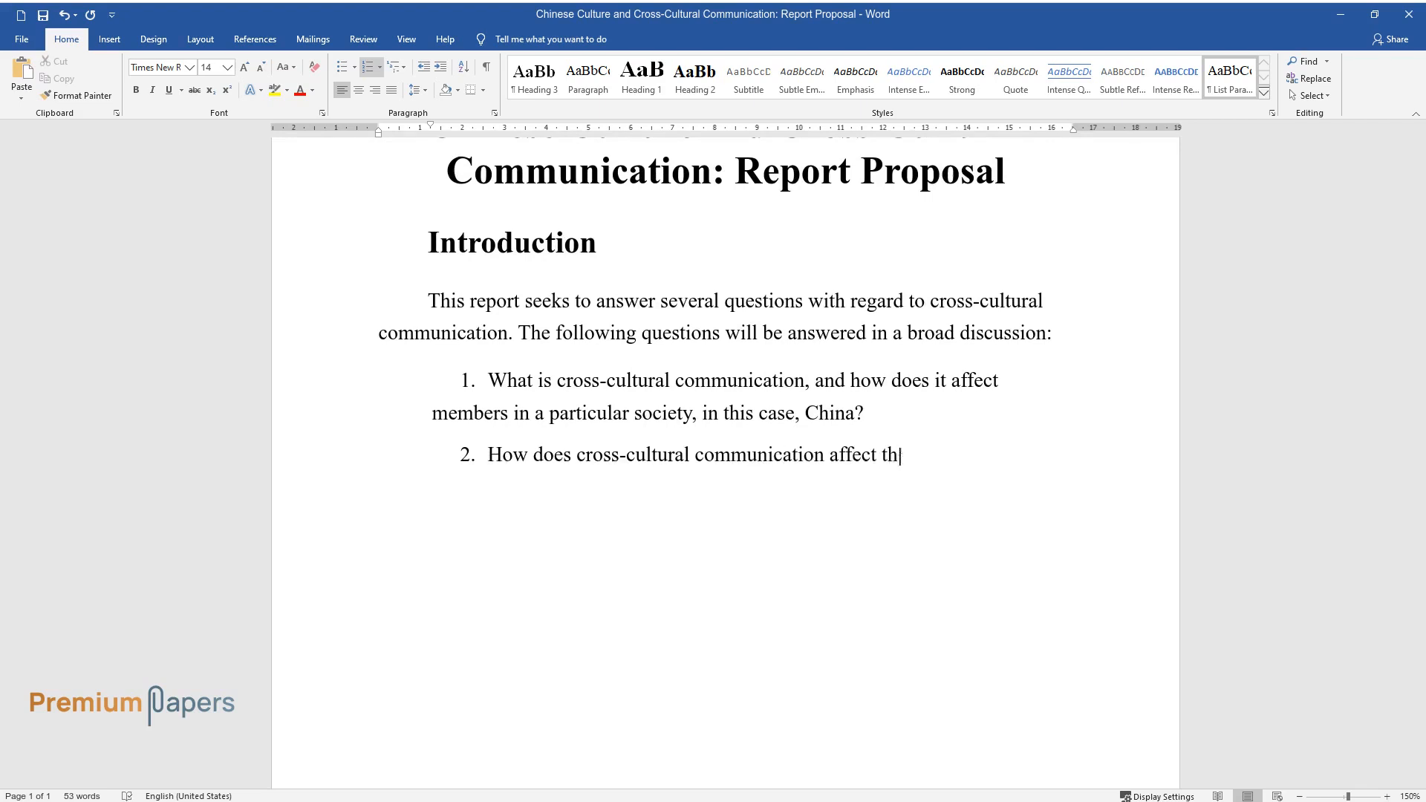
type("e current generation with regard to the current globalization?")
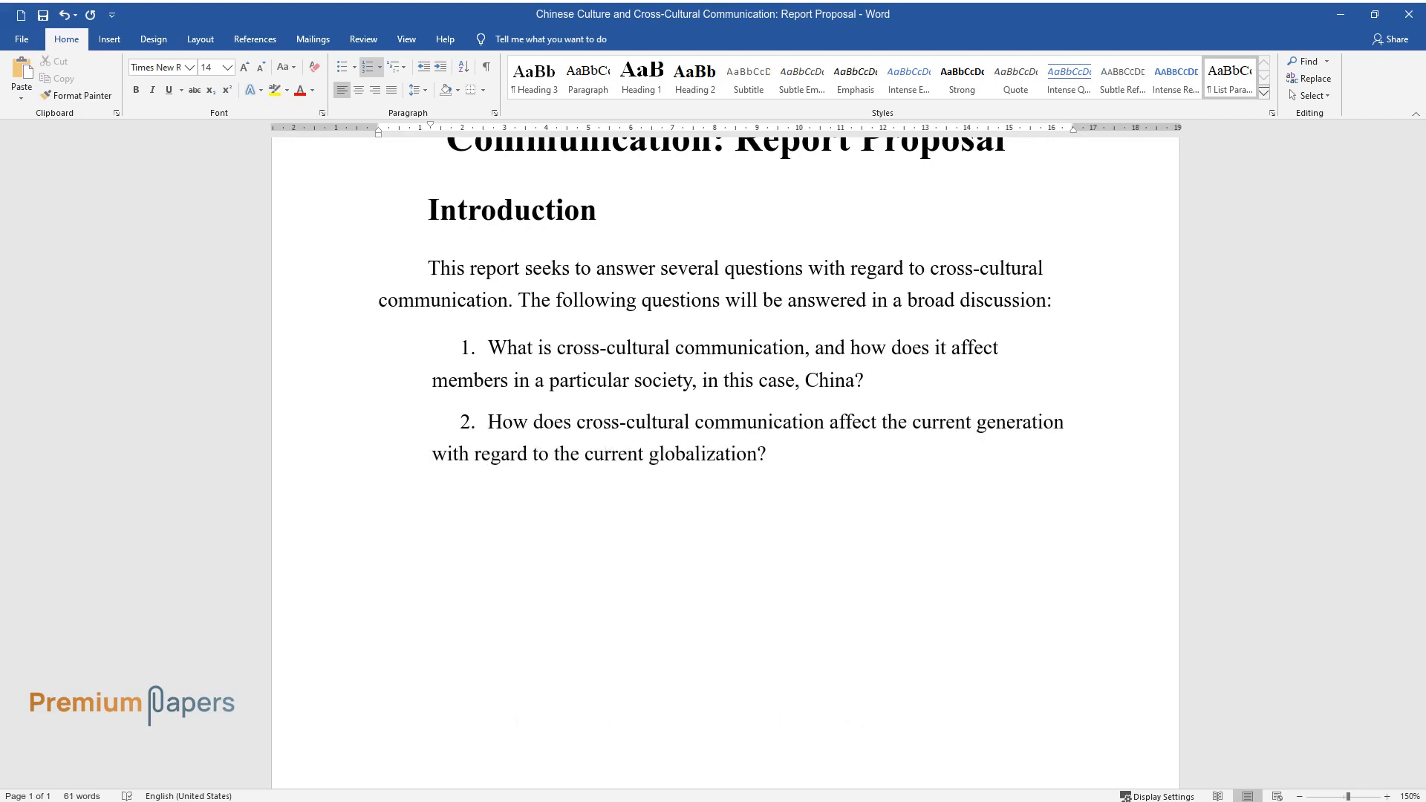
Type the remaining numbered questions on effects and main principles of cross-cultural communication.
type("What are the effects of cr")
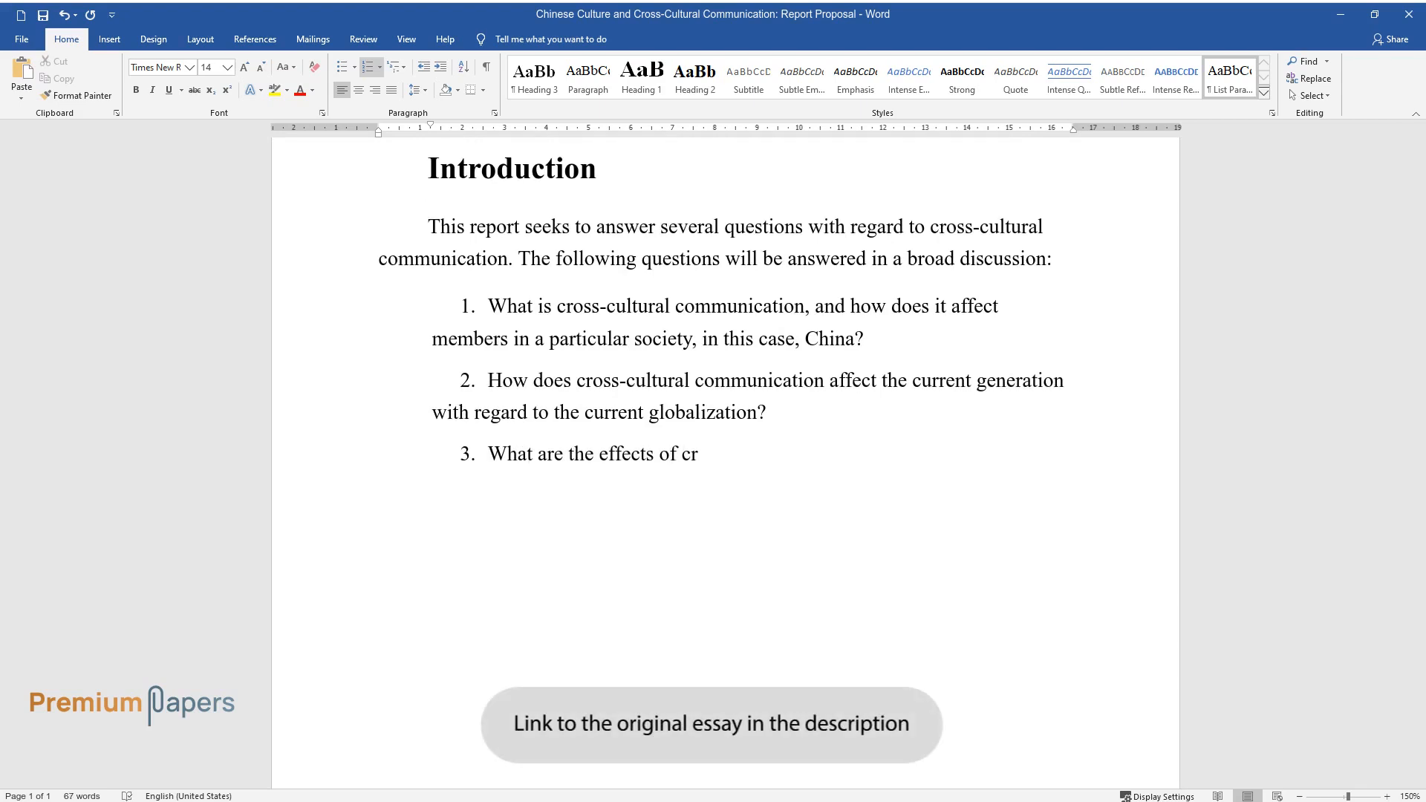
type("oss-cultural communication on different")
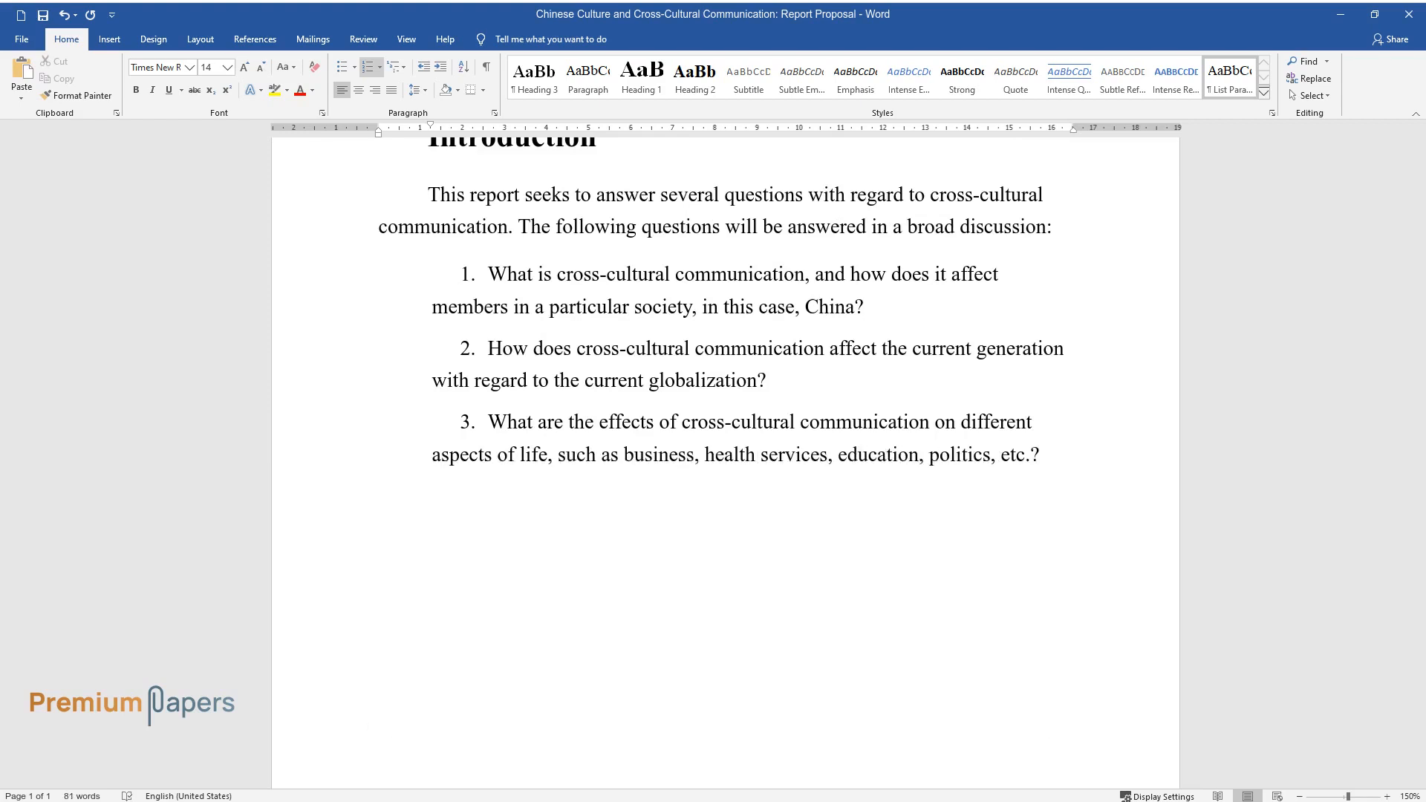
type("What are the main principles of cross-cultural communication?")
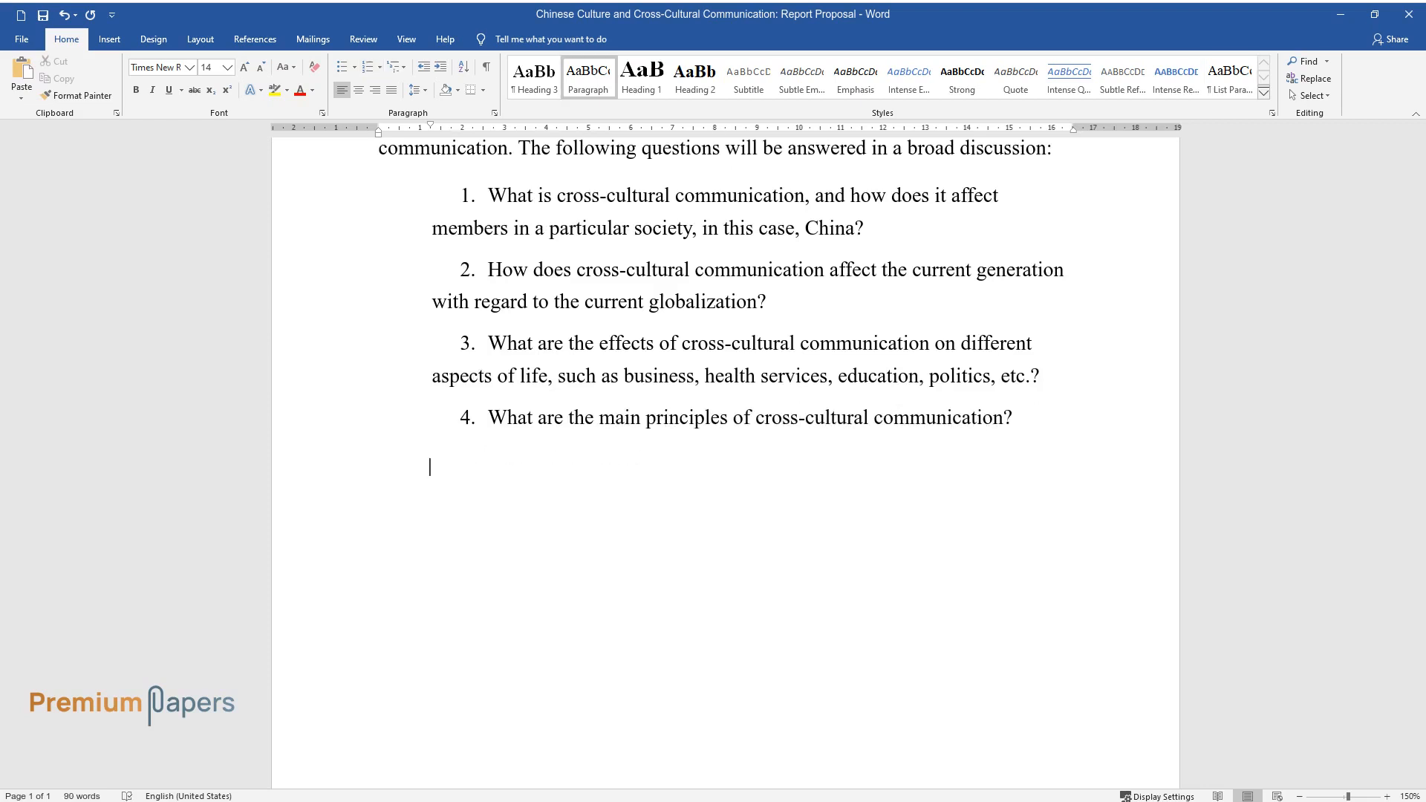
Write that specific effects of cross-cultural communication will be outlined and broadly discussed.
type("In addition, the")
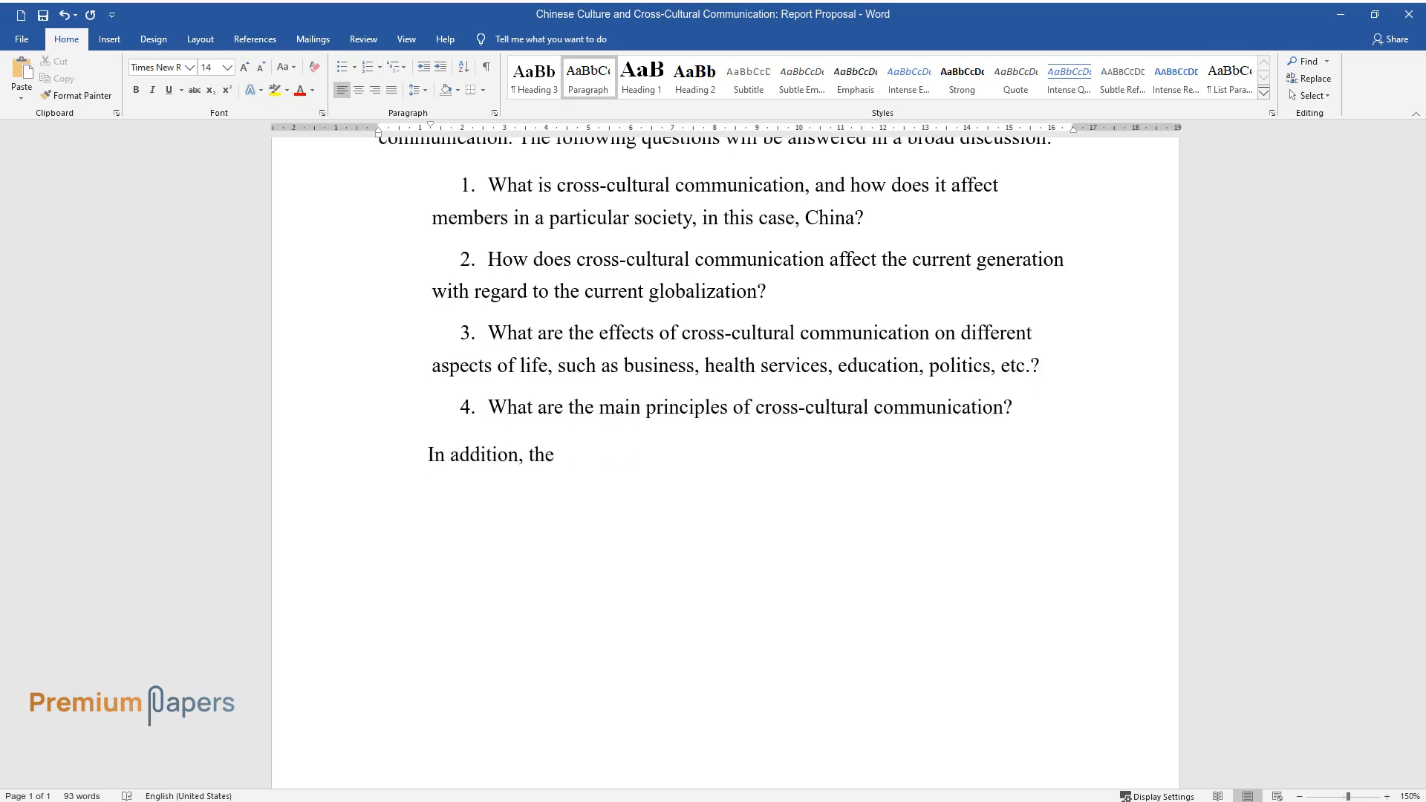
type("specific effects of cross-cultural communication on life will")
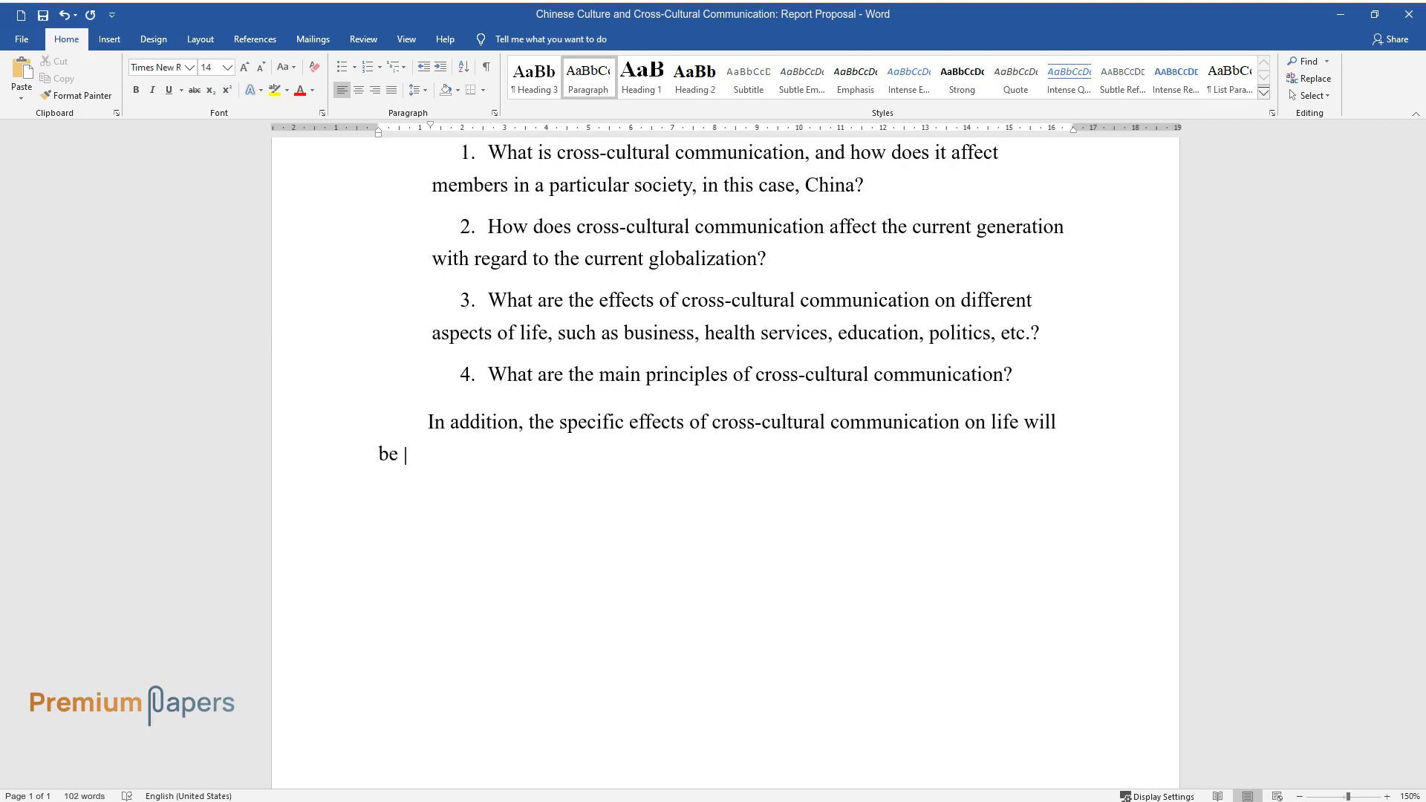
type("outlined and broadly discussed. T")
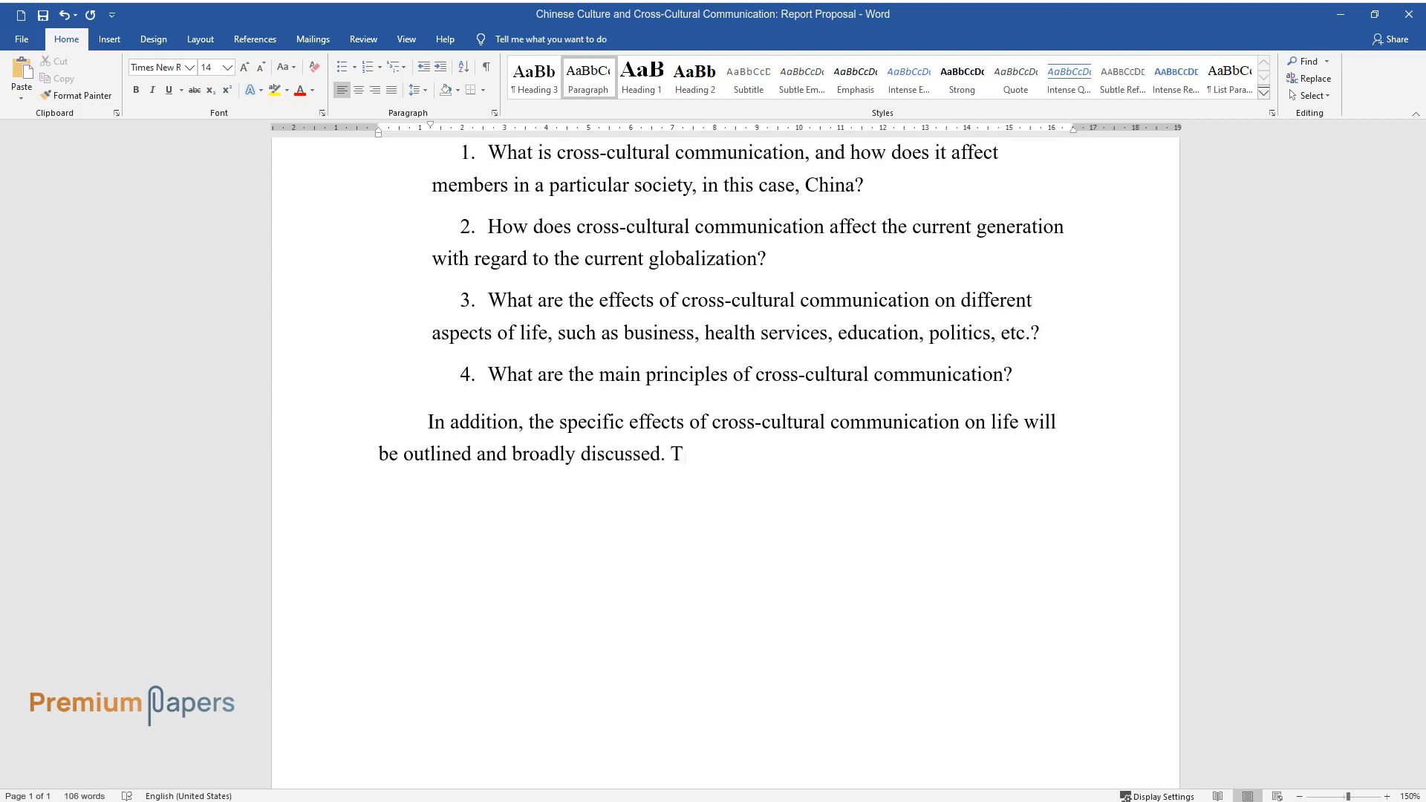
type("his will enable the readers to understand")
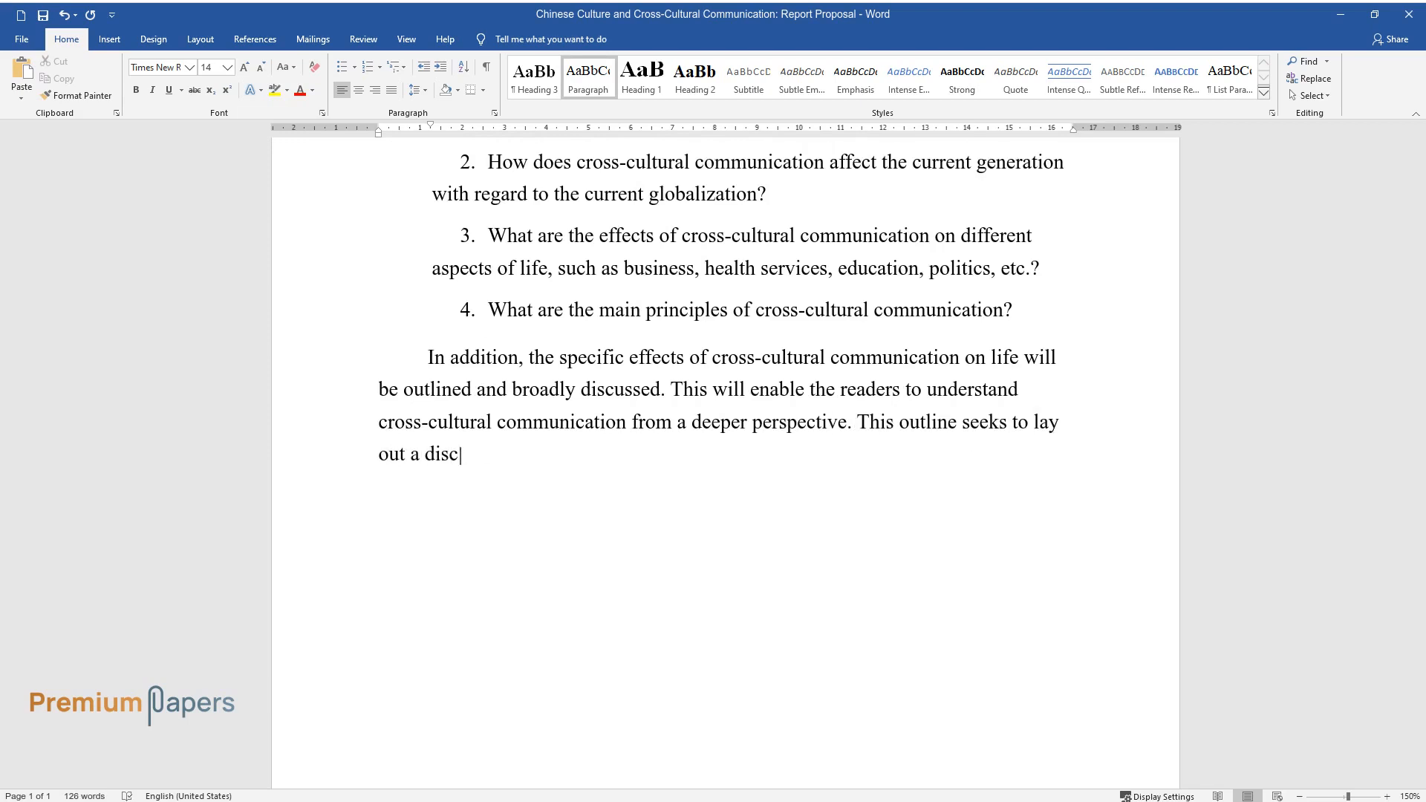
State the discussion explores stereotyping, hybridization and politics of encounter in Chinese culture.
type("ussion that will explore three ma")
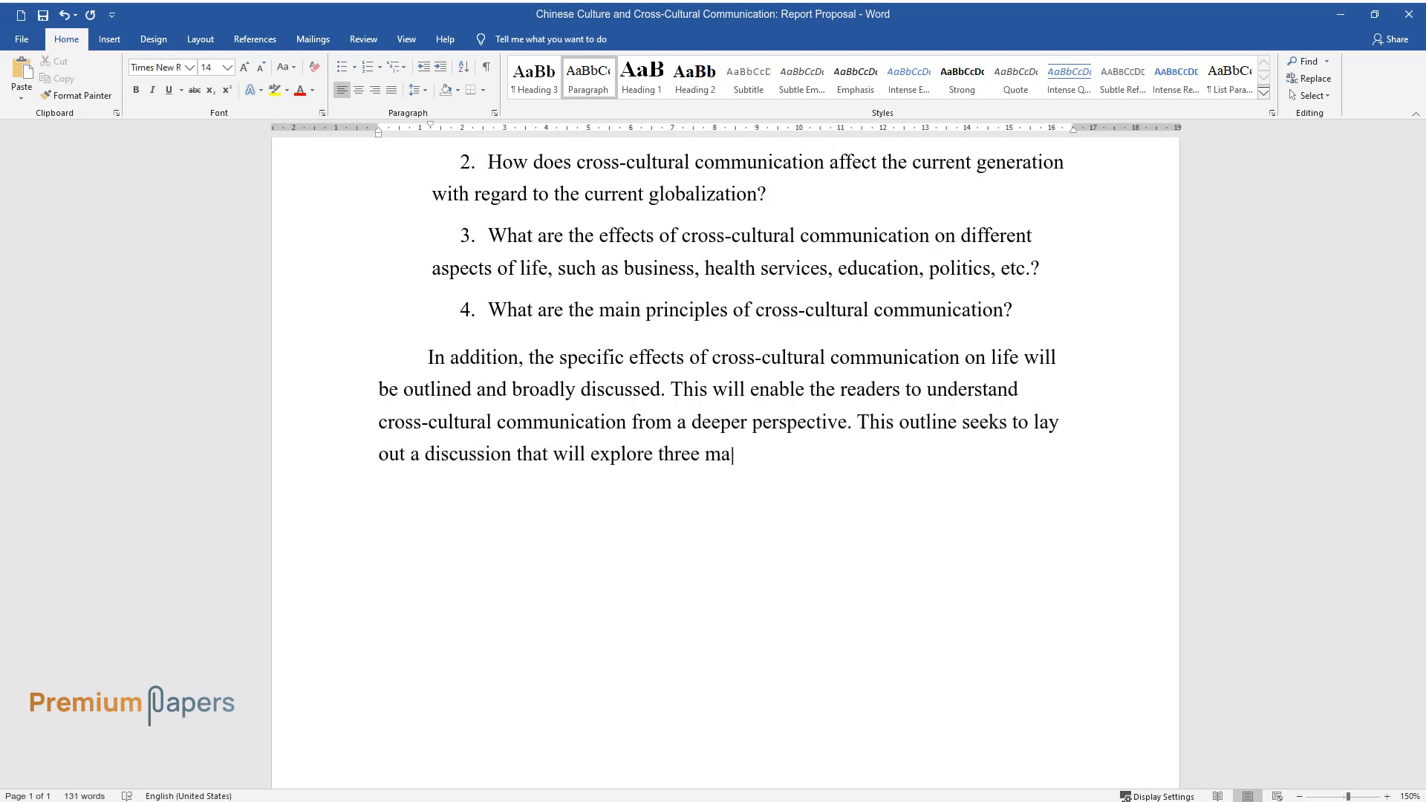
type("jor aspects of the Chinese culture")
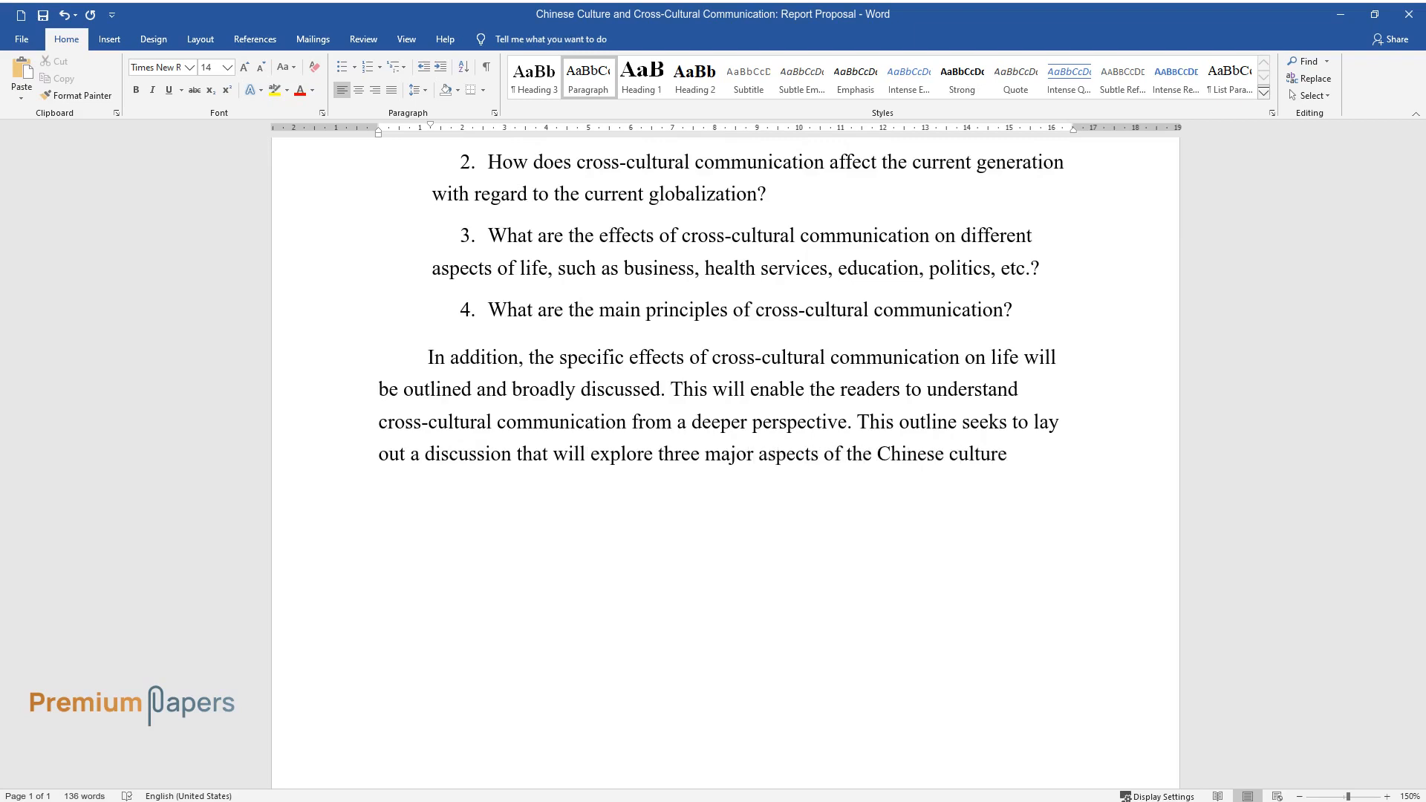
type(", which include stereotyping, hyb")
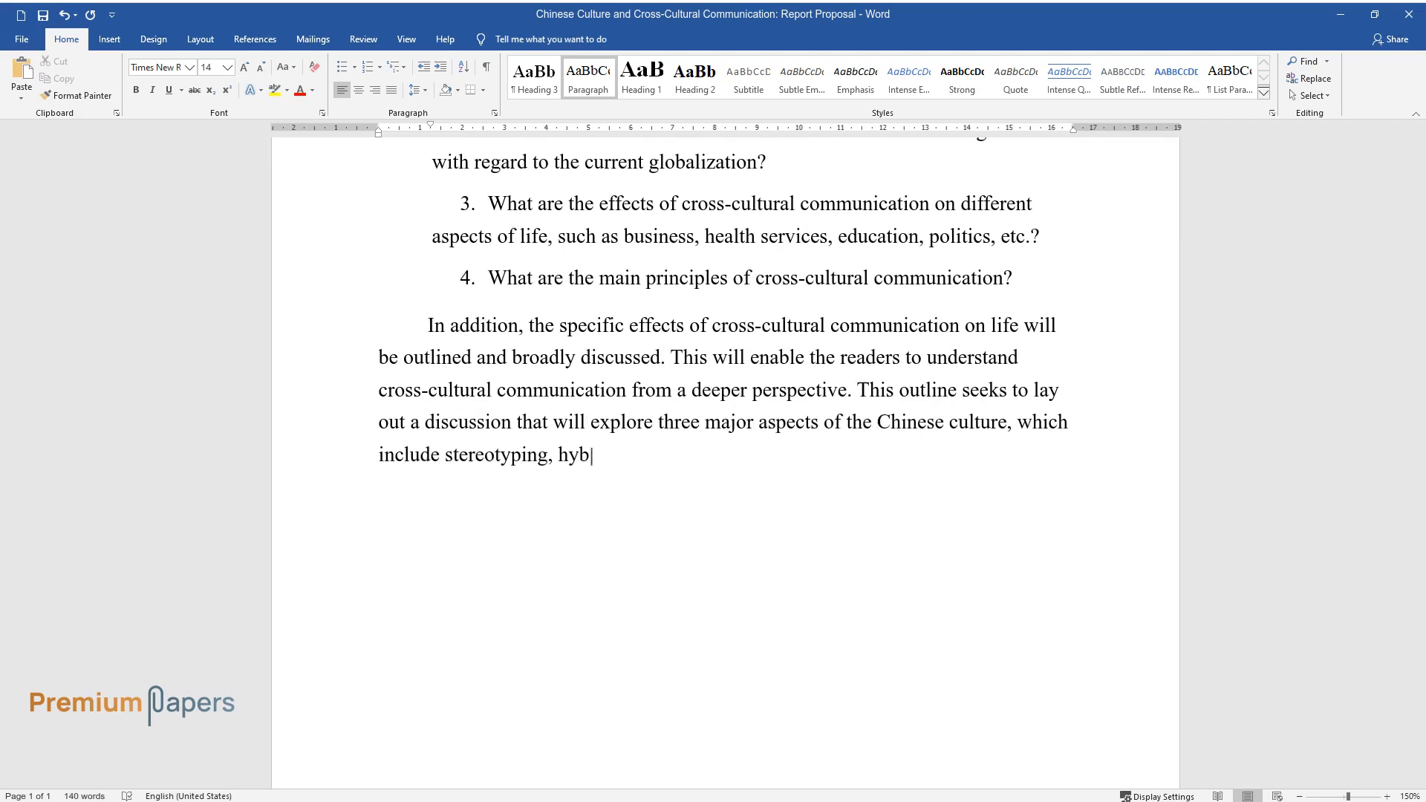
type("ridization, and politics of encounter.")
type("Stere")
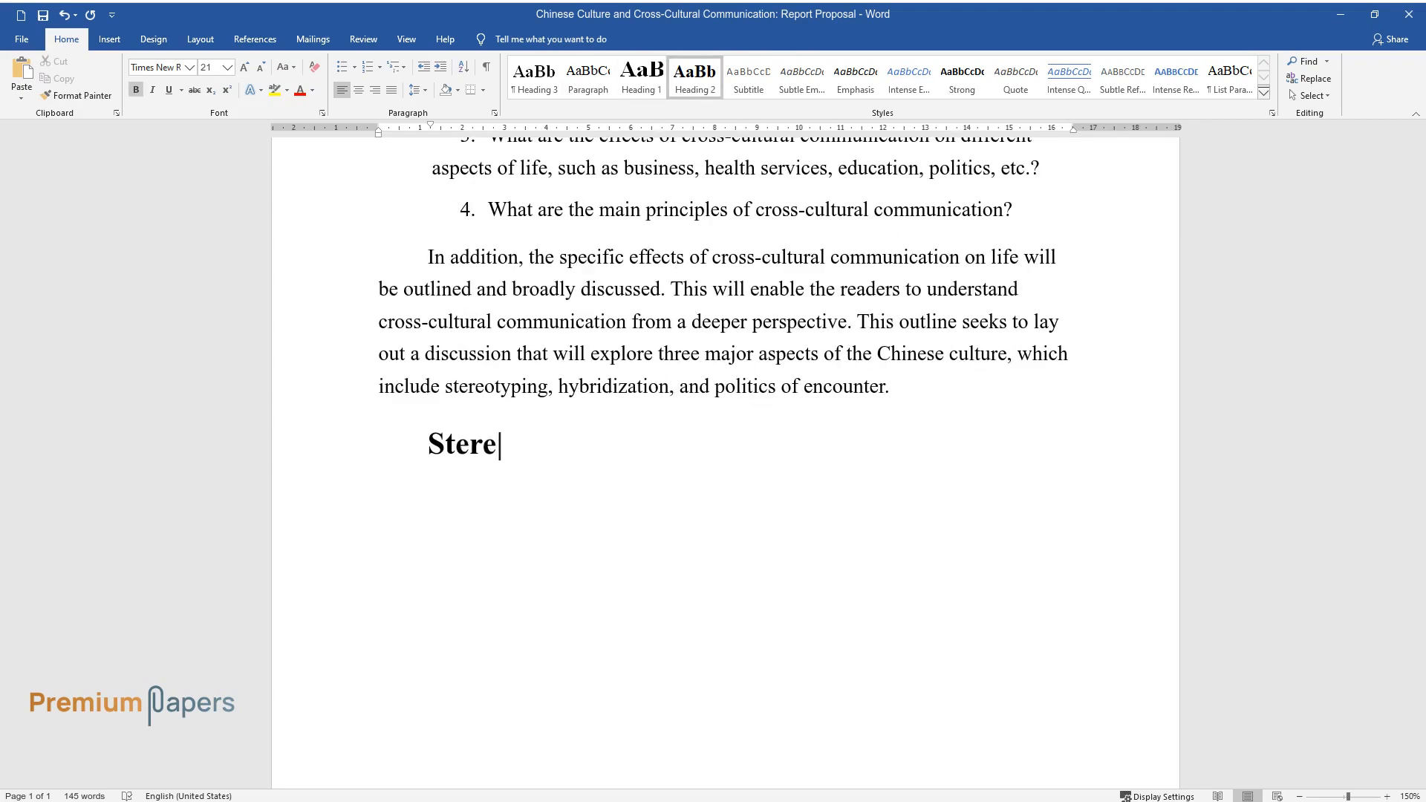
Finish the Stereotyping heading and write the 1990s–2000s focus and a woman's role in society.
type("otyping")
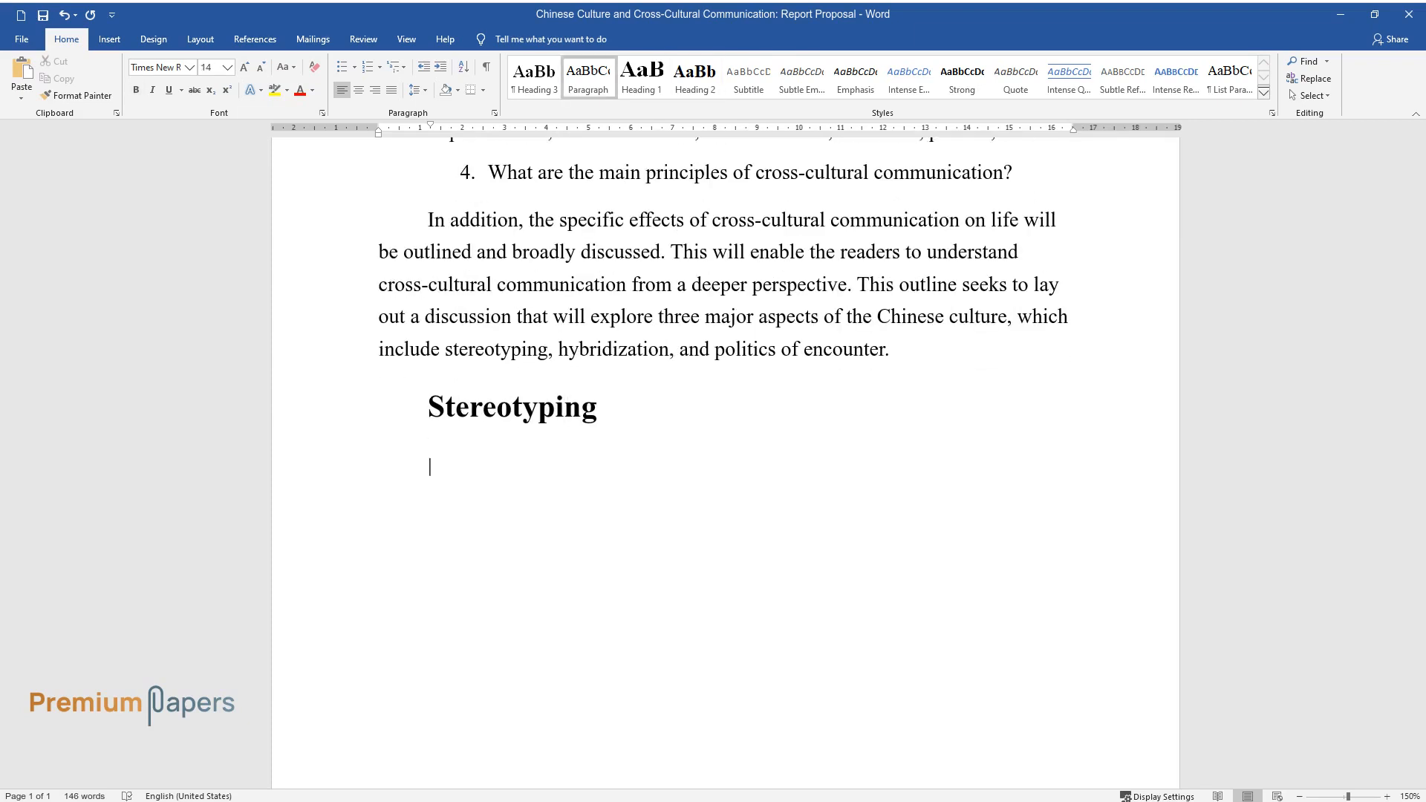
type("The focus of this research")
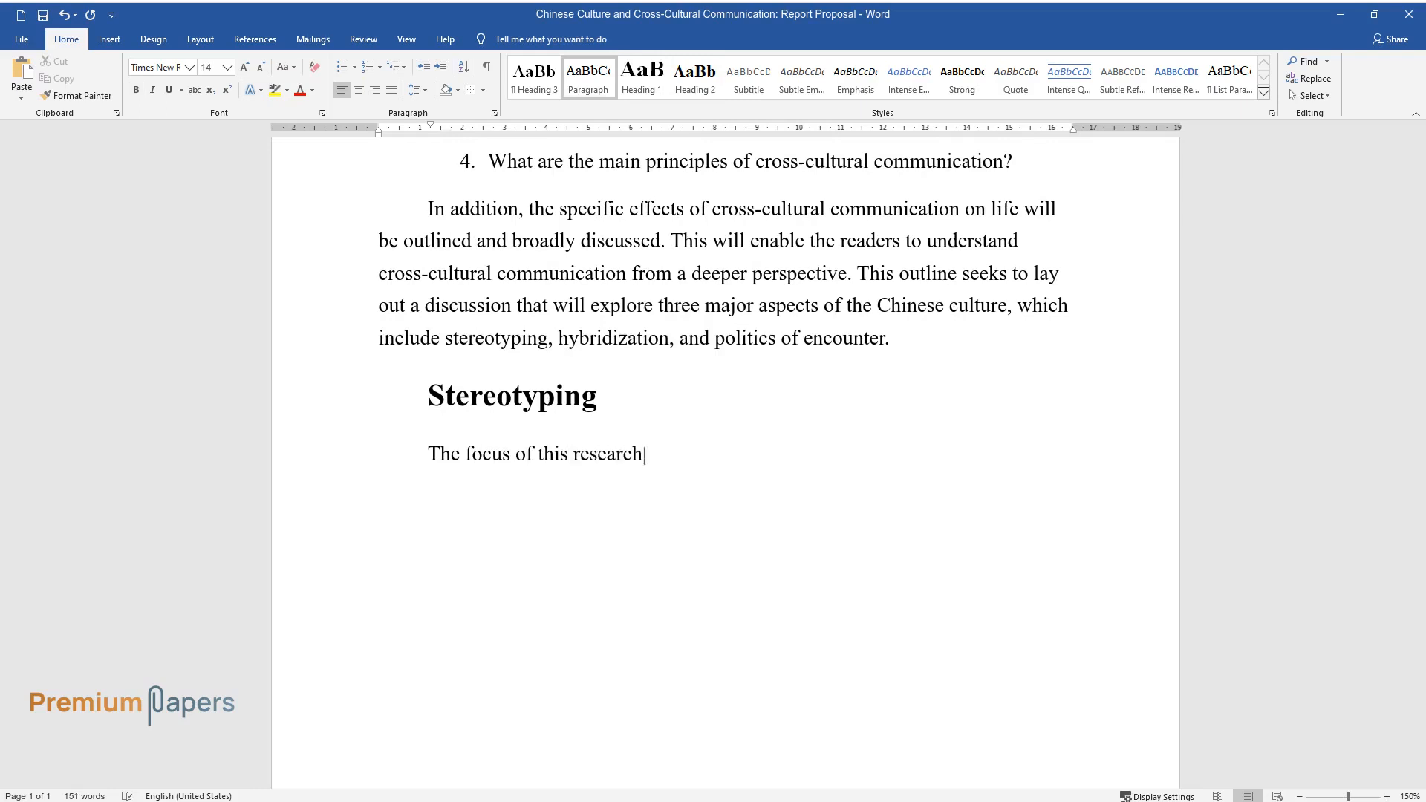
type("in regard to stereotyping will b")
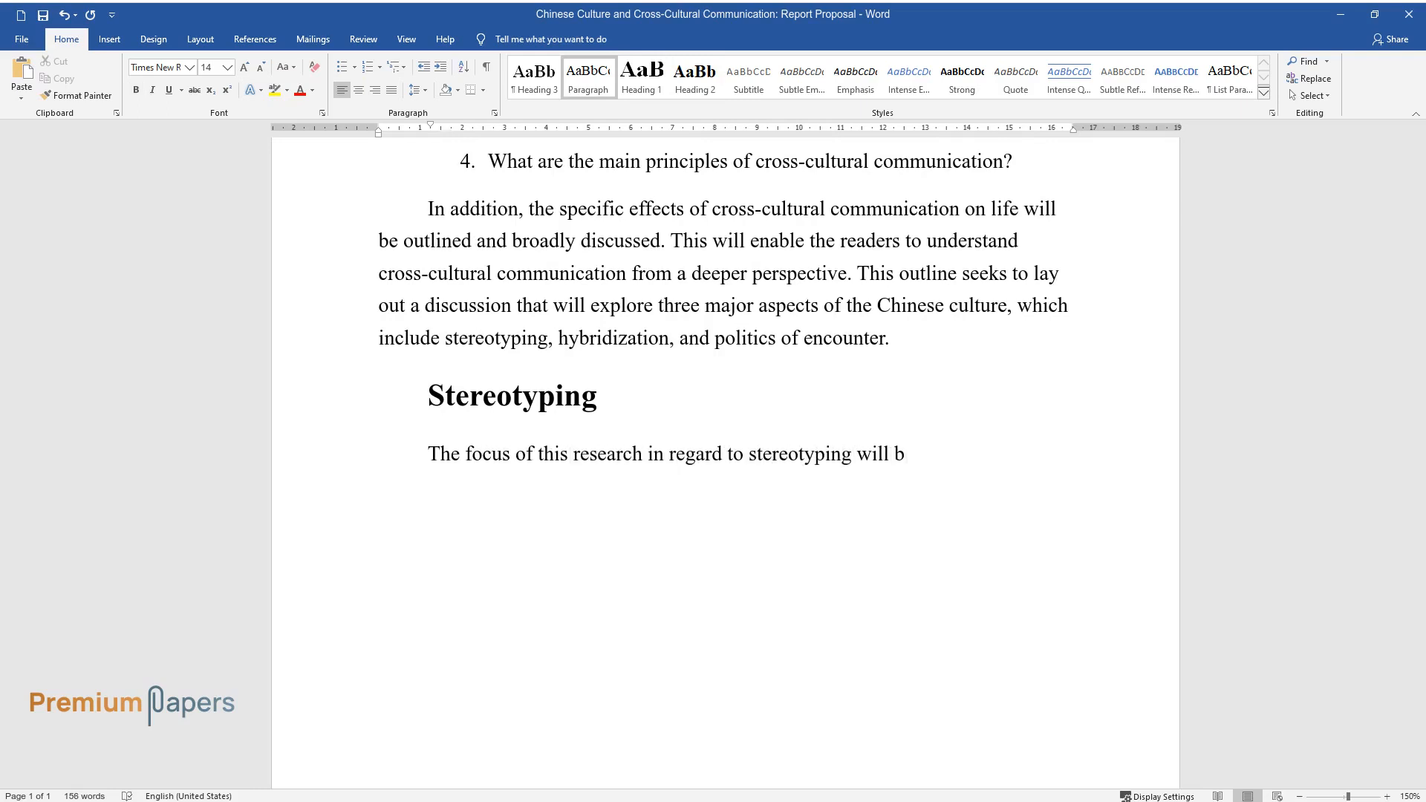
type("e the 1990s to 2000s. This research will focus on the events that happened during this period of tim")
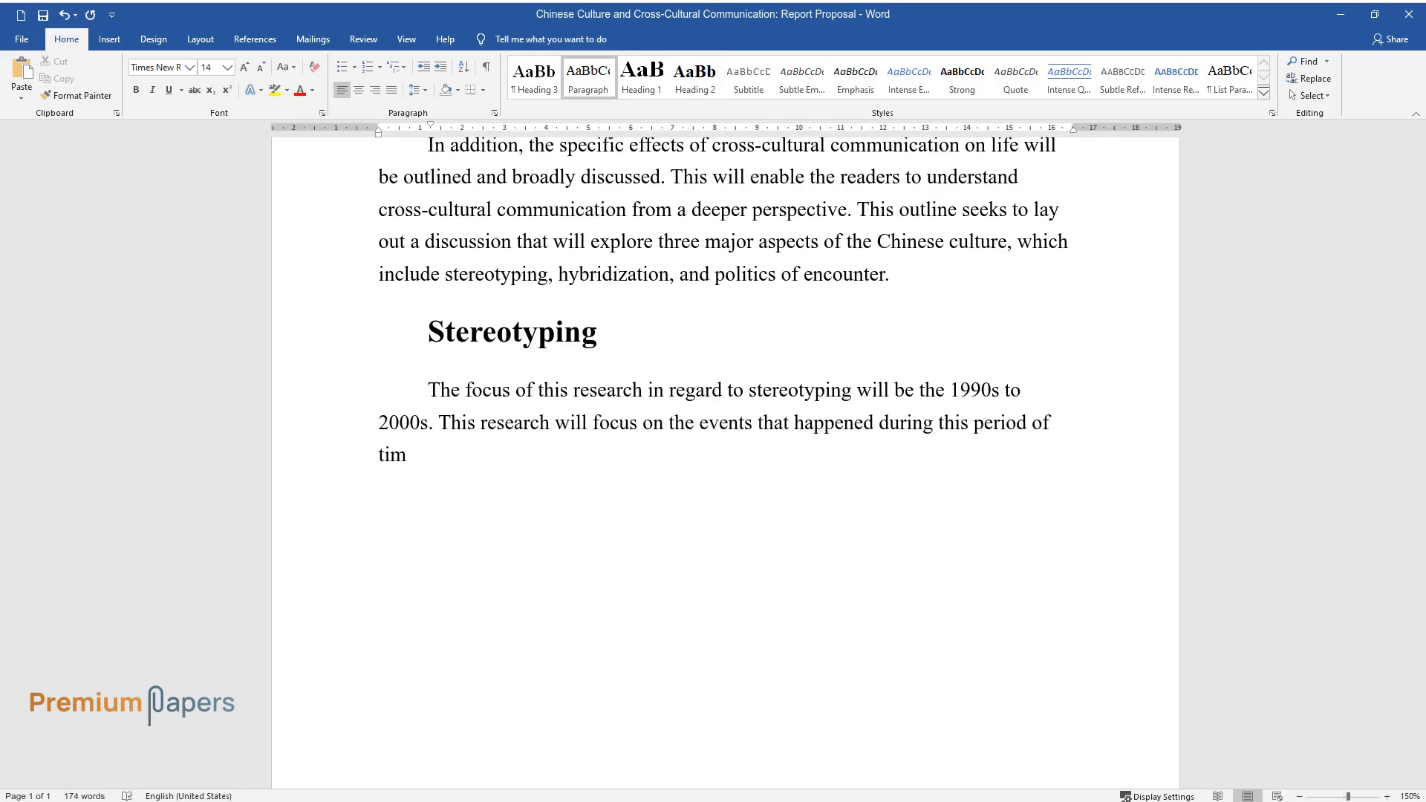
type("e. A woman's role in society is a")
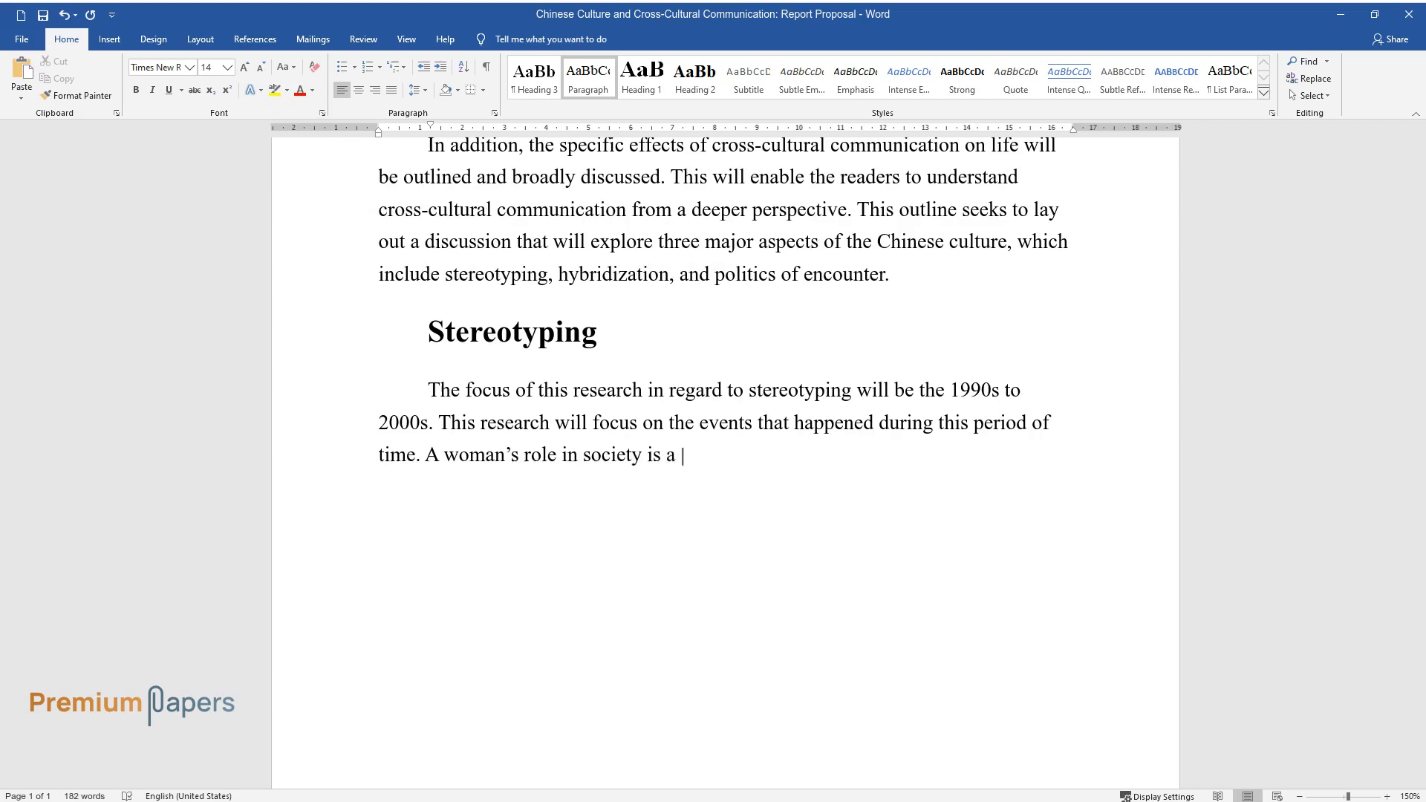
type("vital aspect of the cultural analysis of a given")
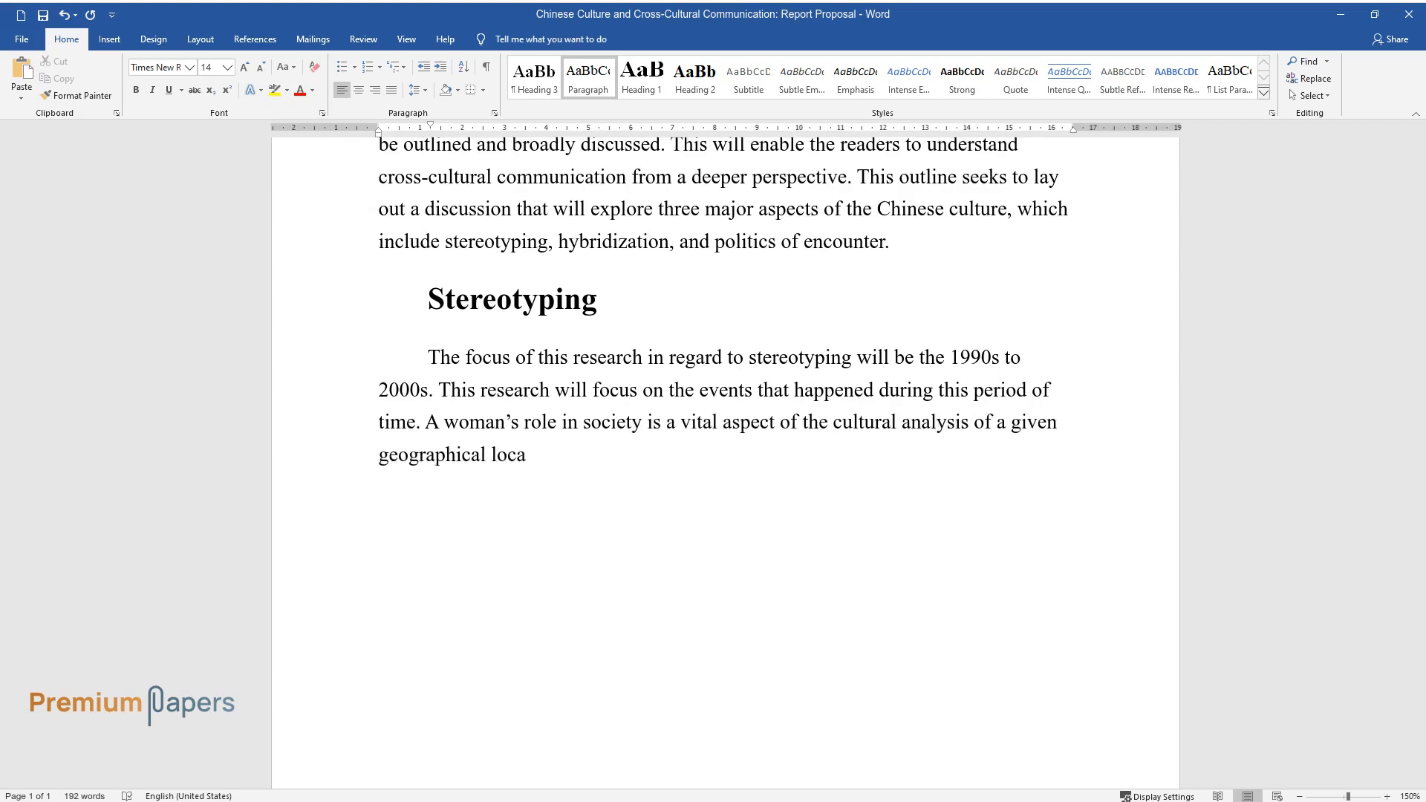
Describe women's limitations in leadership and the stereotype that women are less important.
type("tion. In such an analysis, one has")
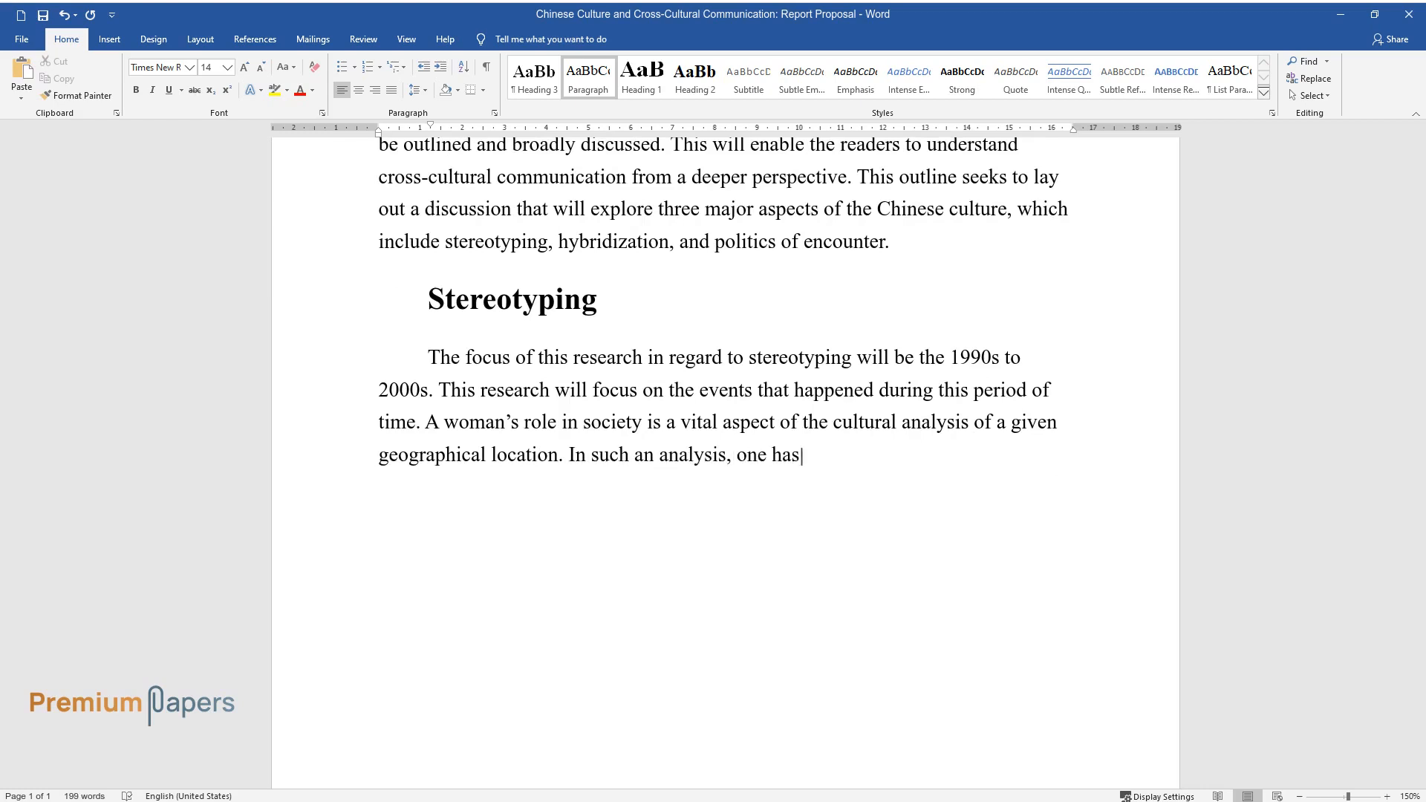
type("to find out the limitations of women in society, their contributi")
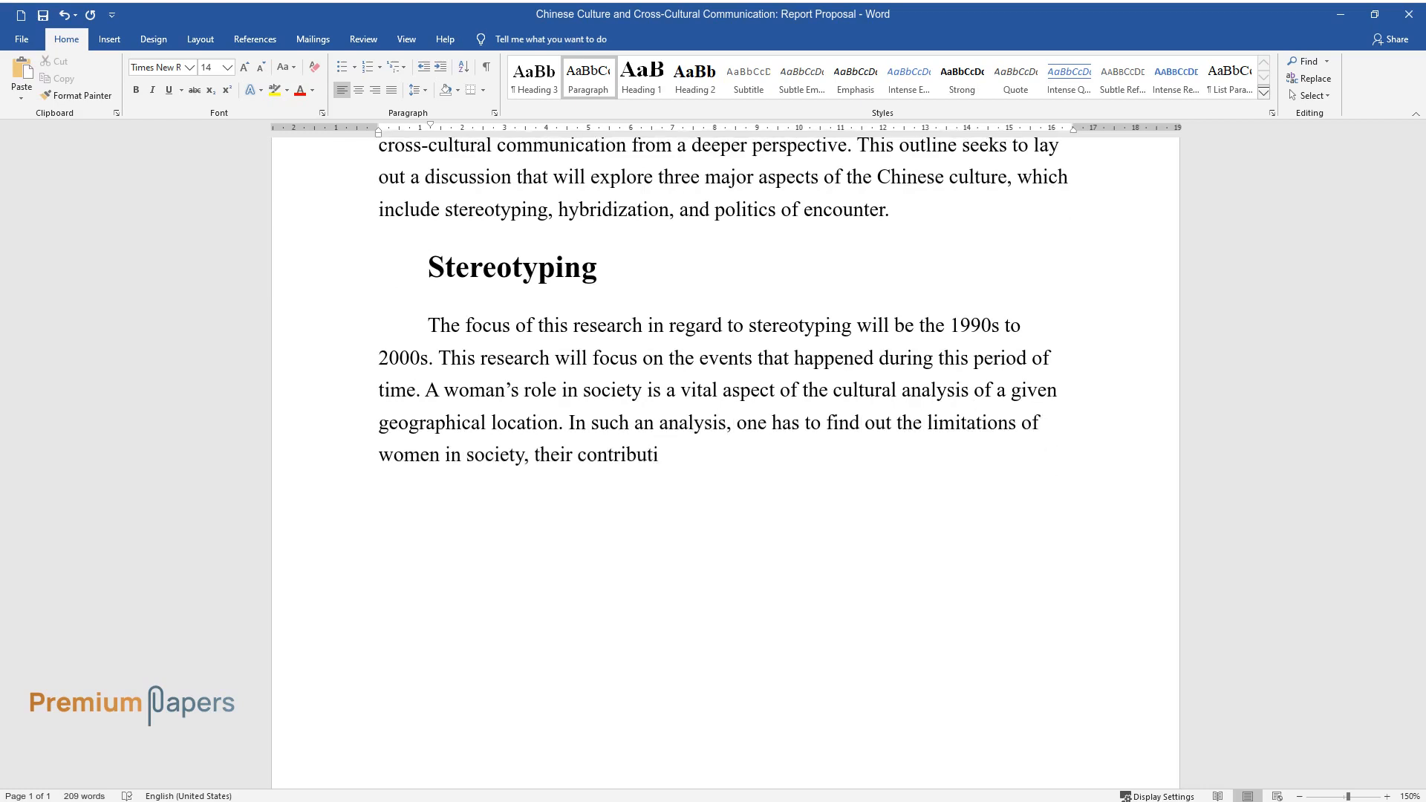
type("on to leadership, and their access to funding for")
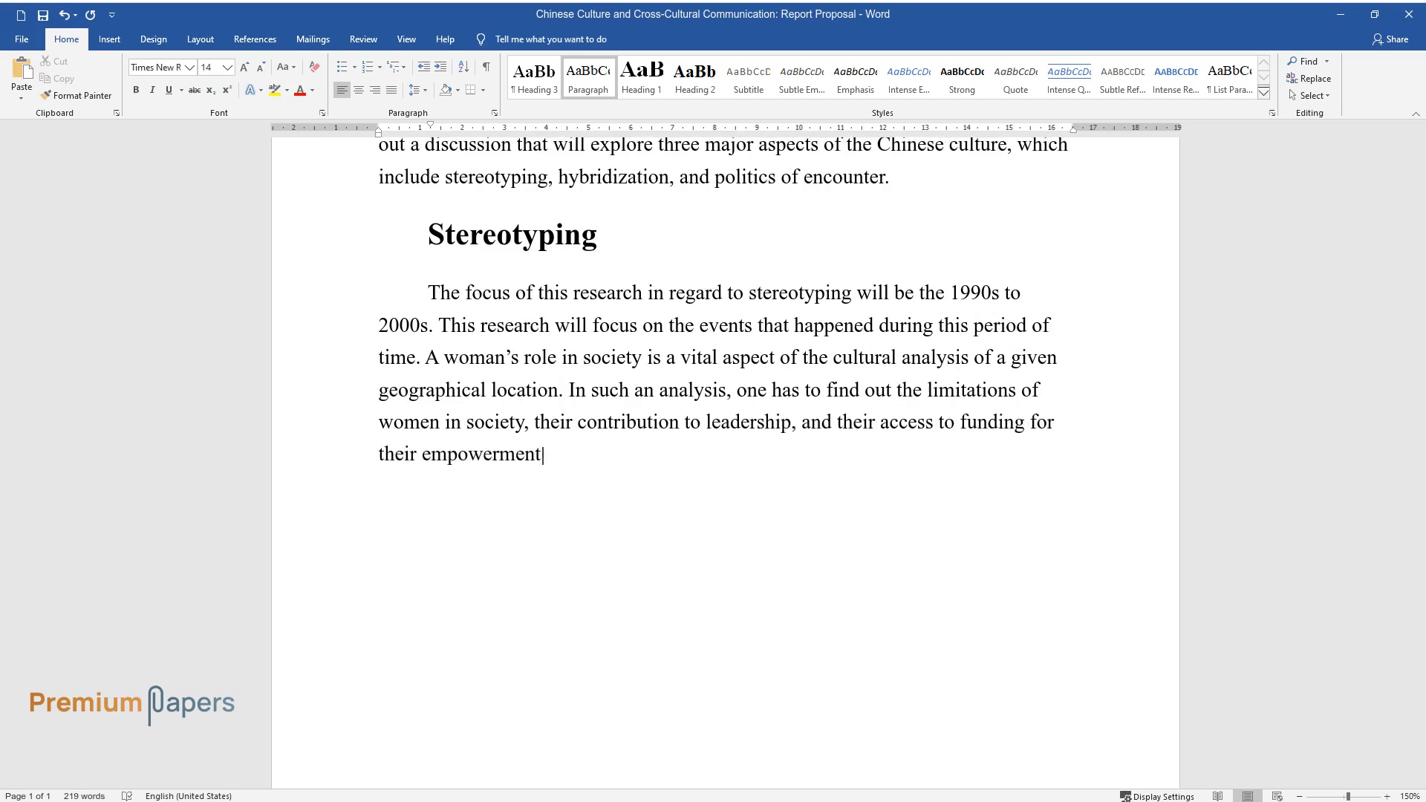
type(". In China, there are different c")
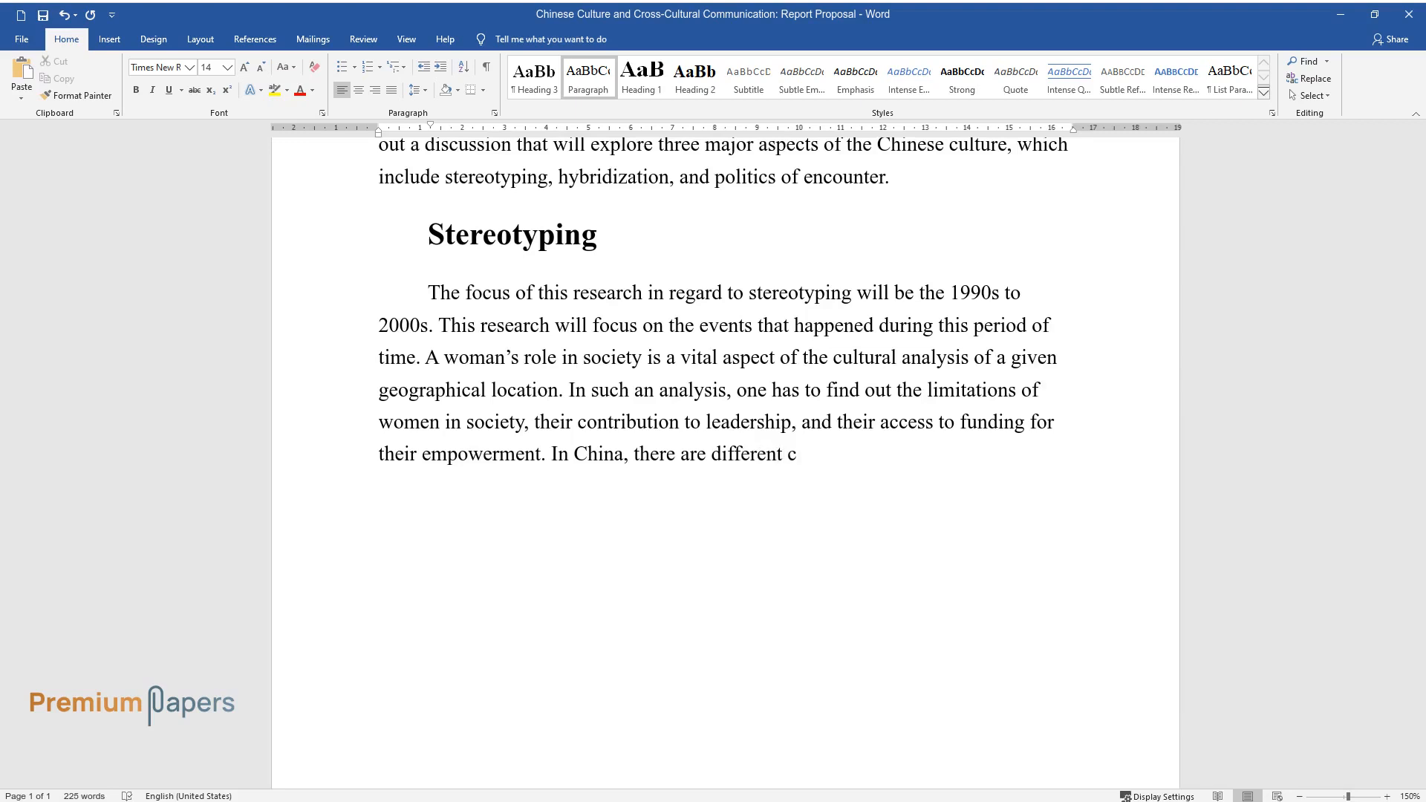
type("ultural stereotypes. For instance,")
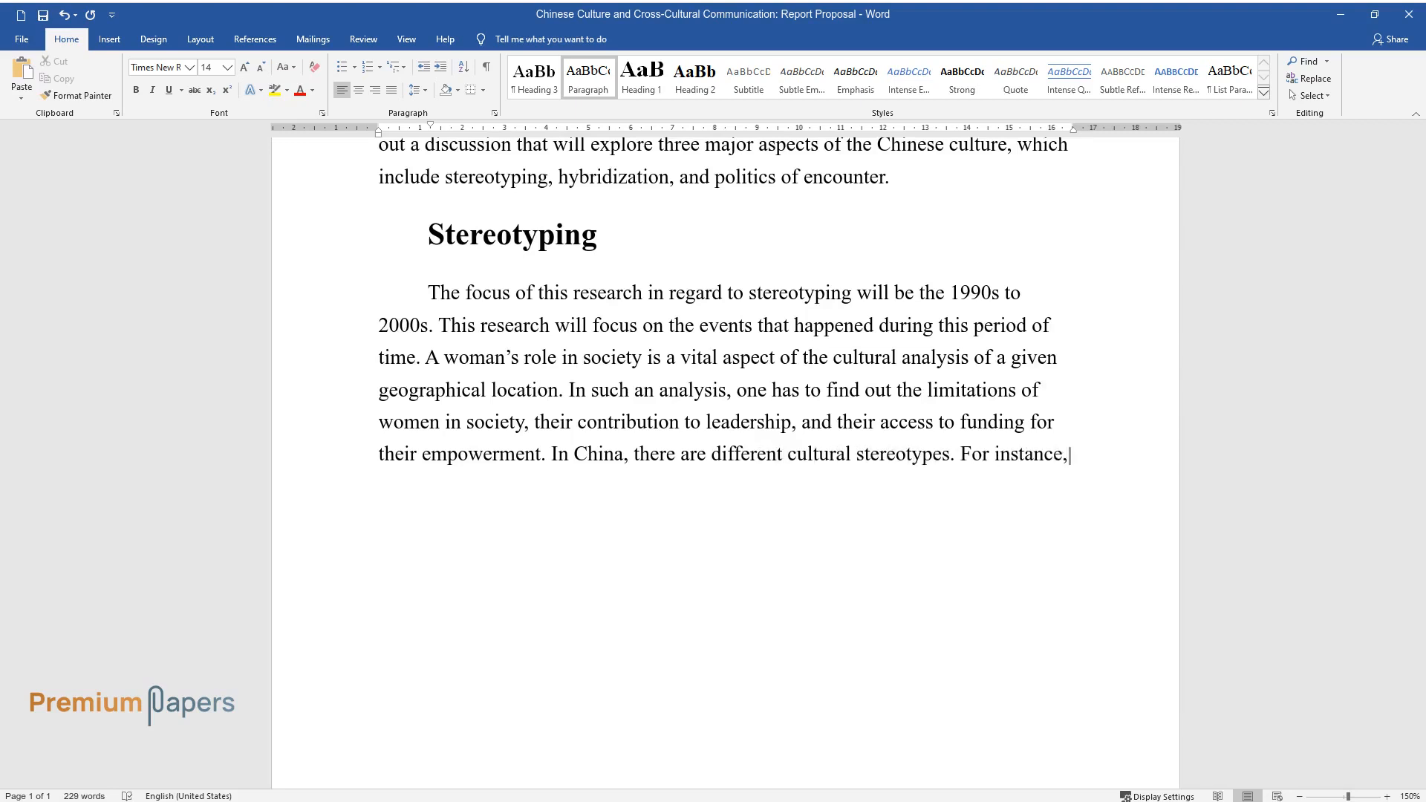
type("women are thought to be less imp")
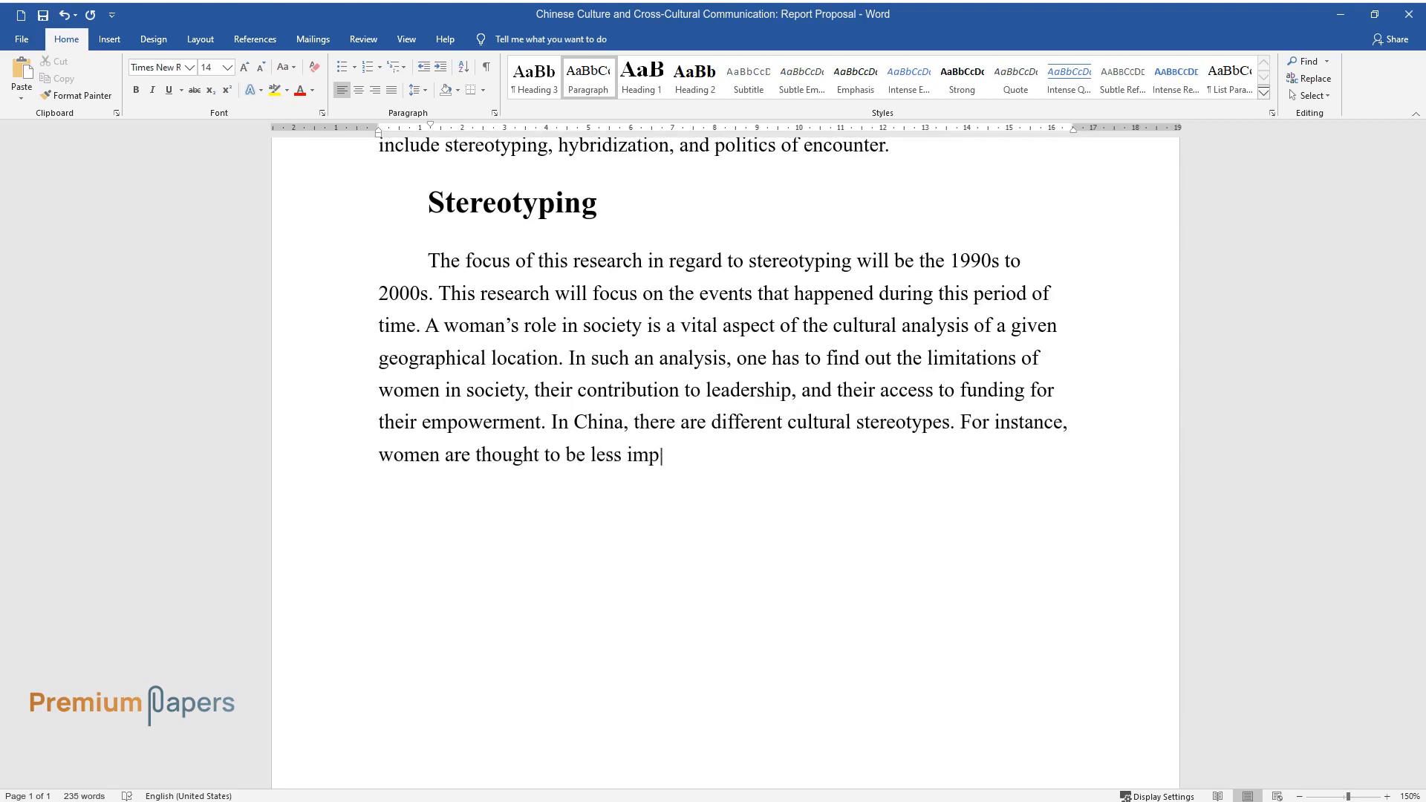
type("ortant in society. Another dominant stereotype is")
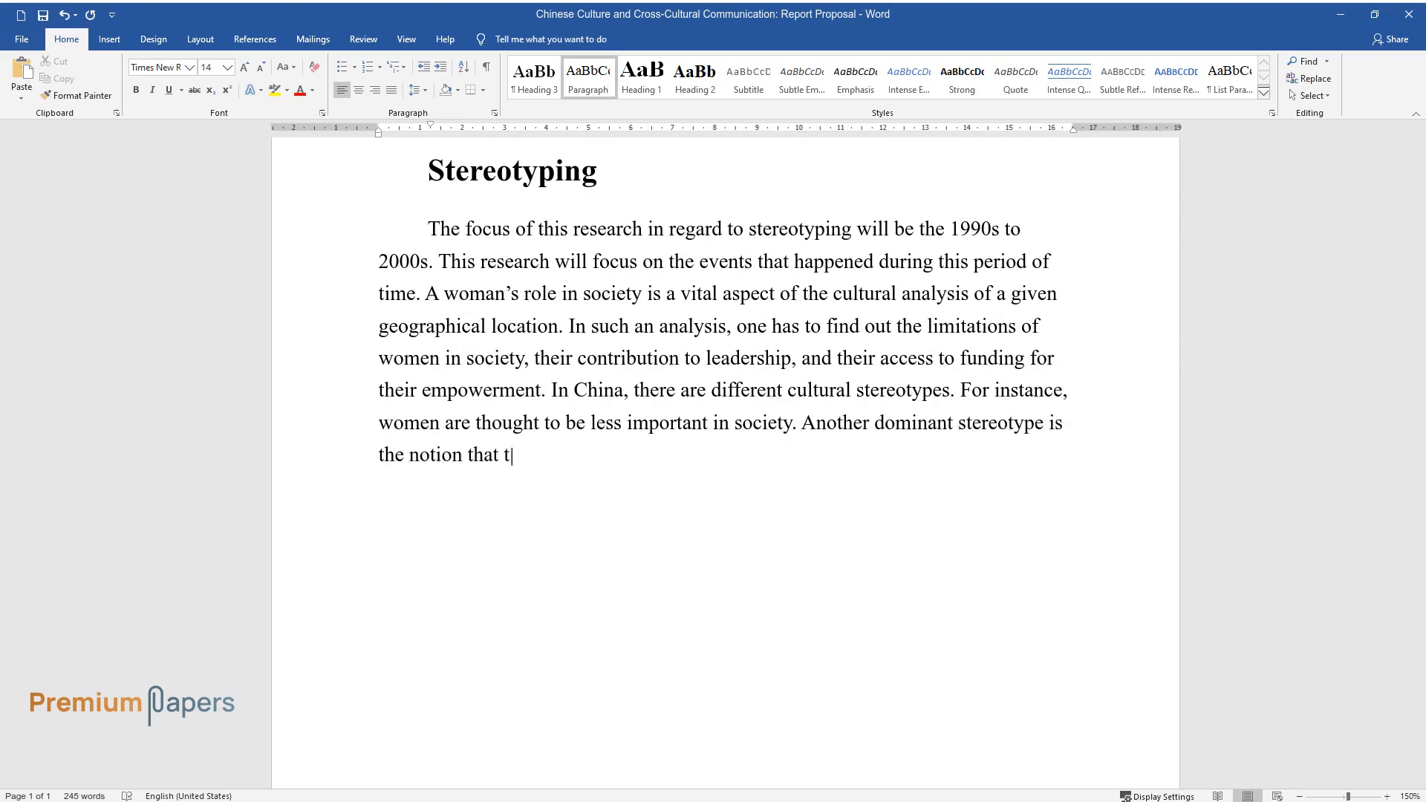
Add stereotypes of single ethnicity, counterfeit low-quality goods and eating anything that moves.
type("he Chinese people are of a single")
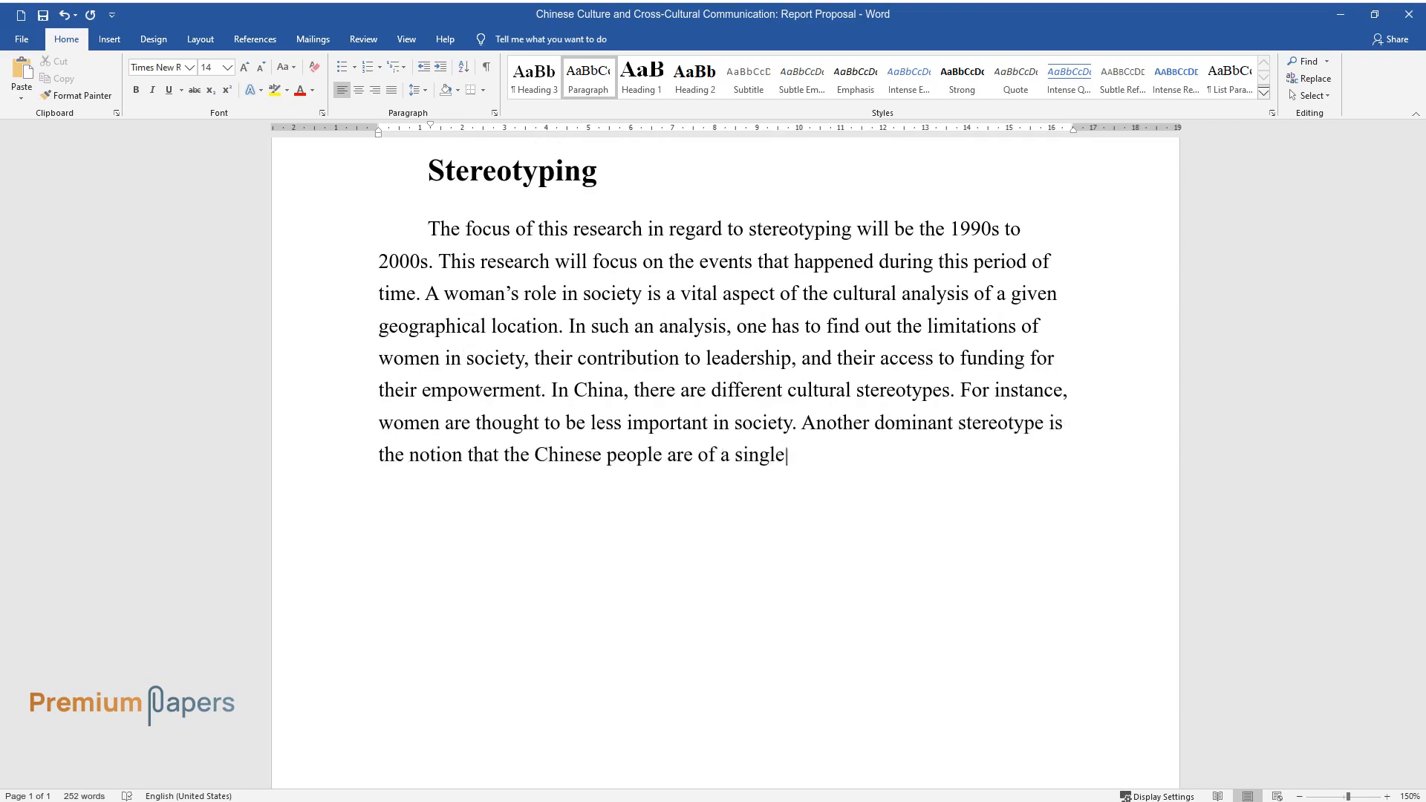
type("ethnicity. In addition, everything")
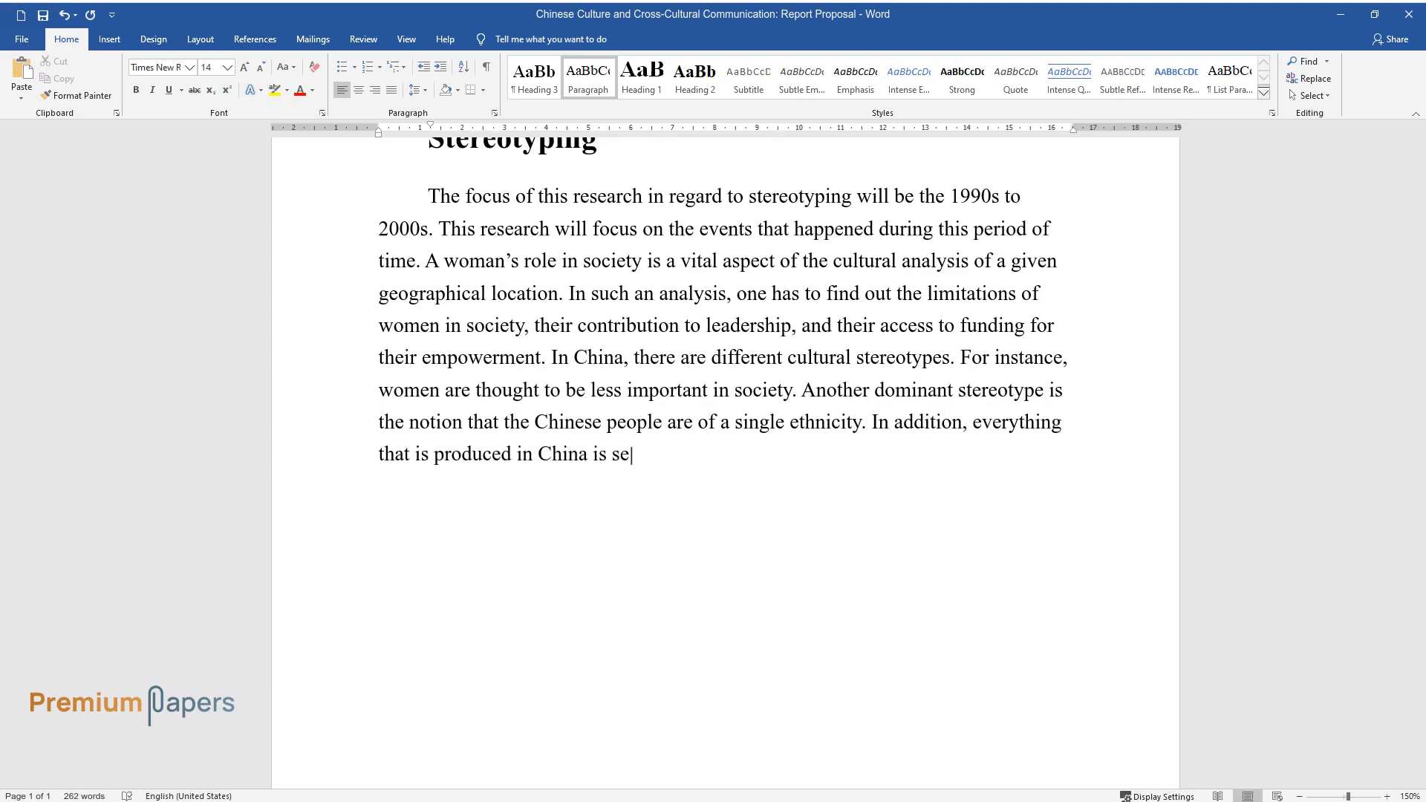
type("en as counterfeit and of low qual")
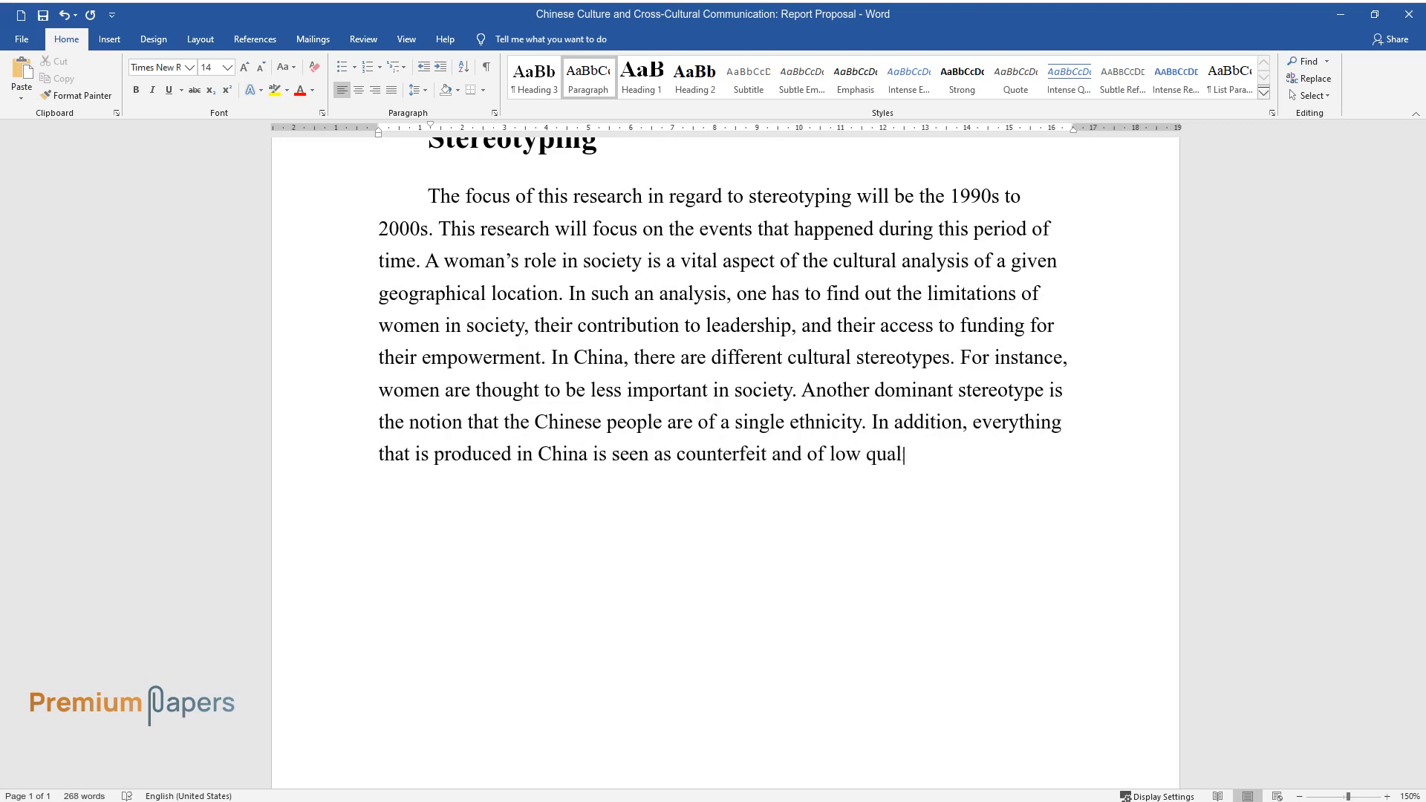
type("ity. The Chinese are also said to")
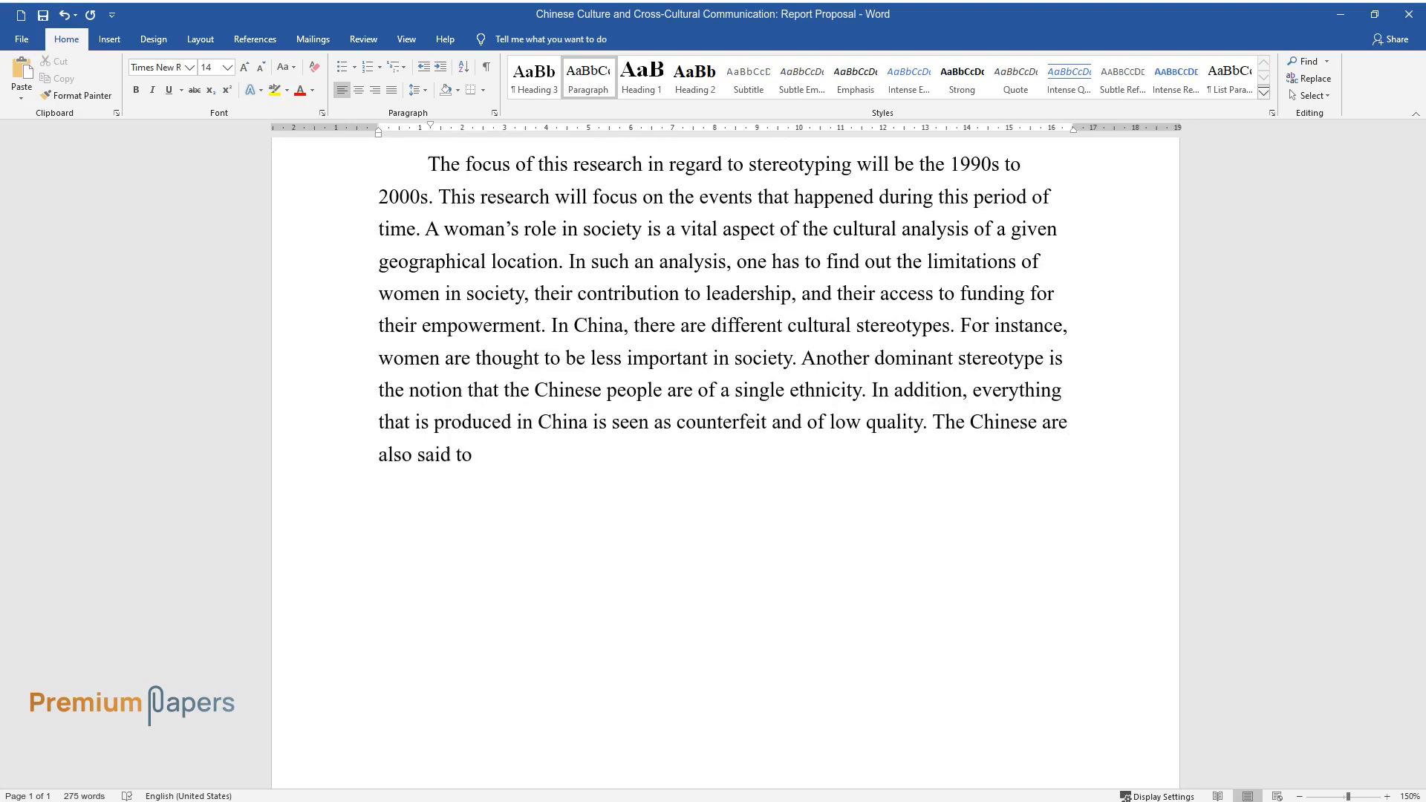
type("eat anything that moves in addition to looking alike.")
type("Hybridization")
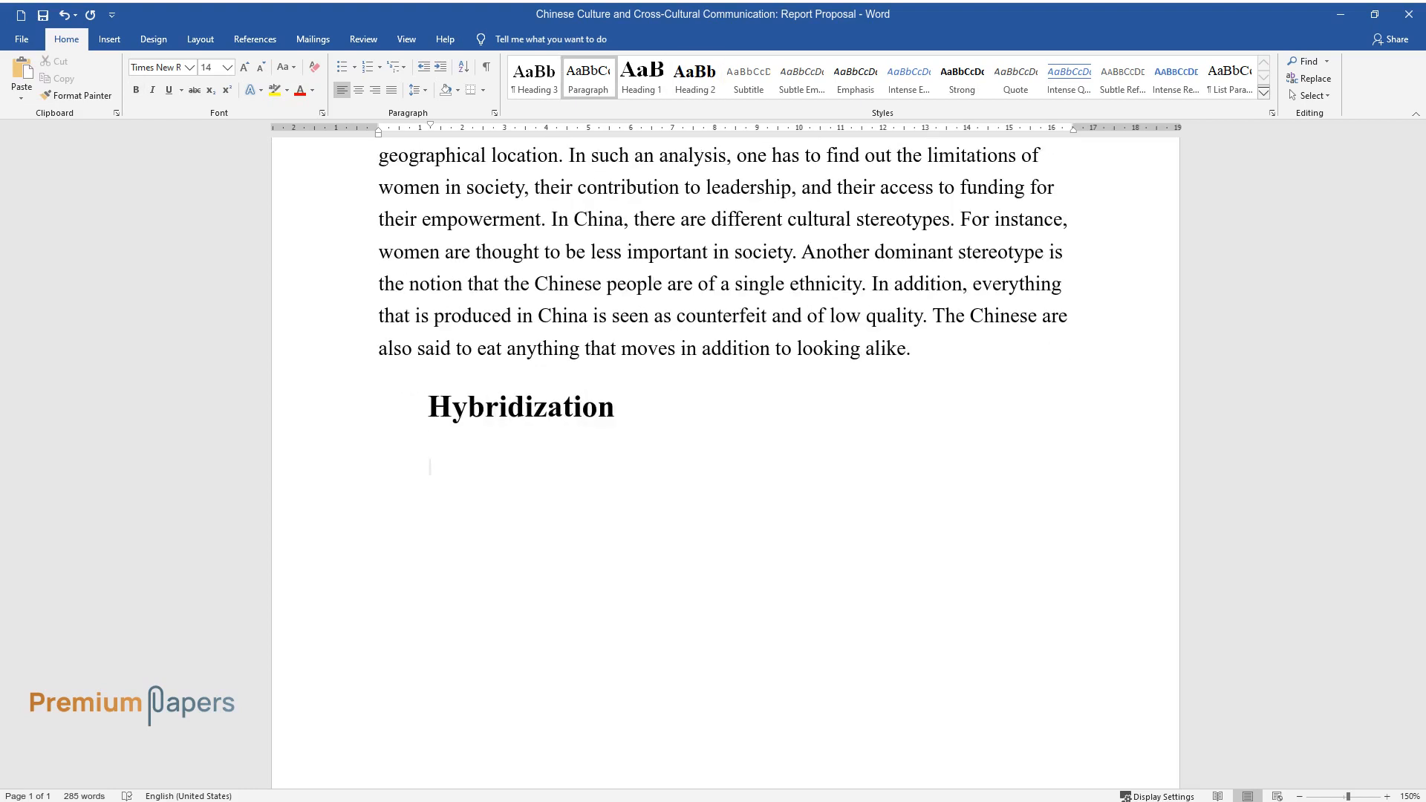
Write that China is known for hybridization, technological supremacy and genetic technology in agribusiness.
type("China is known for hy")
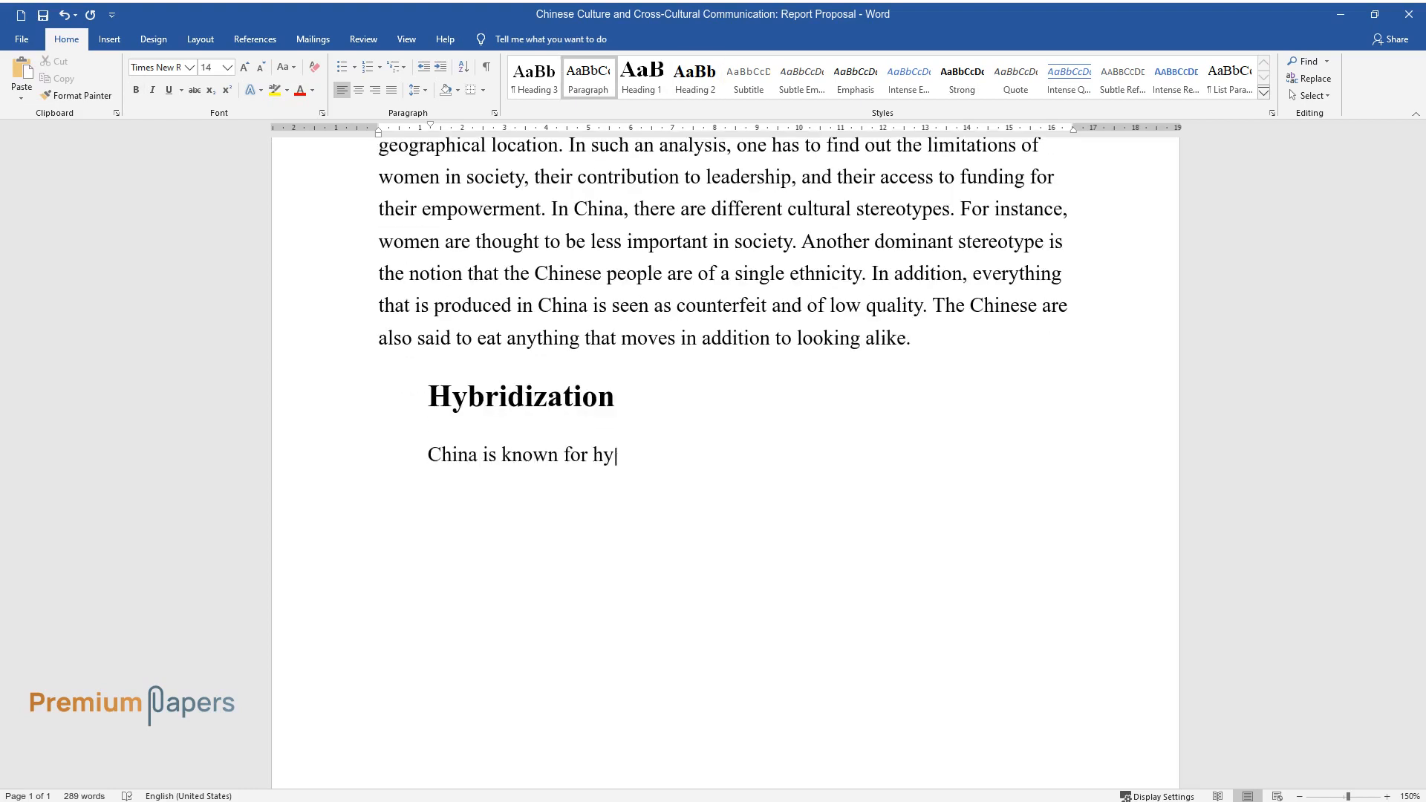
type("bridization owing to its global")
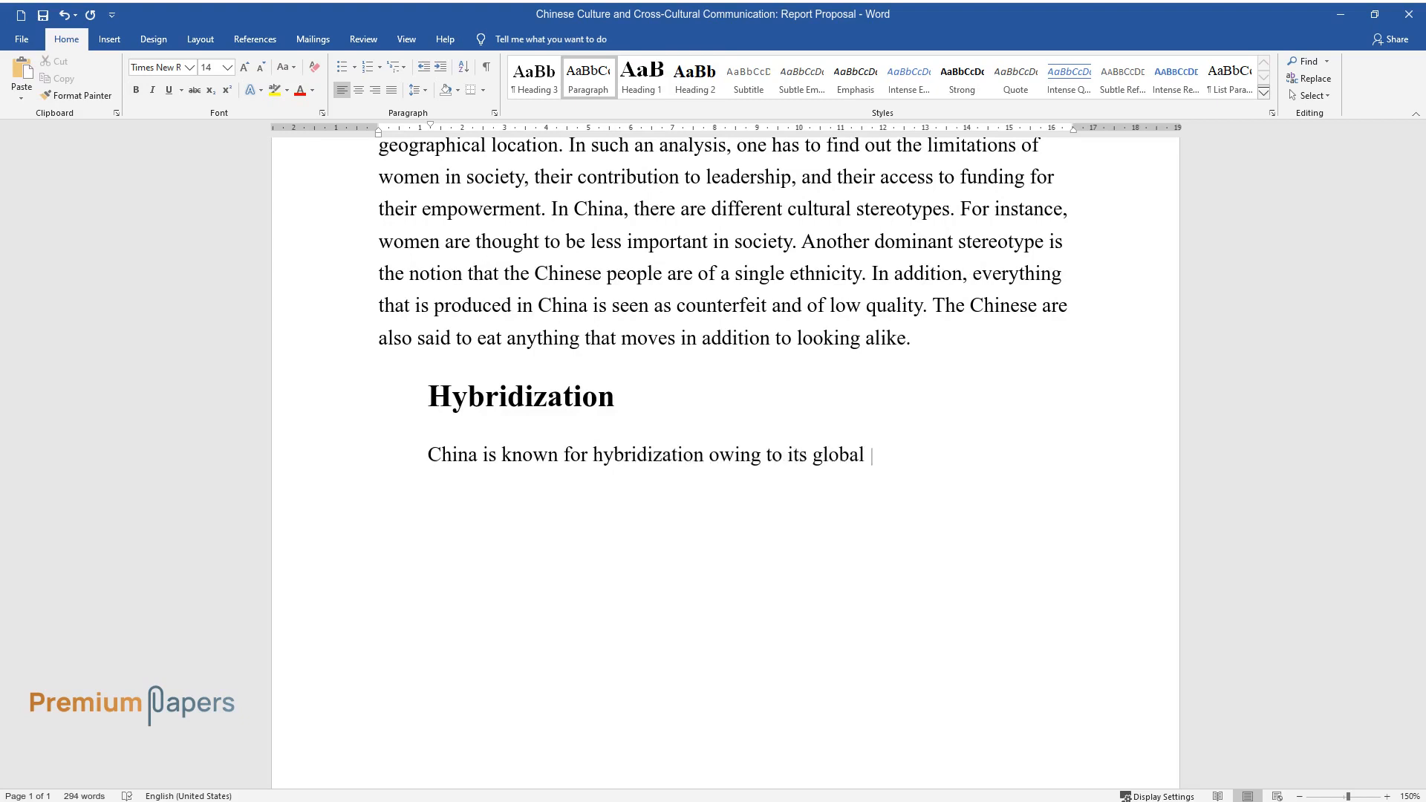
type("technological supremacy. The Chinese are leading in the world of g")
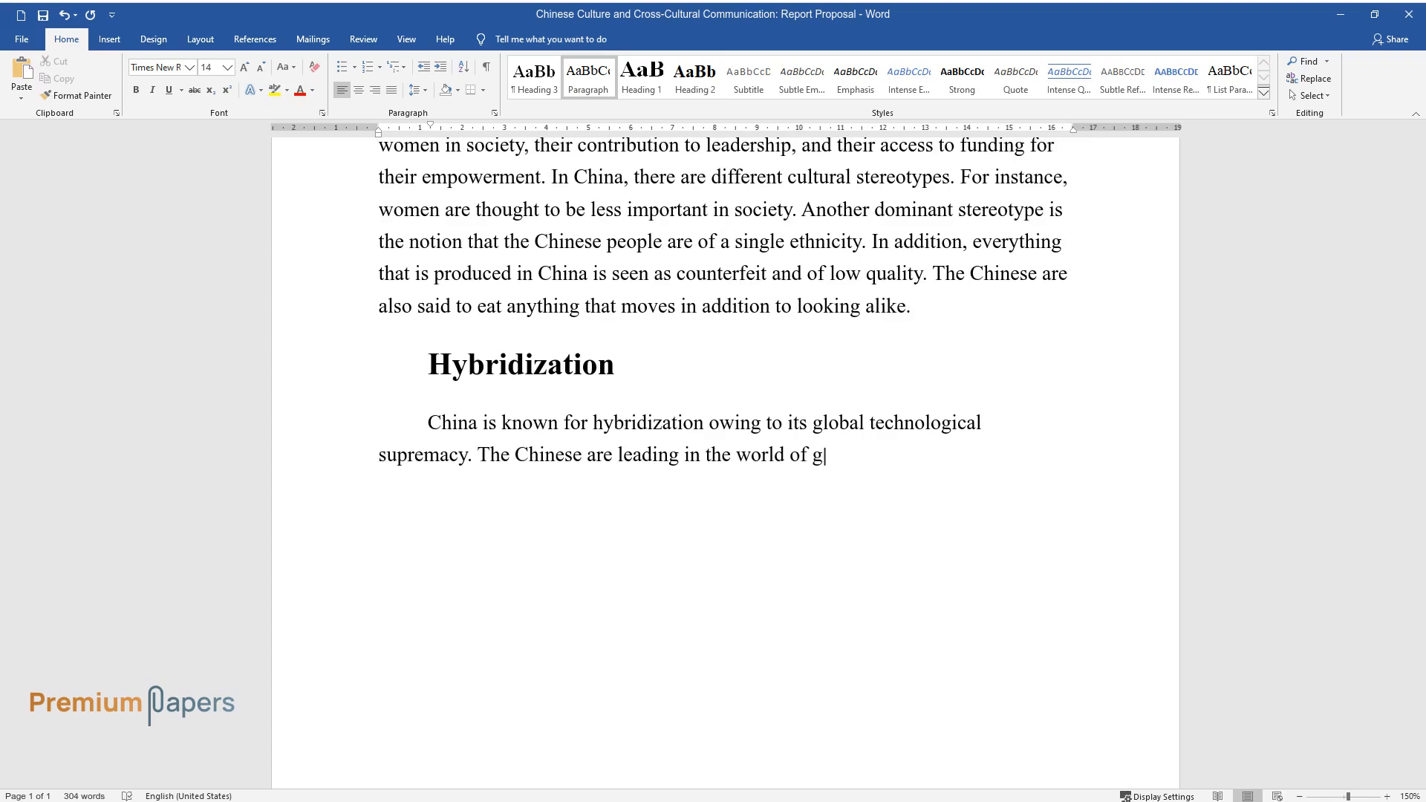
type("enetic technology, especially in")
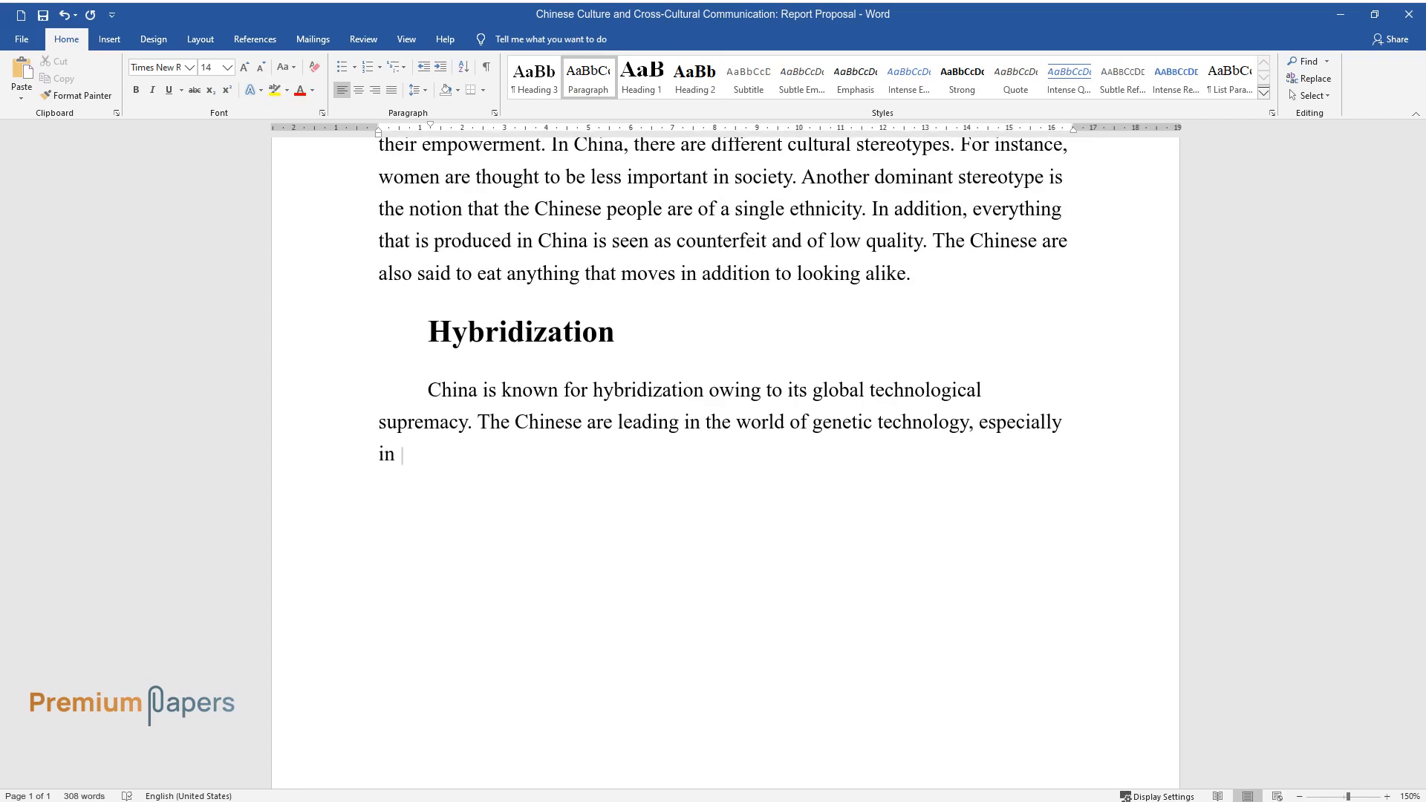
type("agribusiness. In the country, mo")
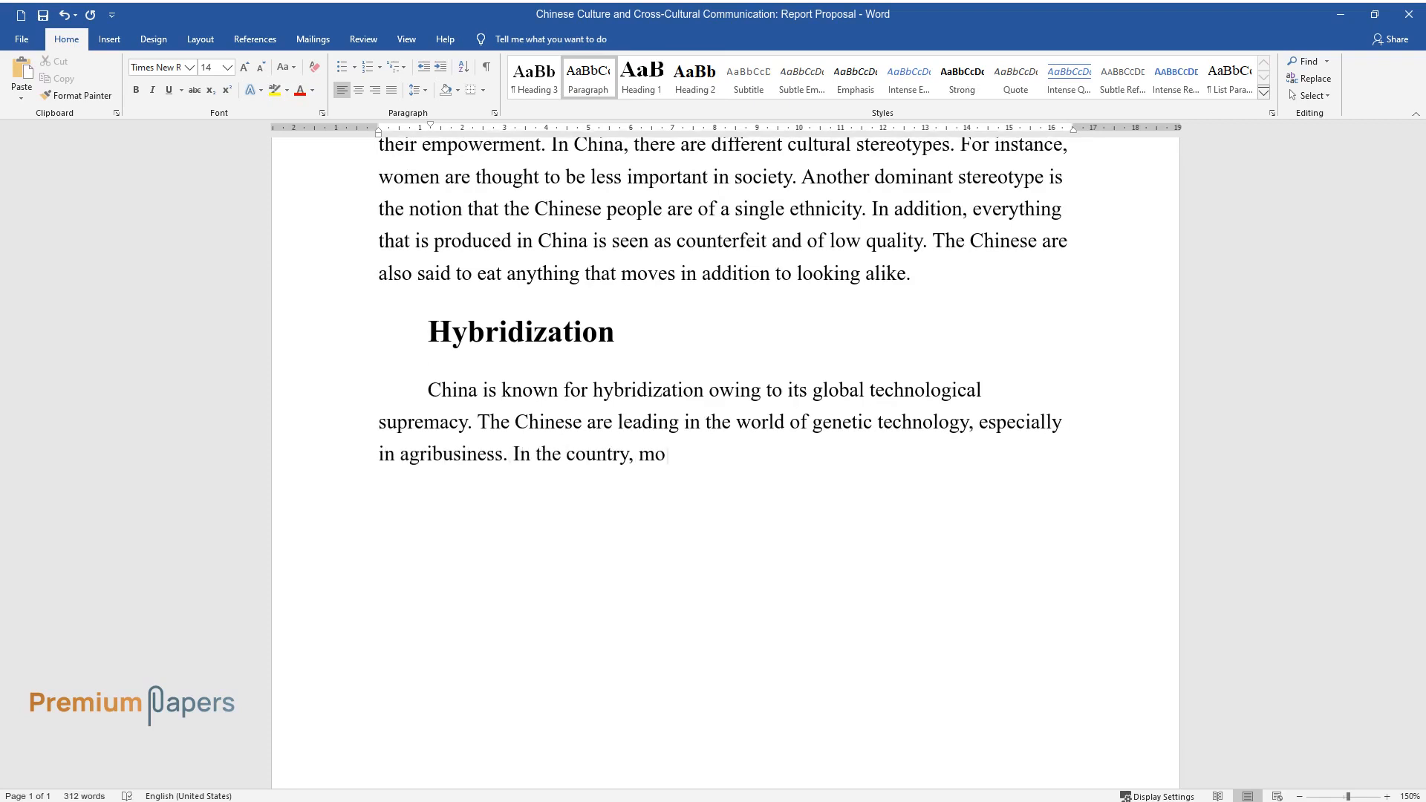
Describe mixtures of objects and the automobile industry's hybrid vehicles on the market.
type("st of the things are a mixture of")
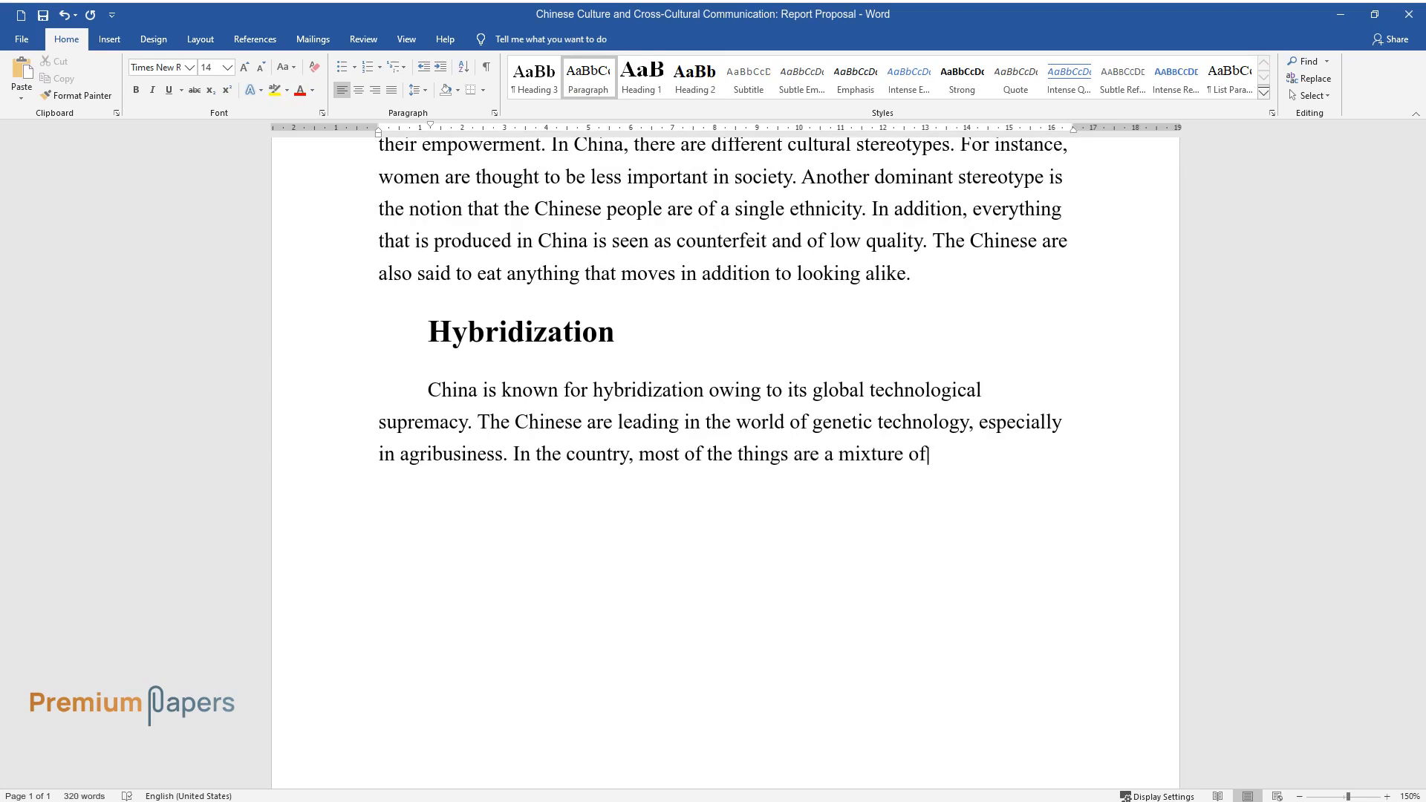
type("two or more different objects. I")
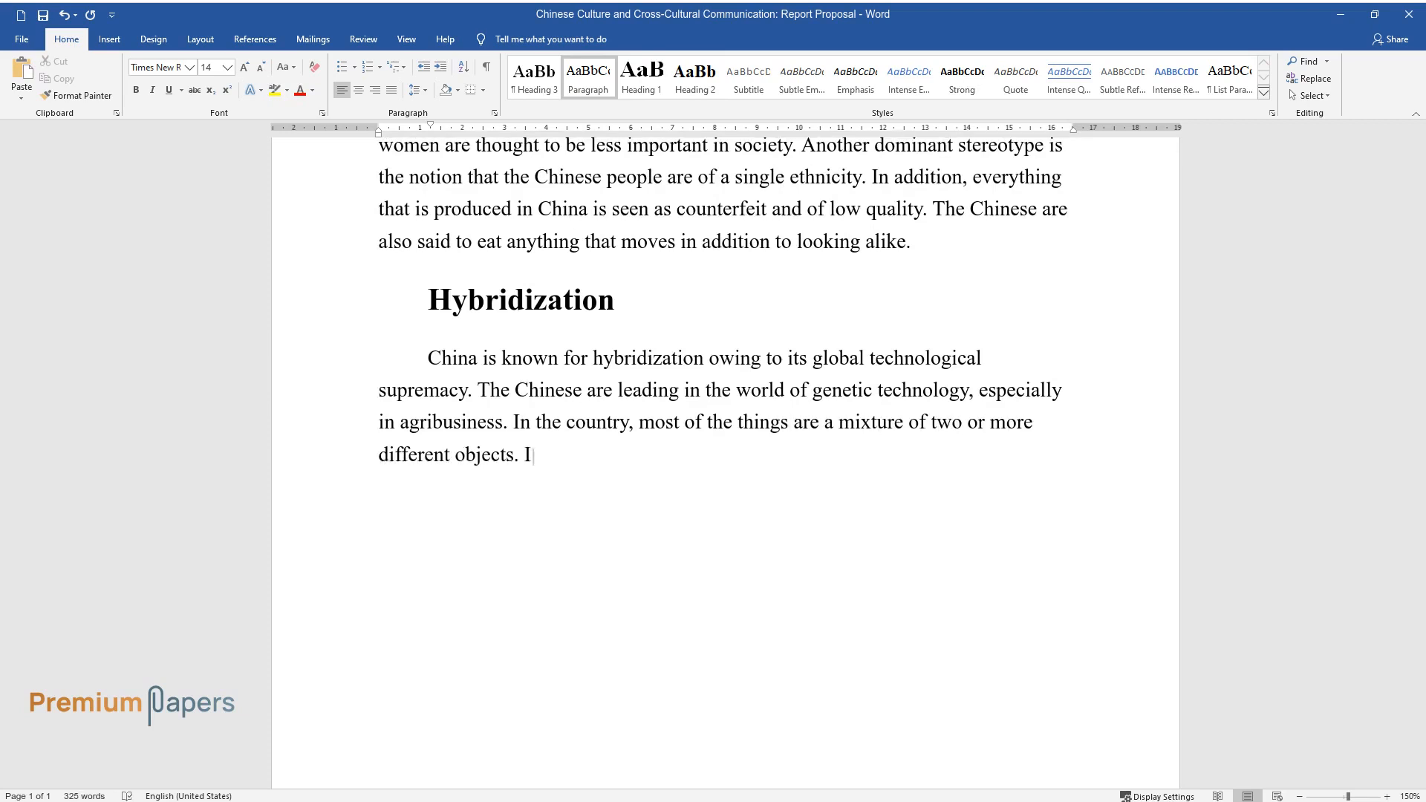
type("t includes the automobile industry as well. The automobile")
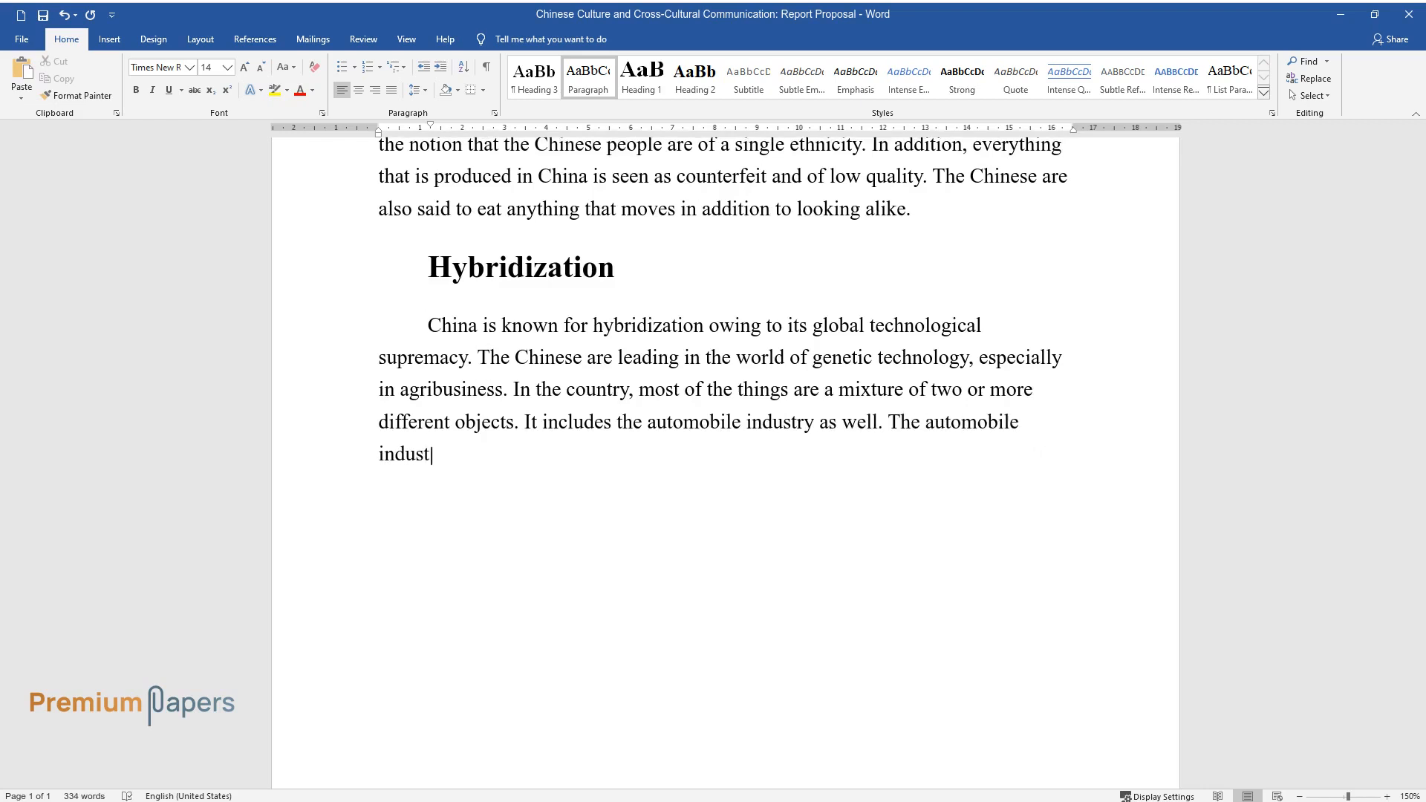
type("ry has produced several hybrid ve")
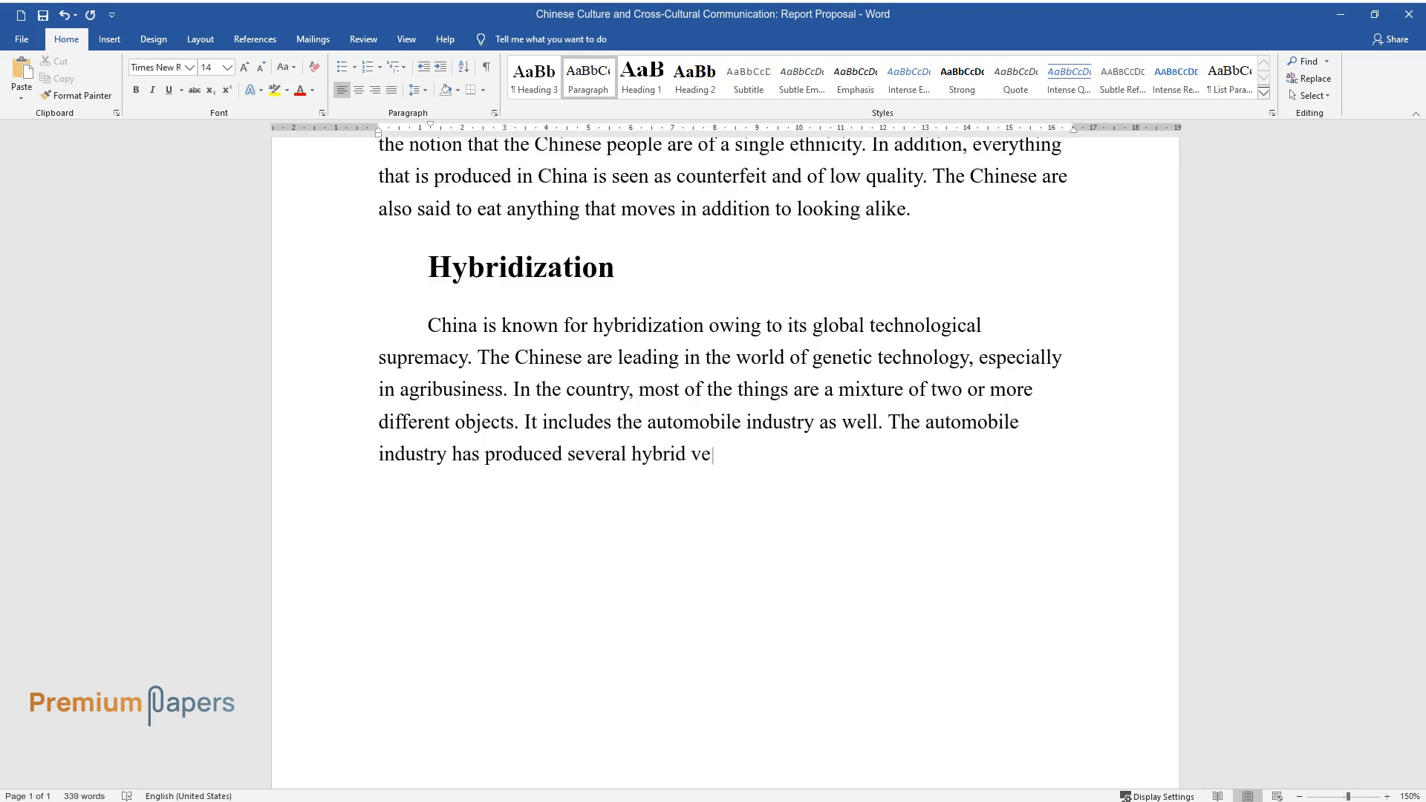
type("hicles that are already on the market.")
type("Politics of Encounter")
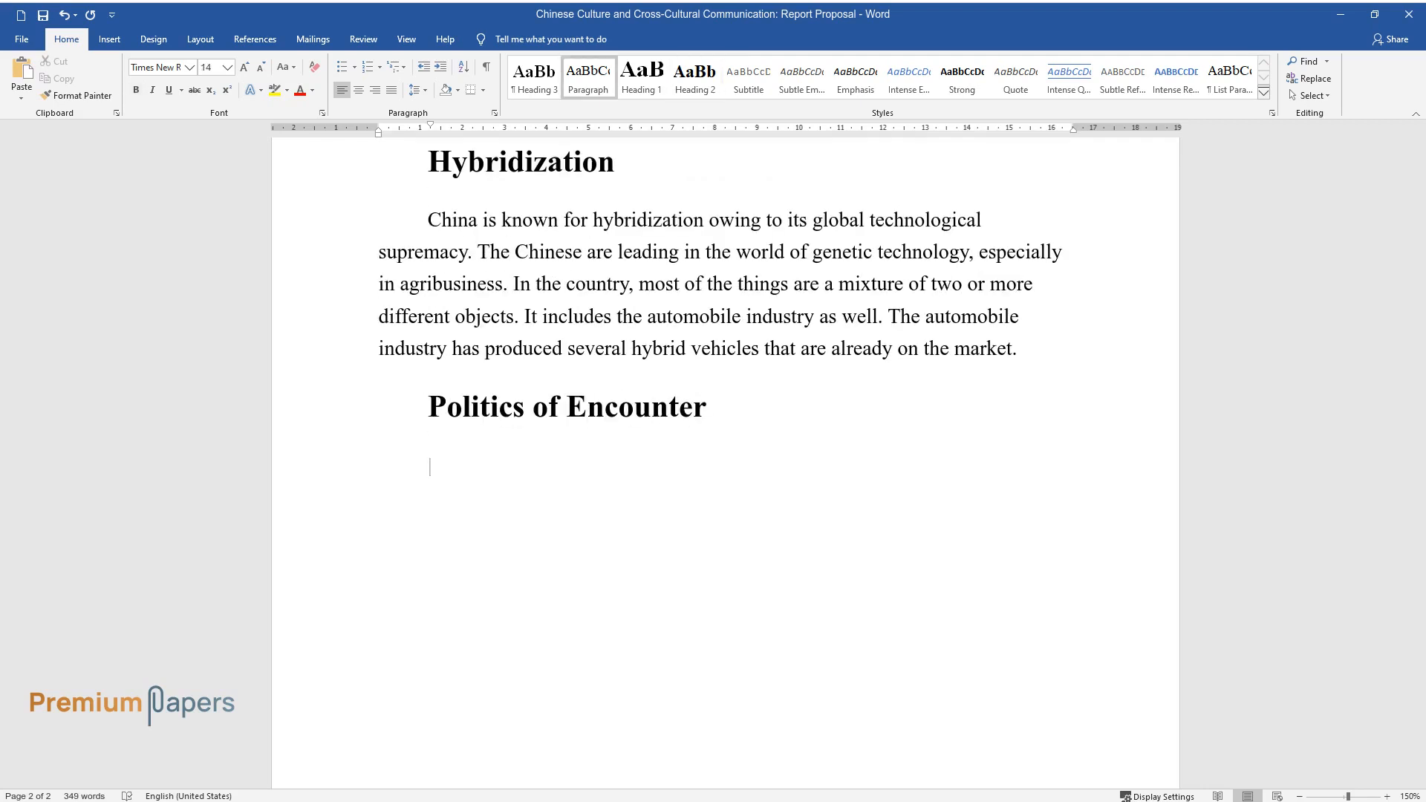
Write the Politics of Encounter paragraph on cross-cultural limitations in business, politics and leadership.
type("Interaction between people")
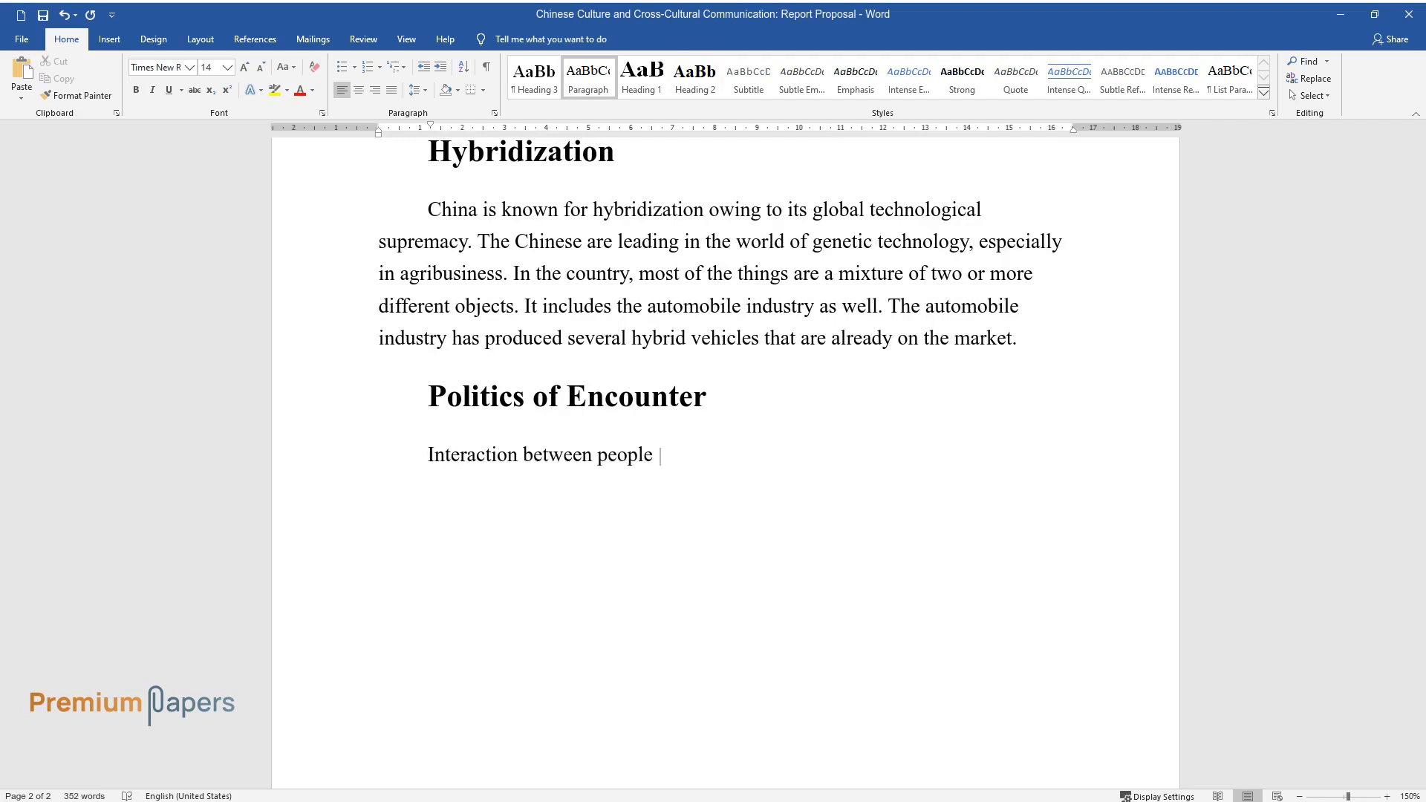
type("from different cultural backgrounds")
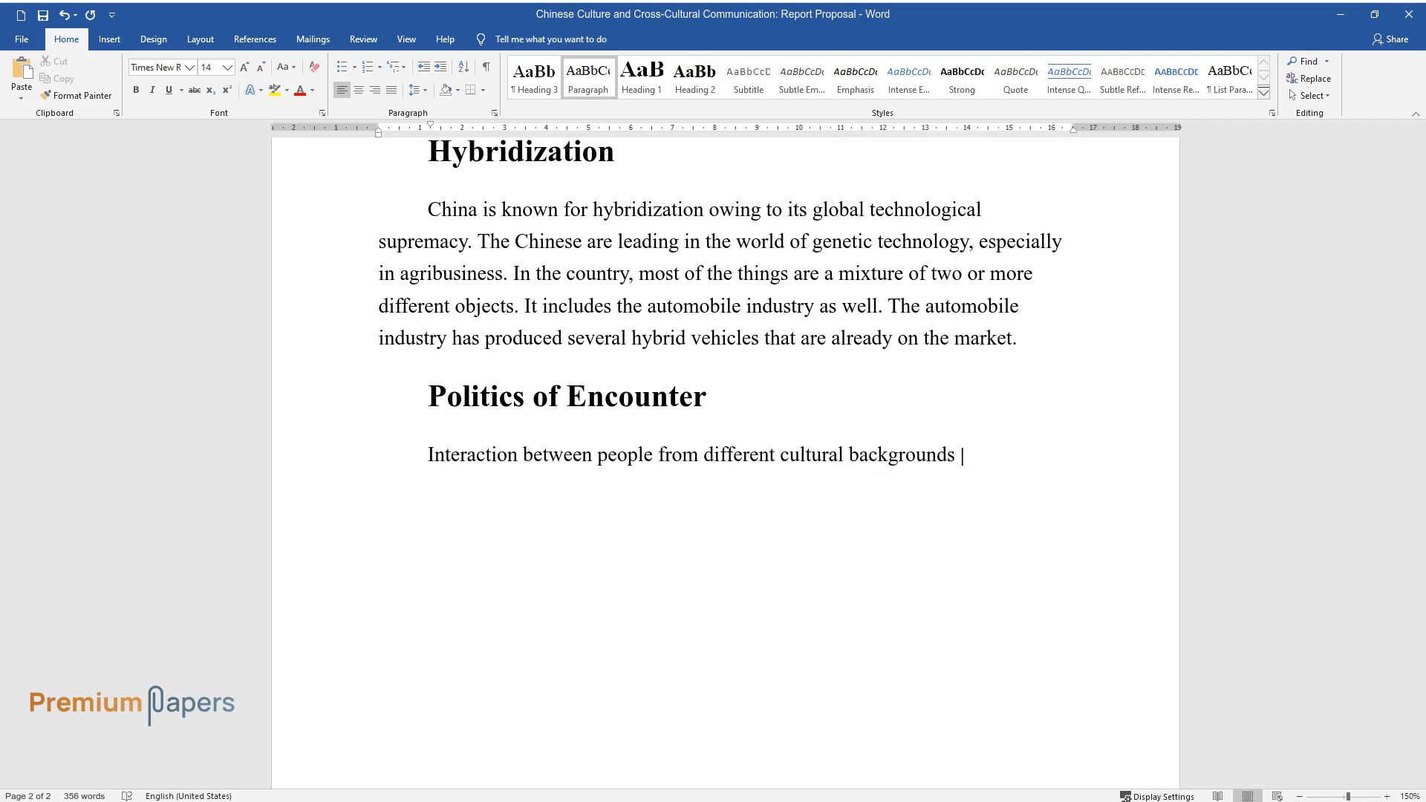
type("in China, including foreigners' experiences in the country, will be discussed in this report. It will include")
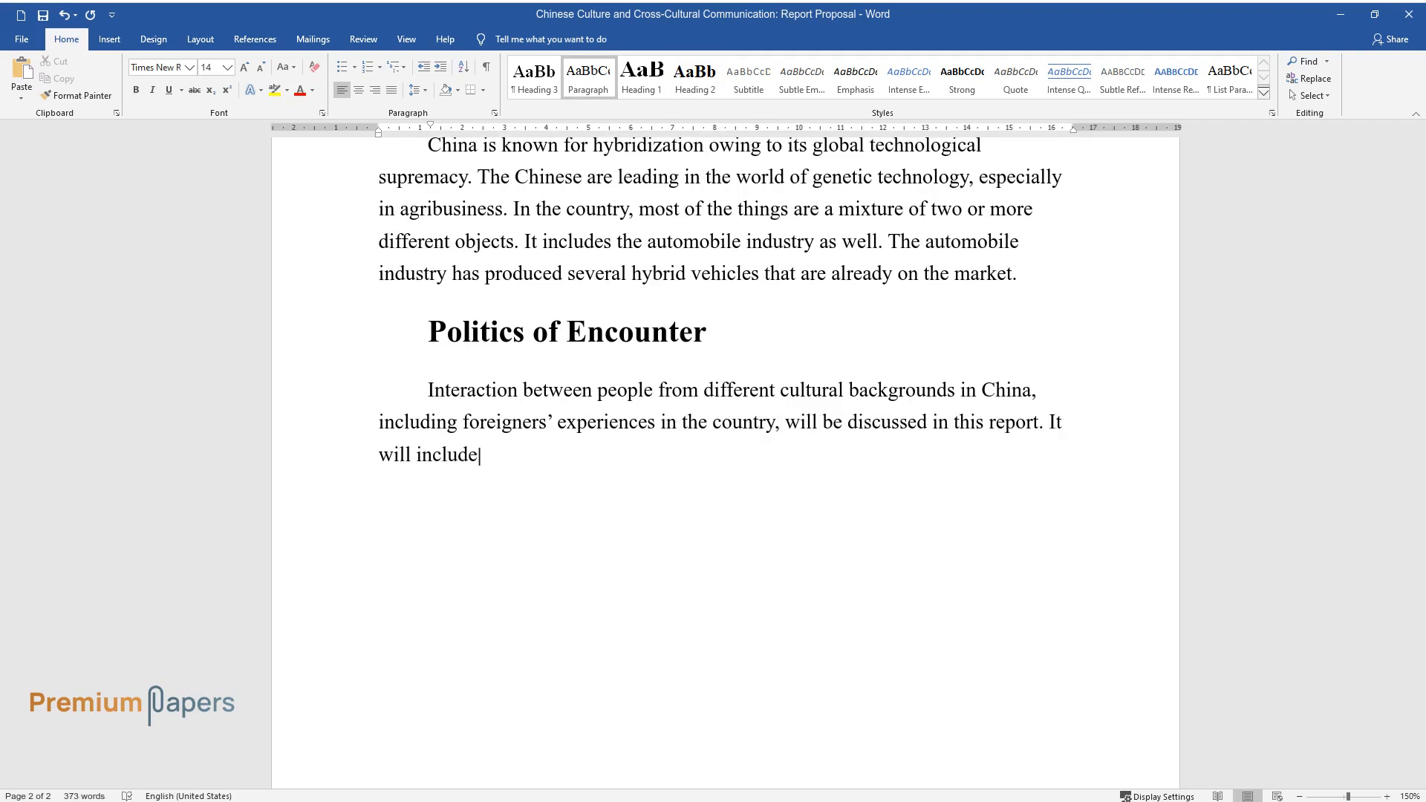
type("the limitations experienced by people from different cultural")
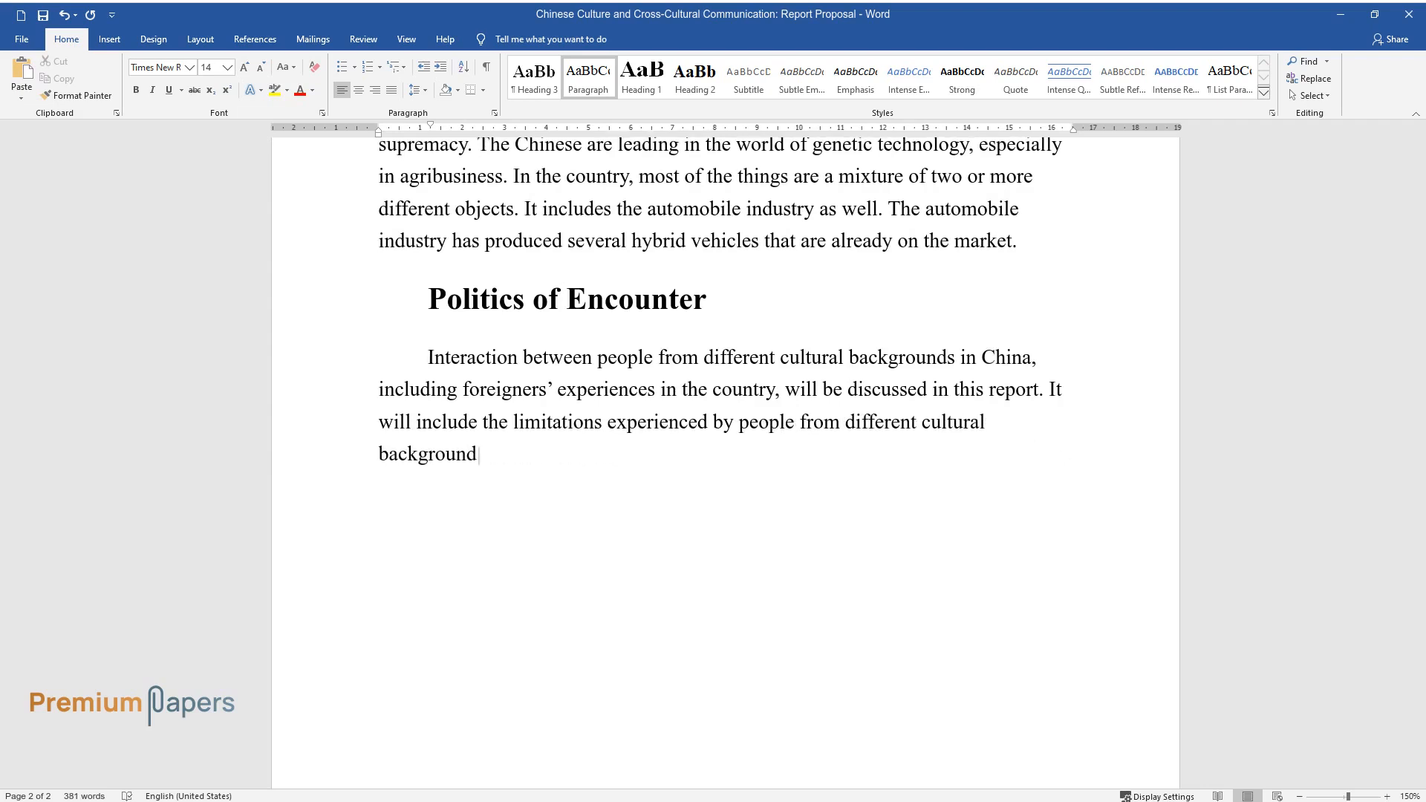
type("s in the country in setting up a business, employment, enrolling for")
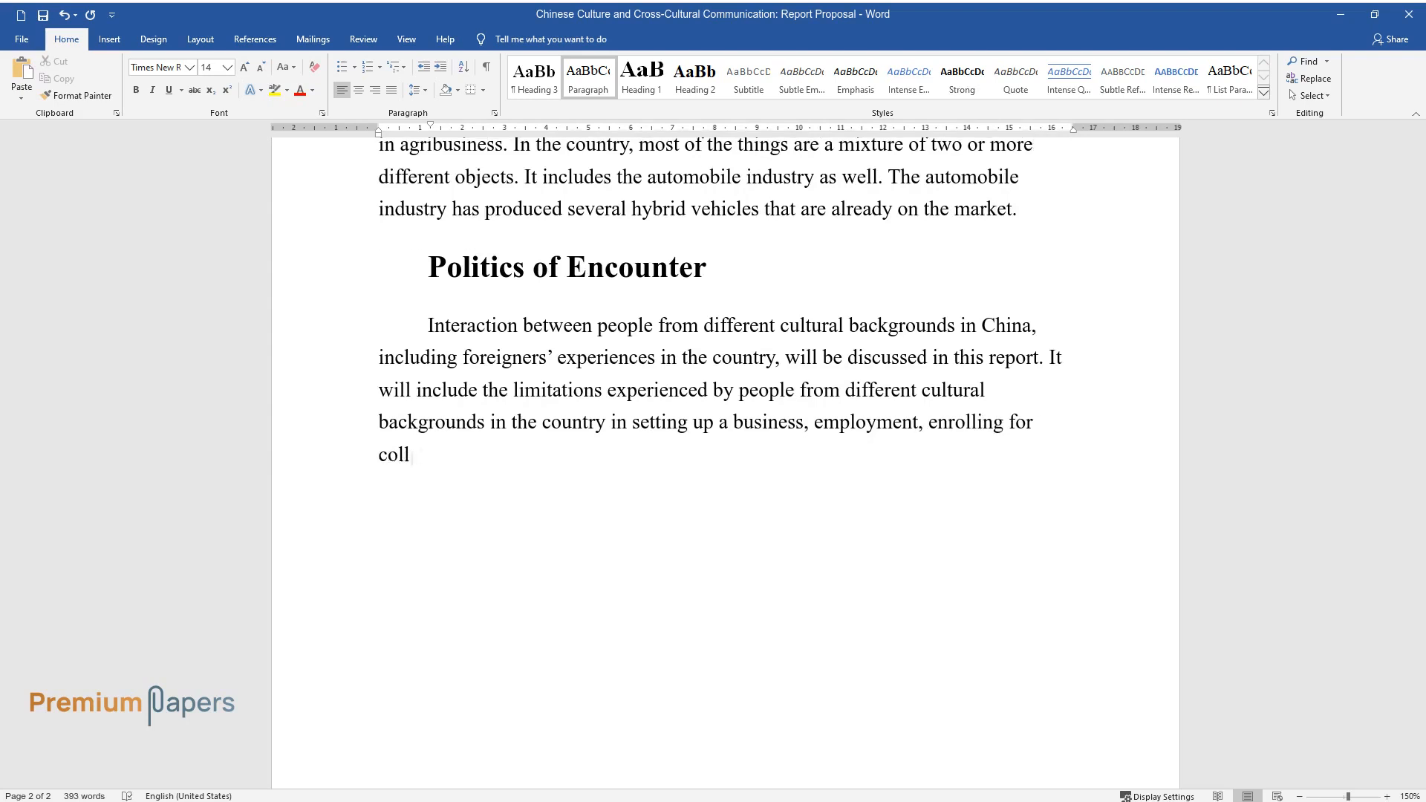
type("ege, and engaging in political activ")
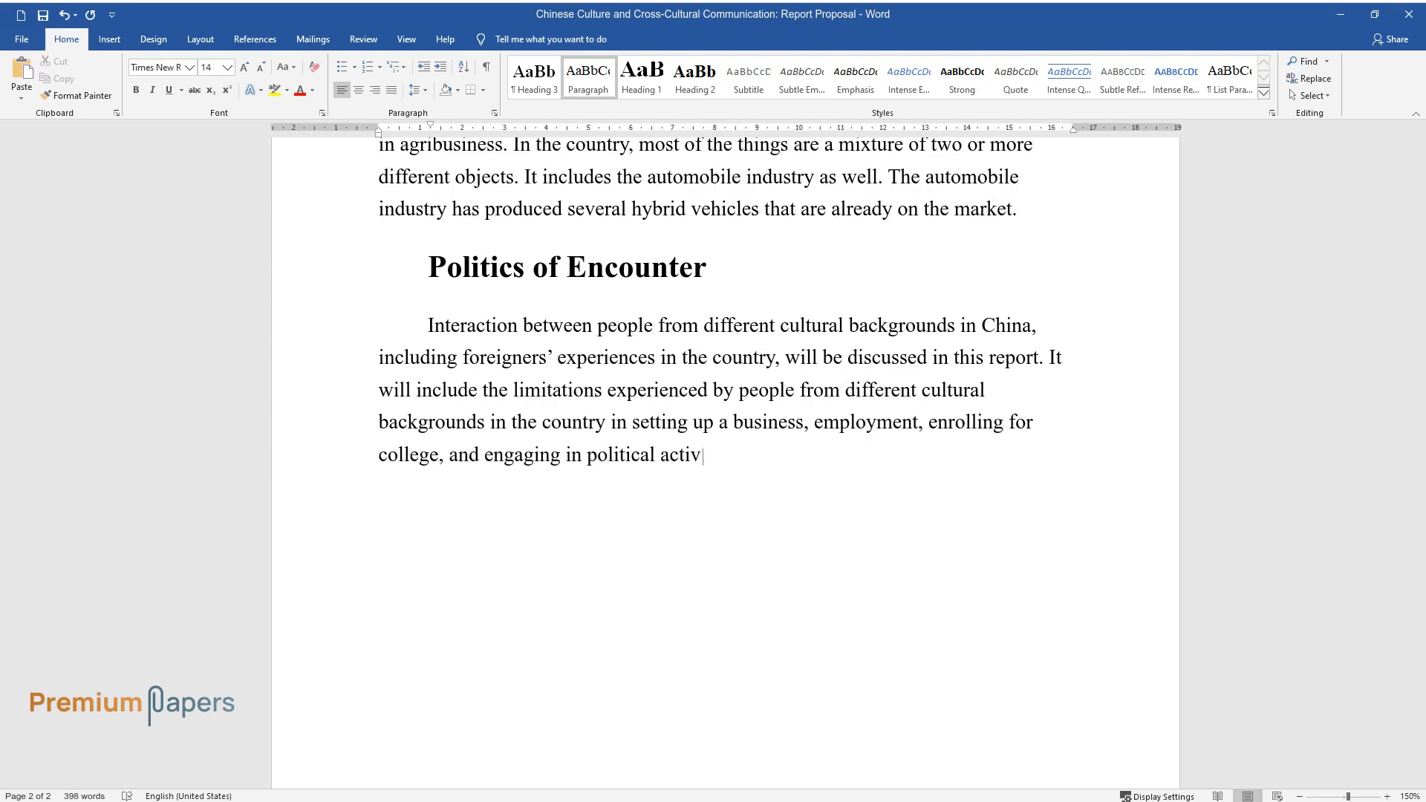
type("ities and leadership.")
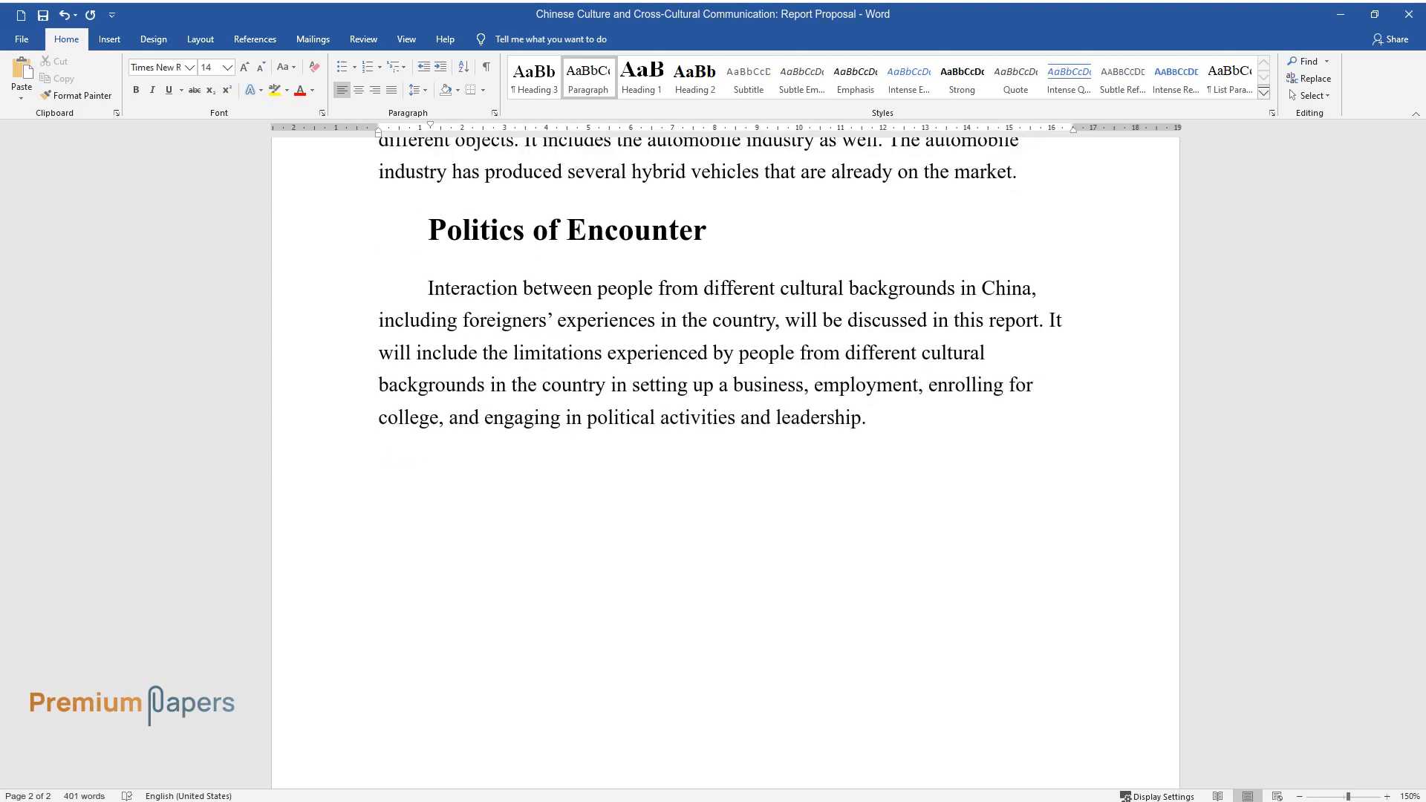
Begin the paragraph stating the research will be carried out within one week.
type("This research will be carried")
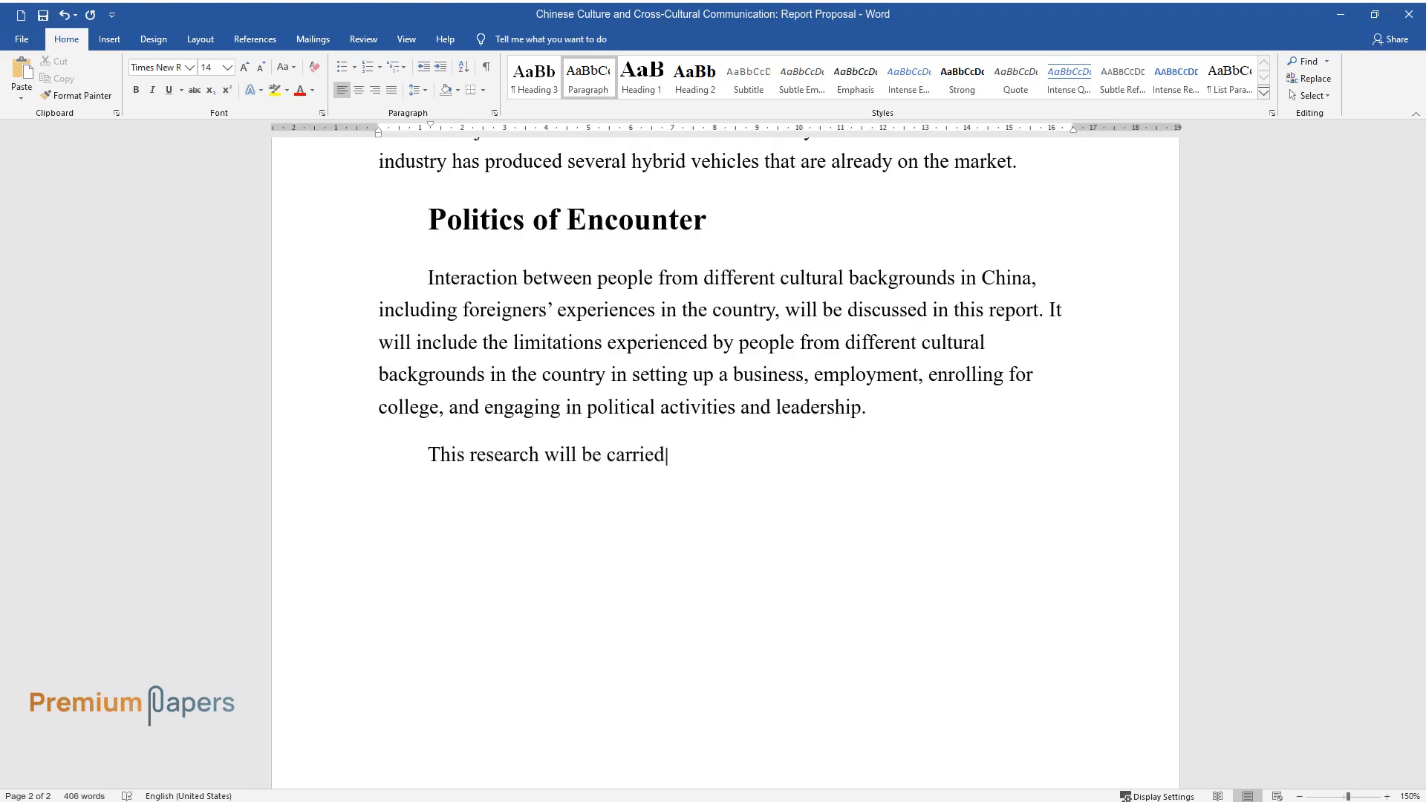
type("out within a period of one week. One week will")
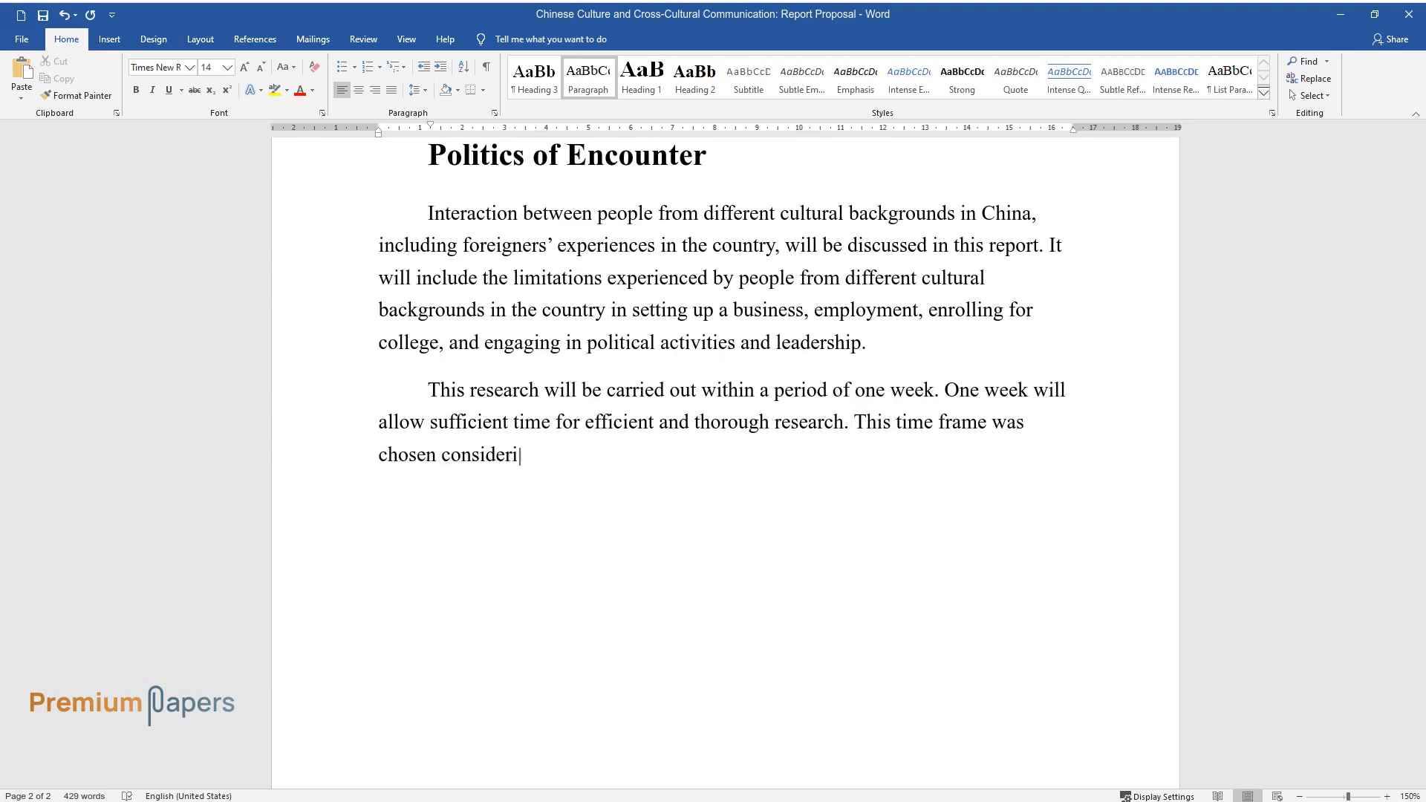
type("ng the preparations needed in order to be ready for the study.")
type("Location")
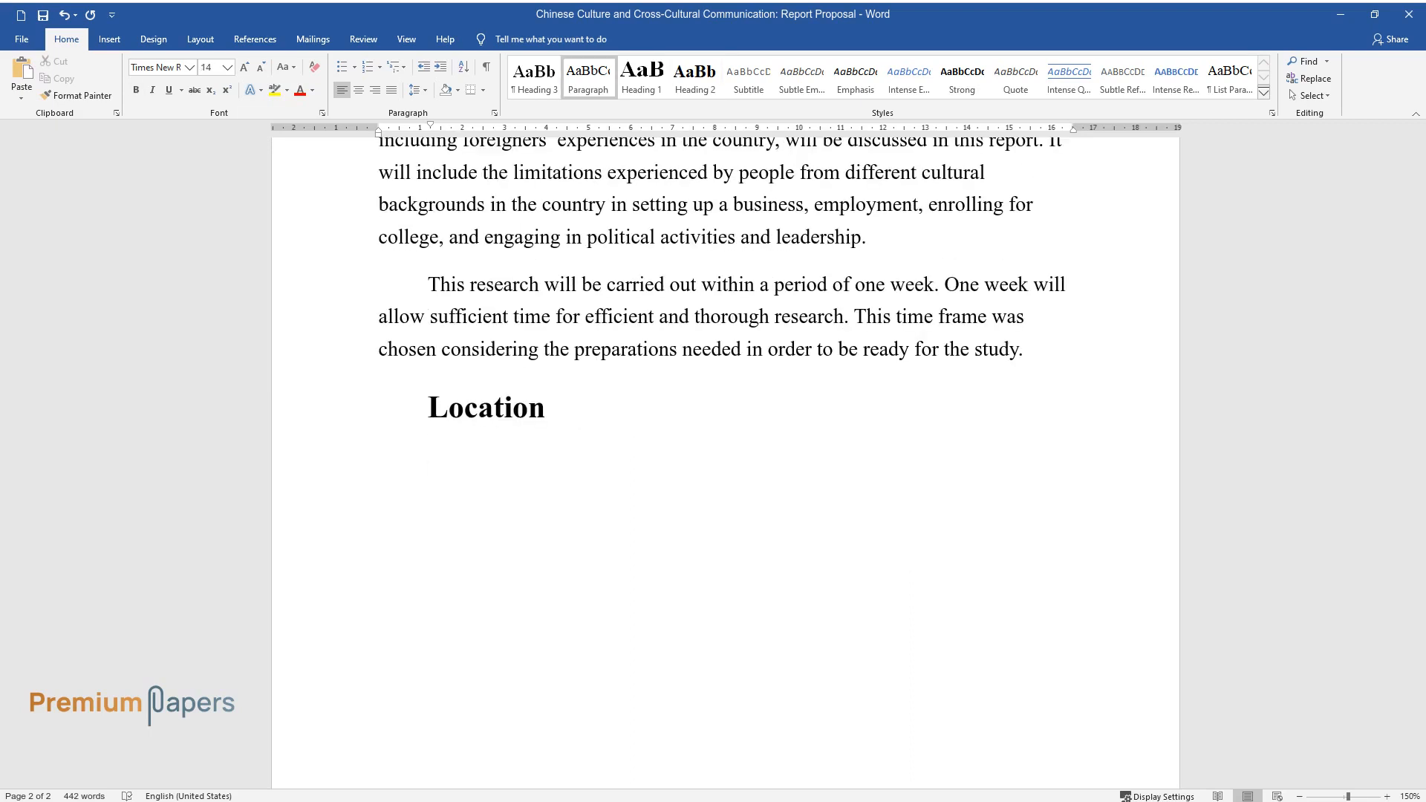
Write that China is the study's geographical location covering different spheres of life.
type("The geographical loca")
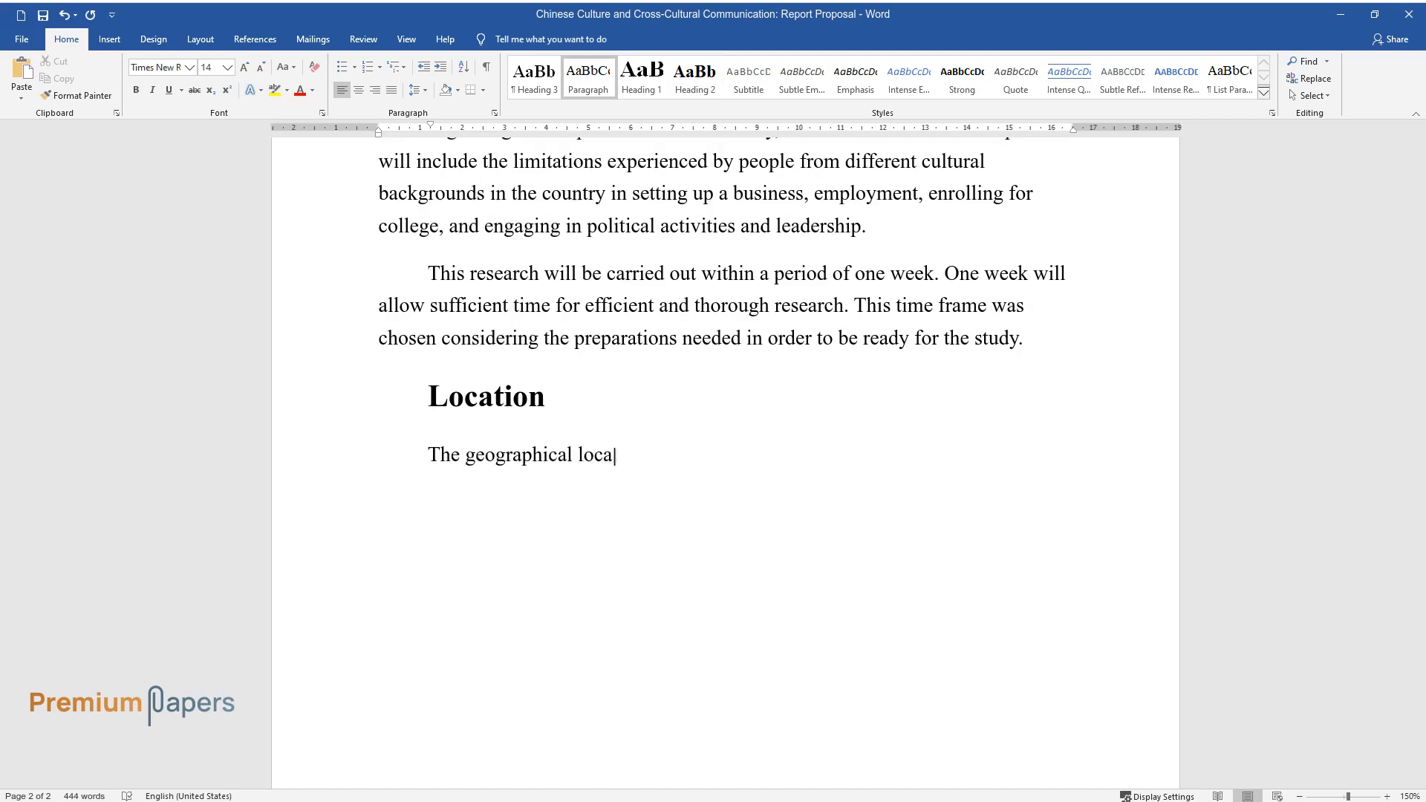
type("tion used in this study is China, and the report will")
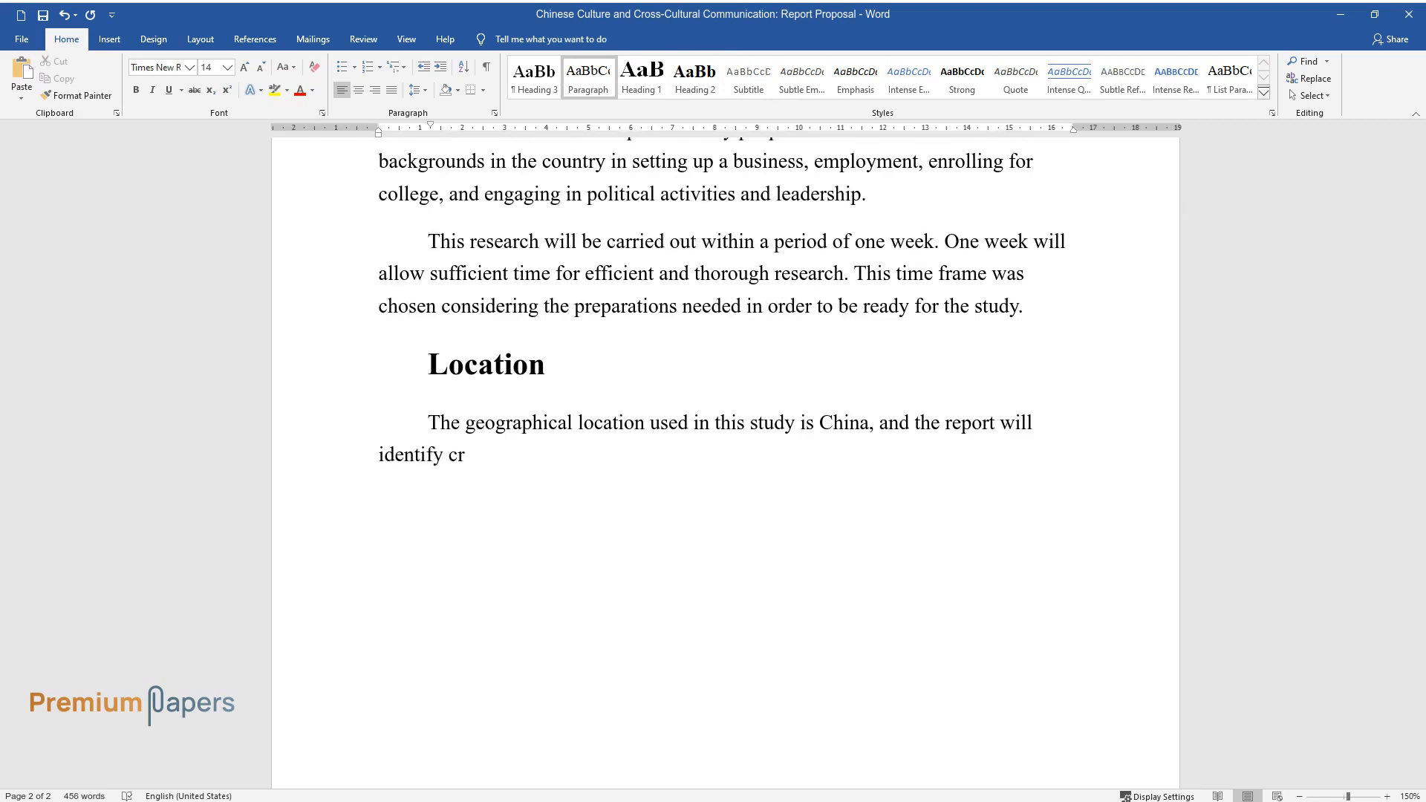
type("oss-cultural aspects of the diffe")
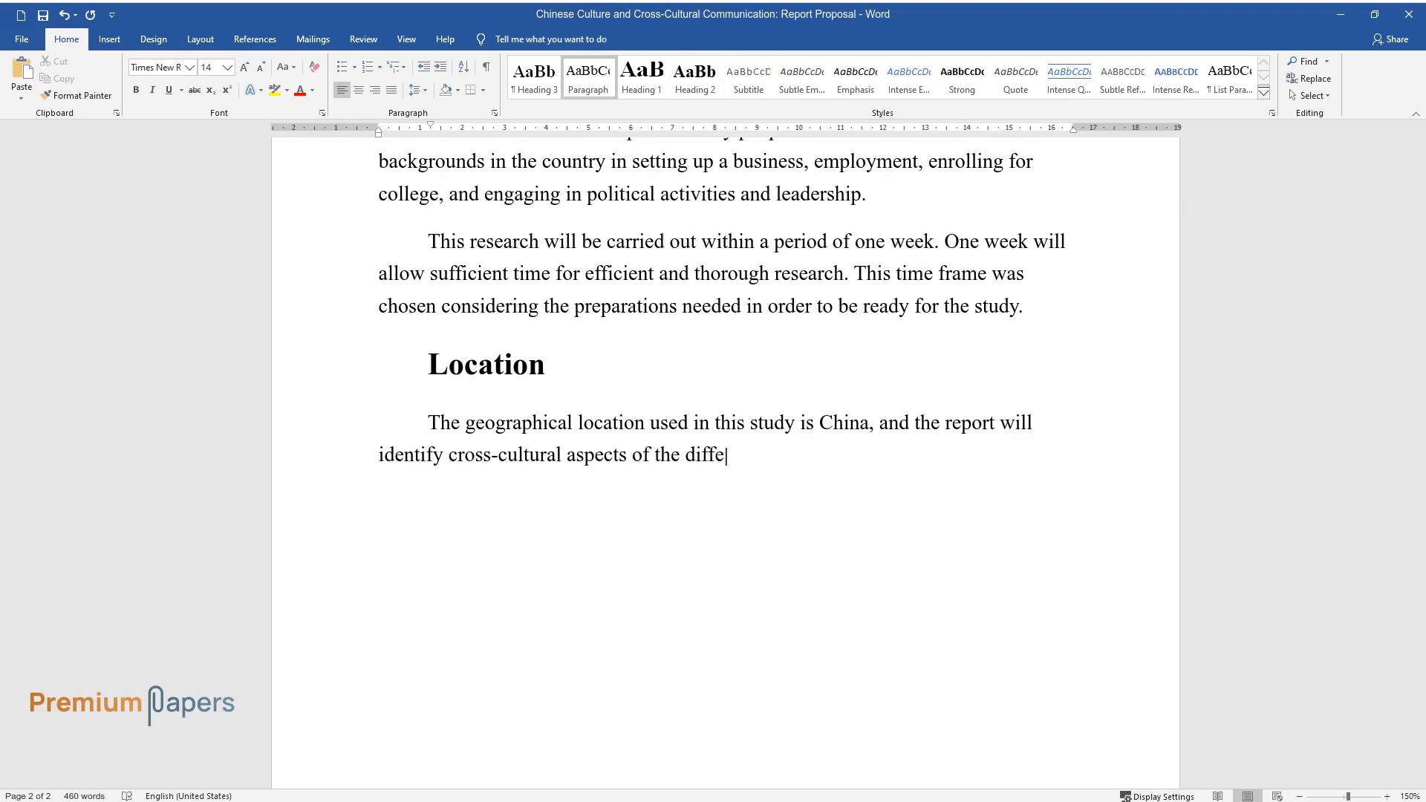
type("rent spheres of life in China. The effects")
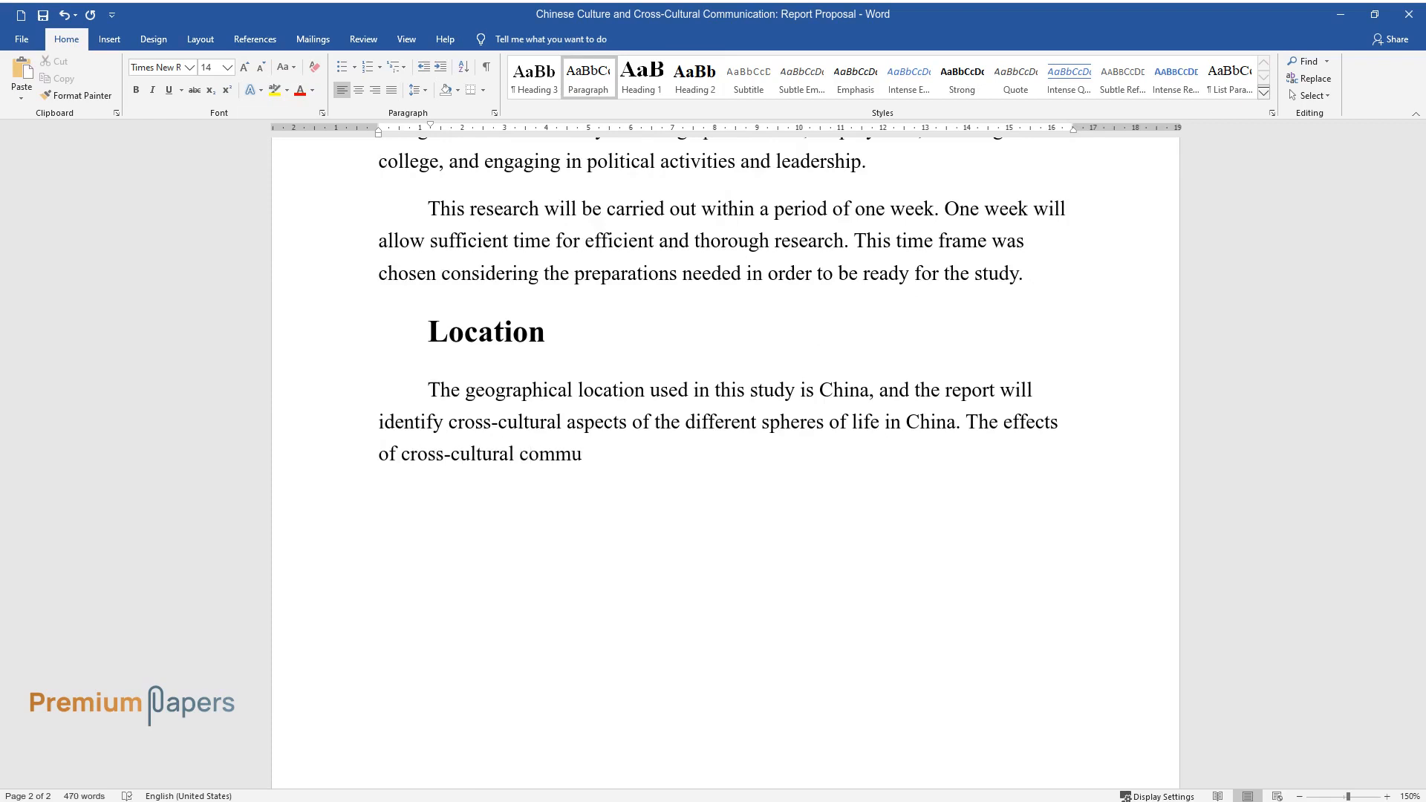
List cross-cultural effects on politics, business environments, health services, education and schools.
type("nication on politics, business e")
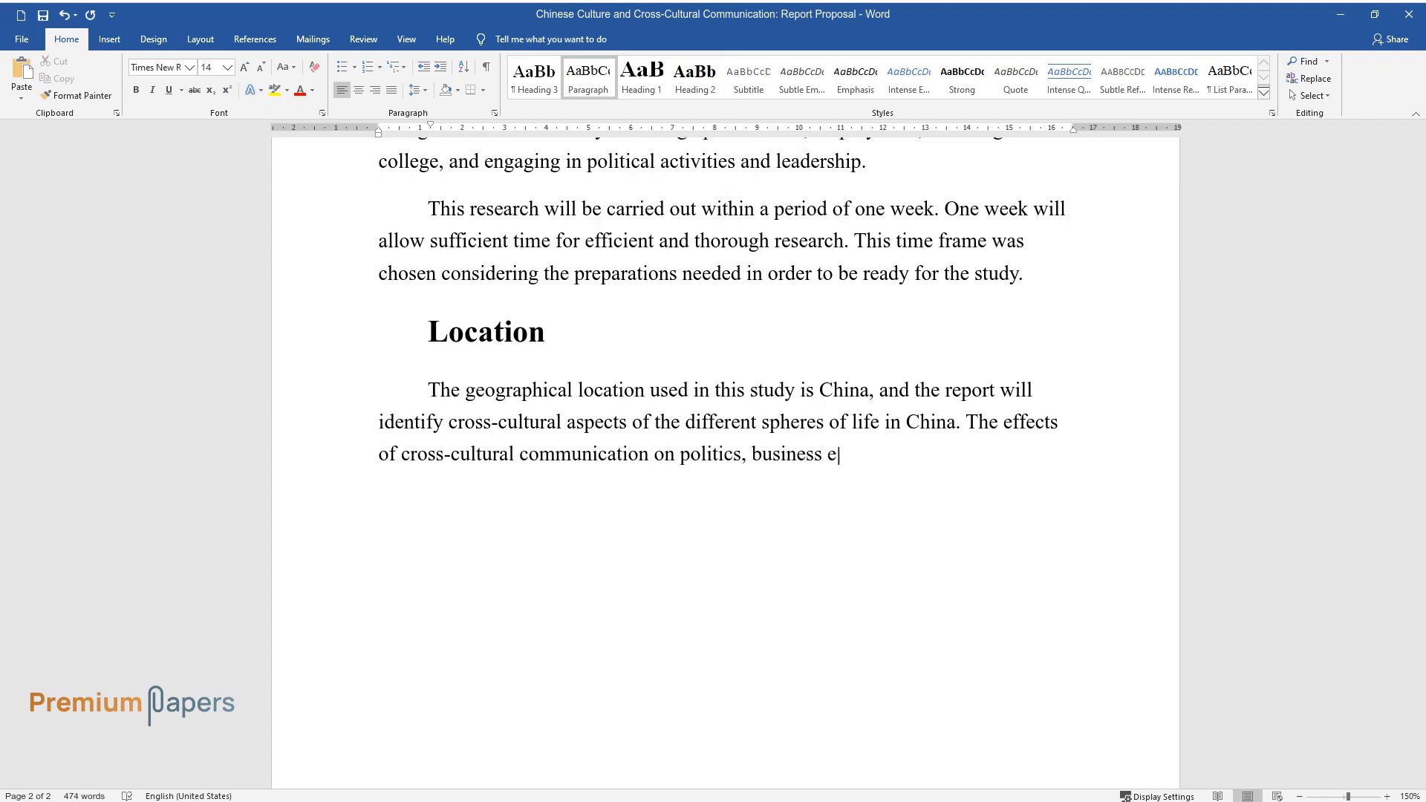
type("nvironments, health services indu")
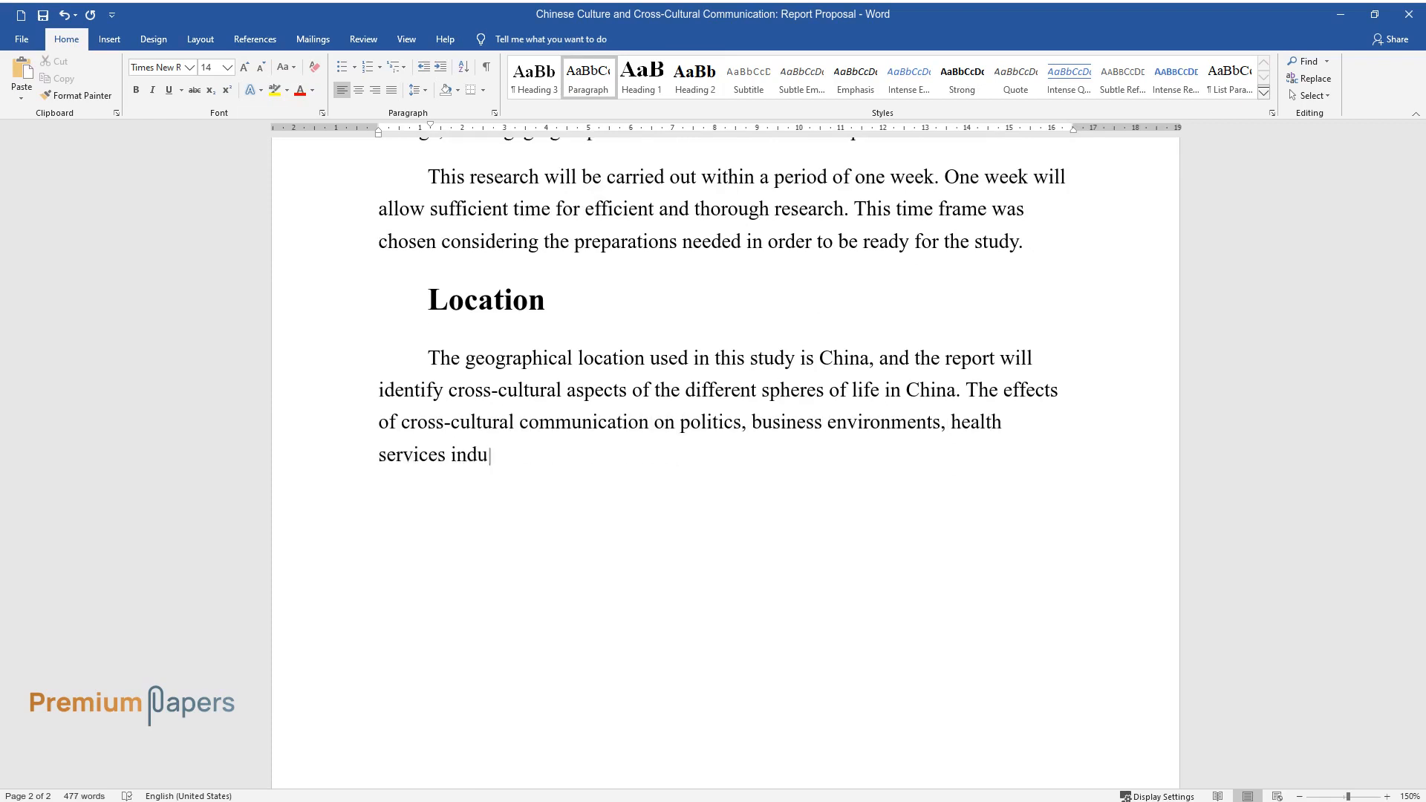
type("stry, education and schools, international trade, and finally,")
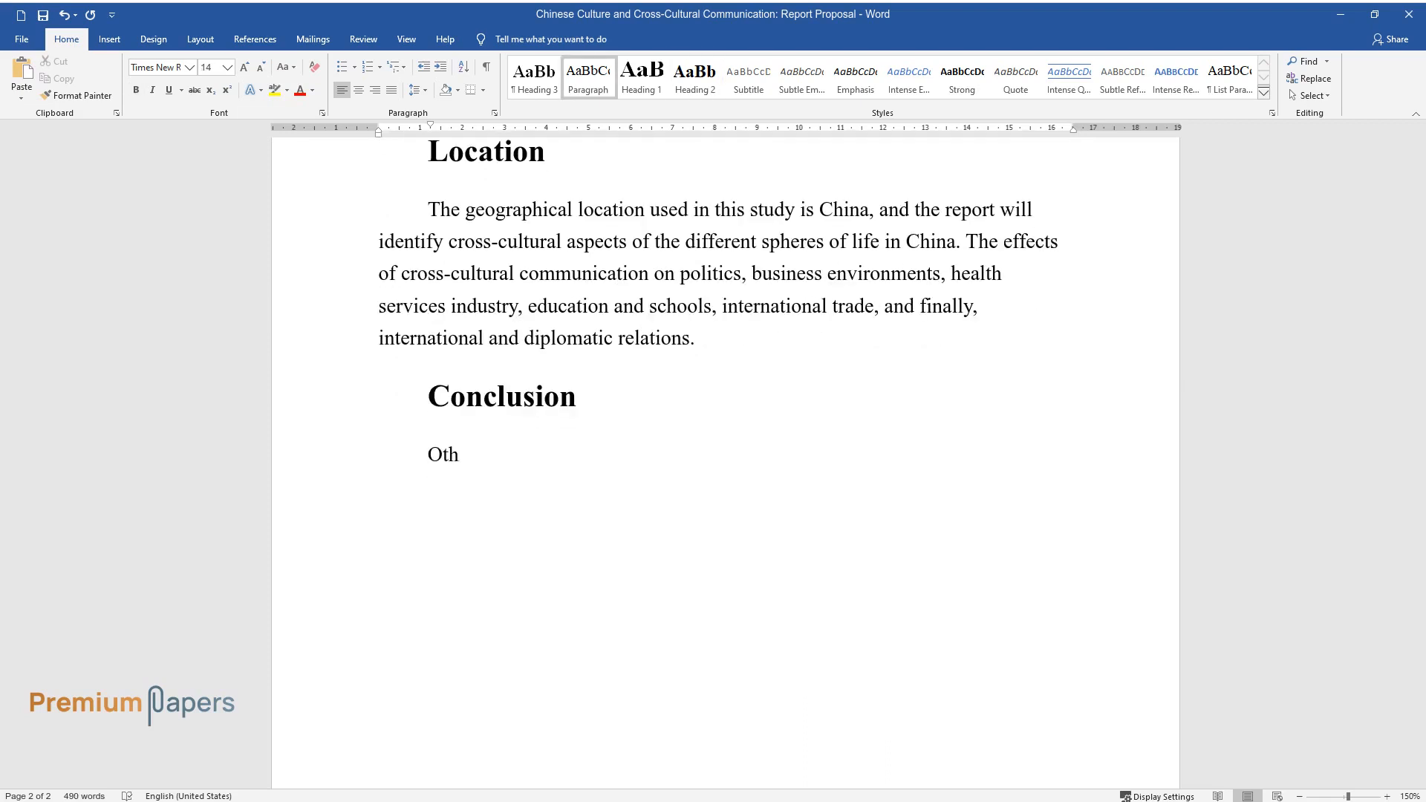
Write the Conclusion on stereotyping in China, cultural interaction and China's world-class economy.
type("er cultural differences that will be")
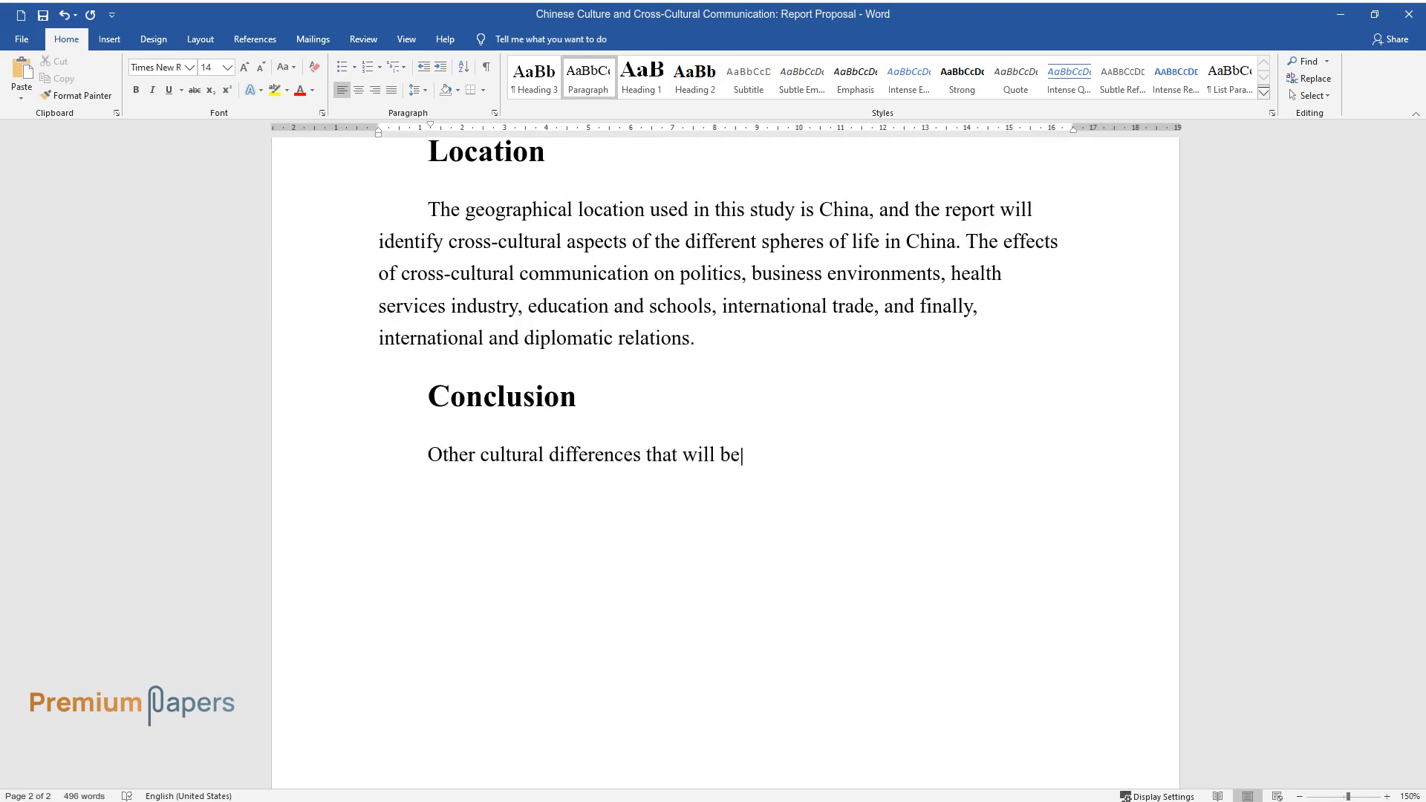
type("analyzed in this report include ste")
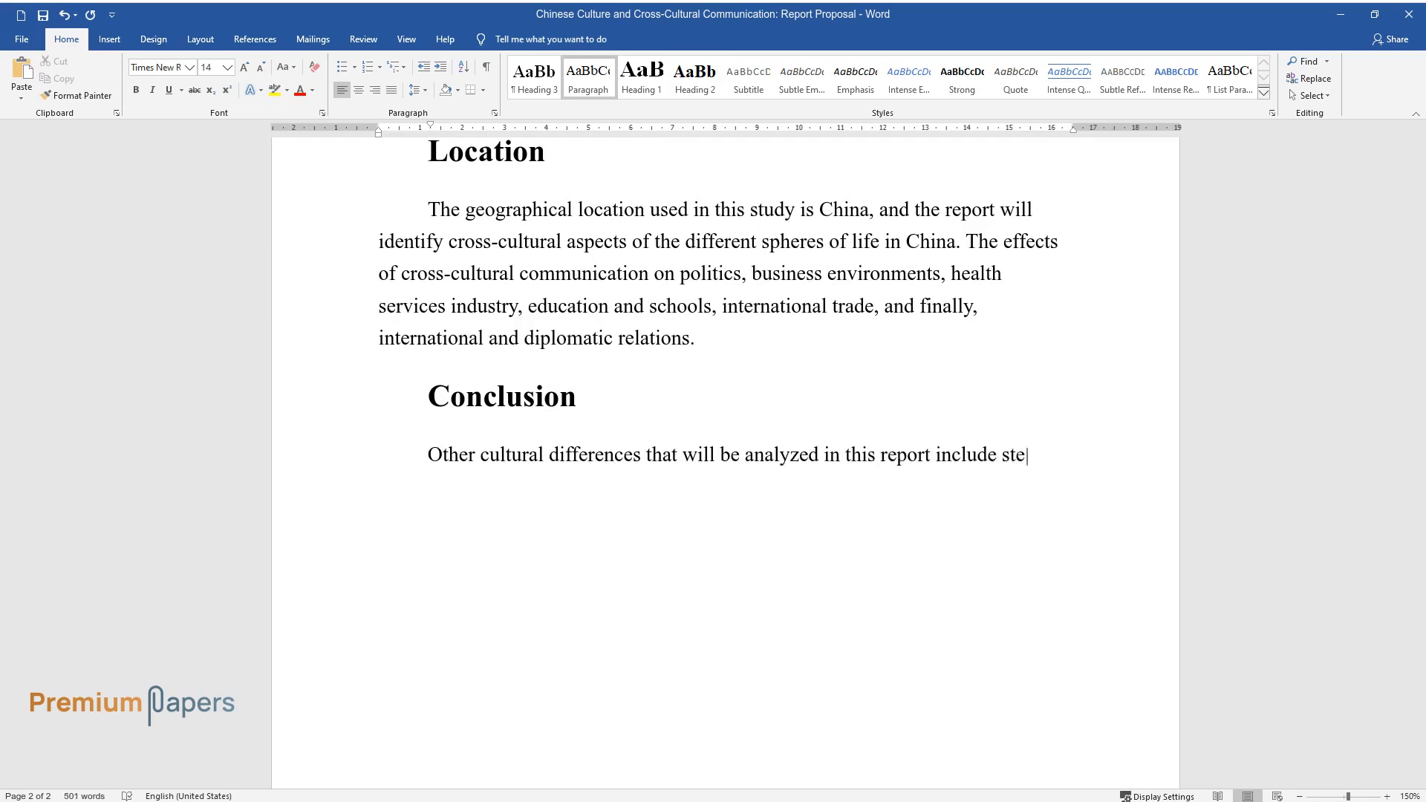
type("reotyping in China and the region at")
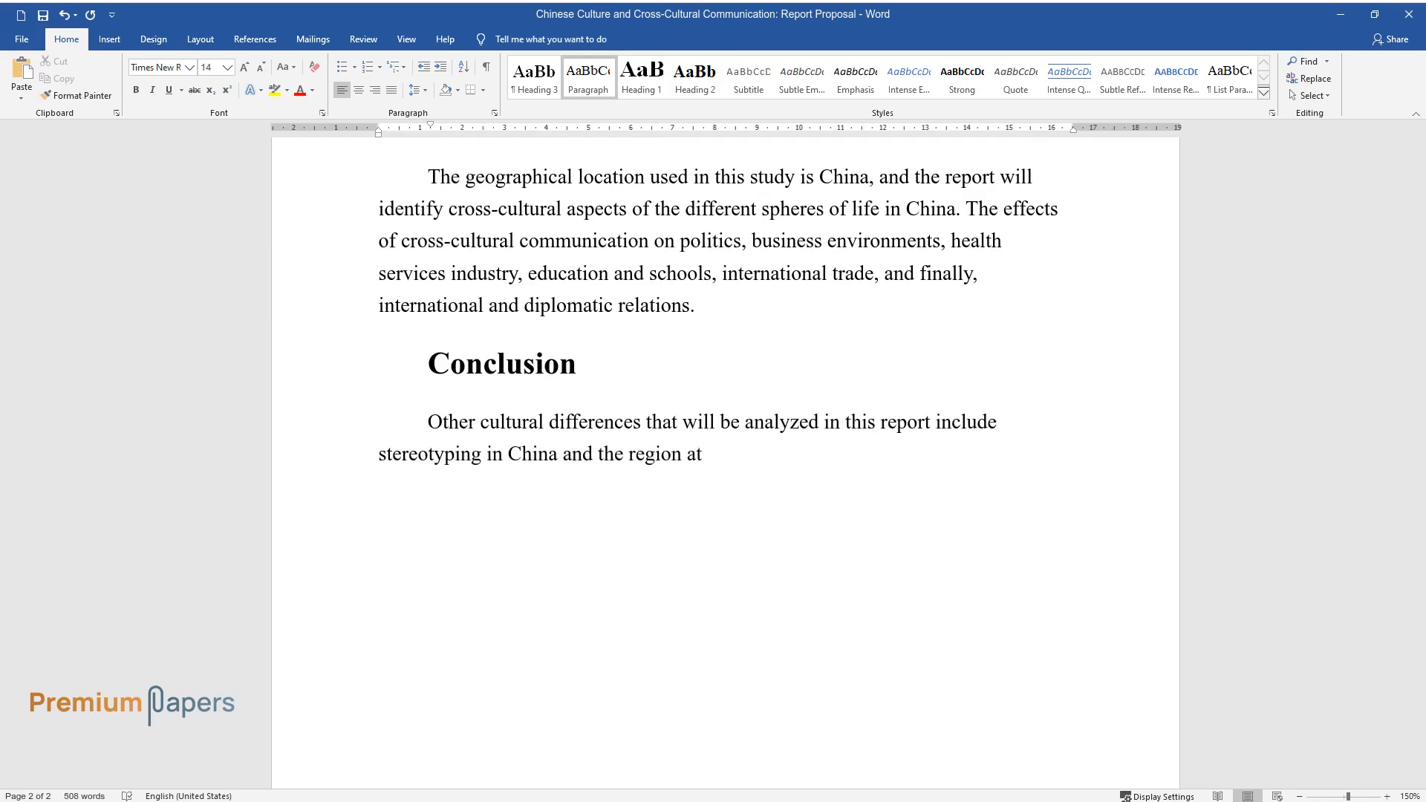
type("large. This will help us to understa")
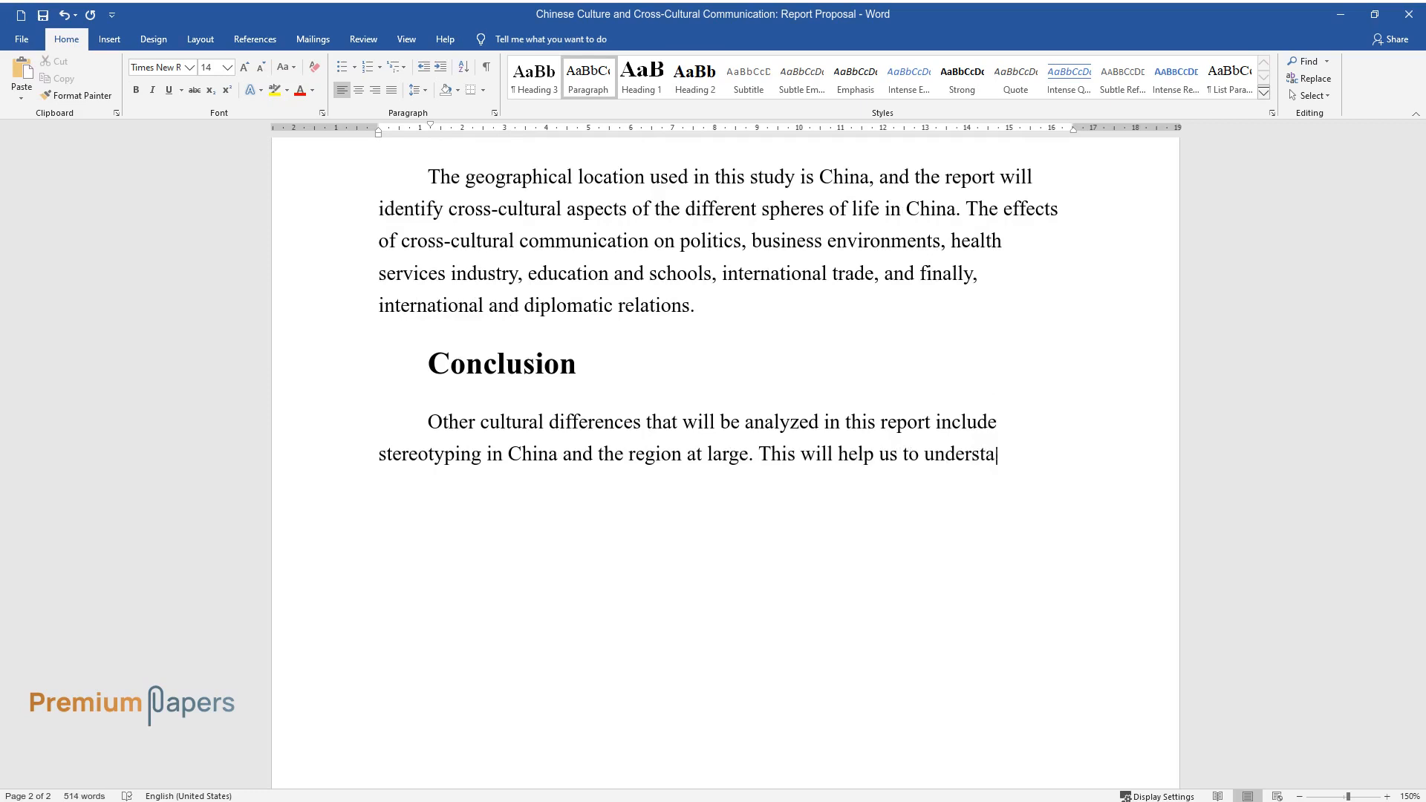
type("nd the interaction between the diffe")
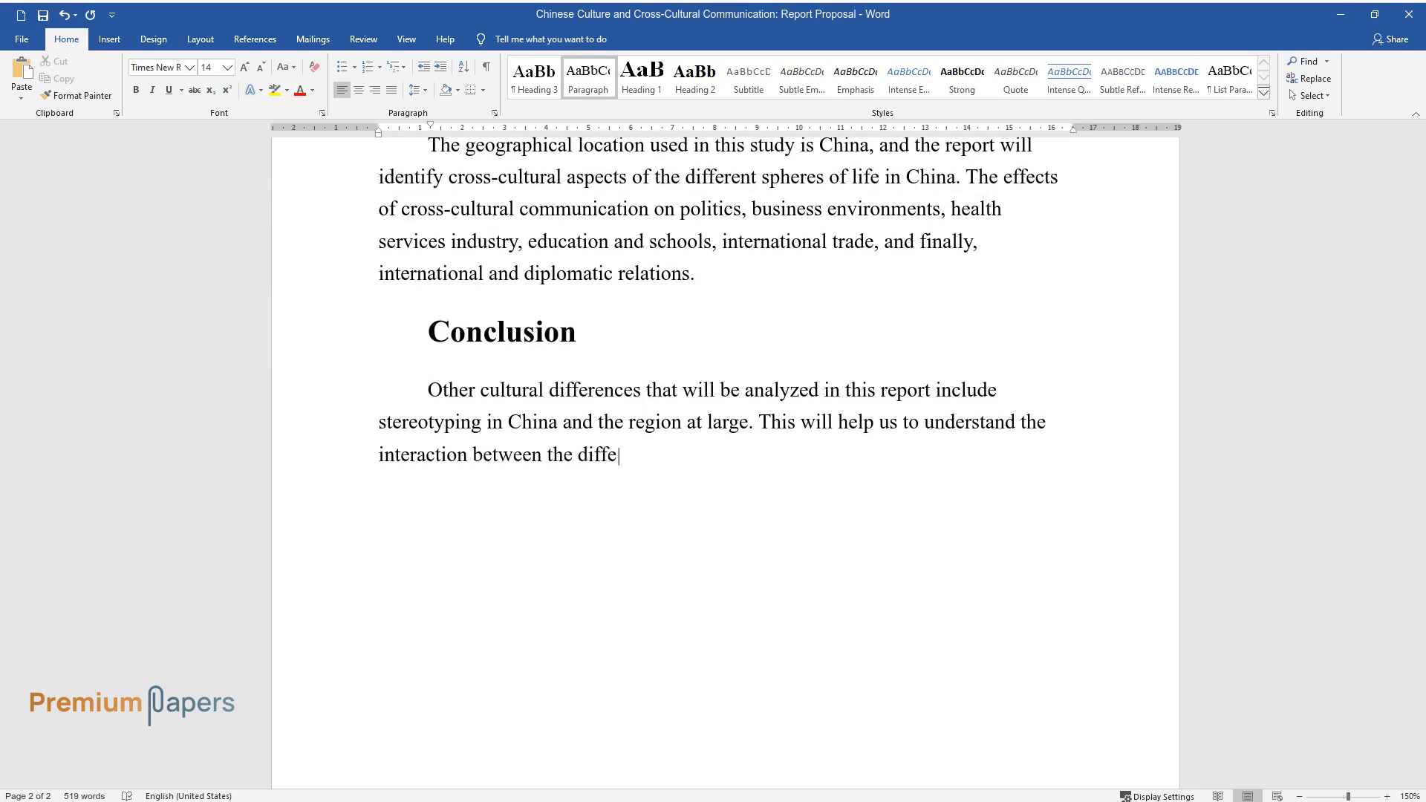
type("rent cultures in the country. China h")
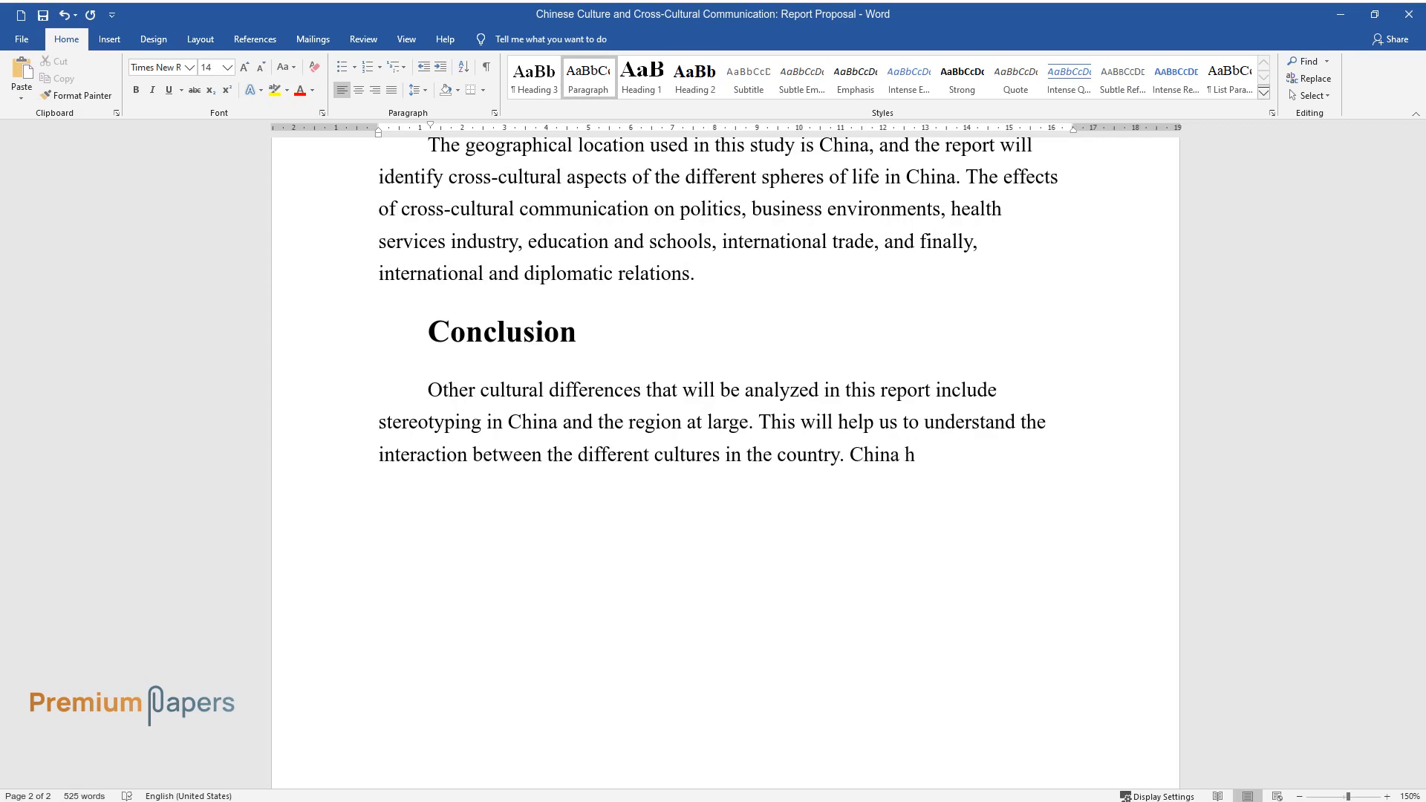
type("as a world-class economy, and this h")
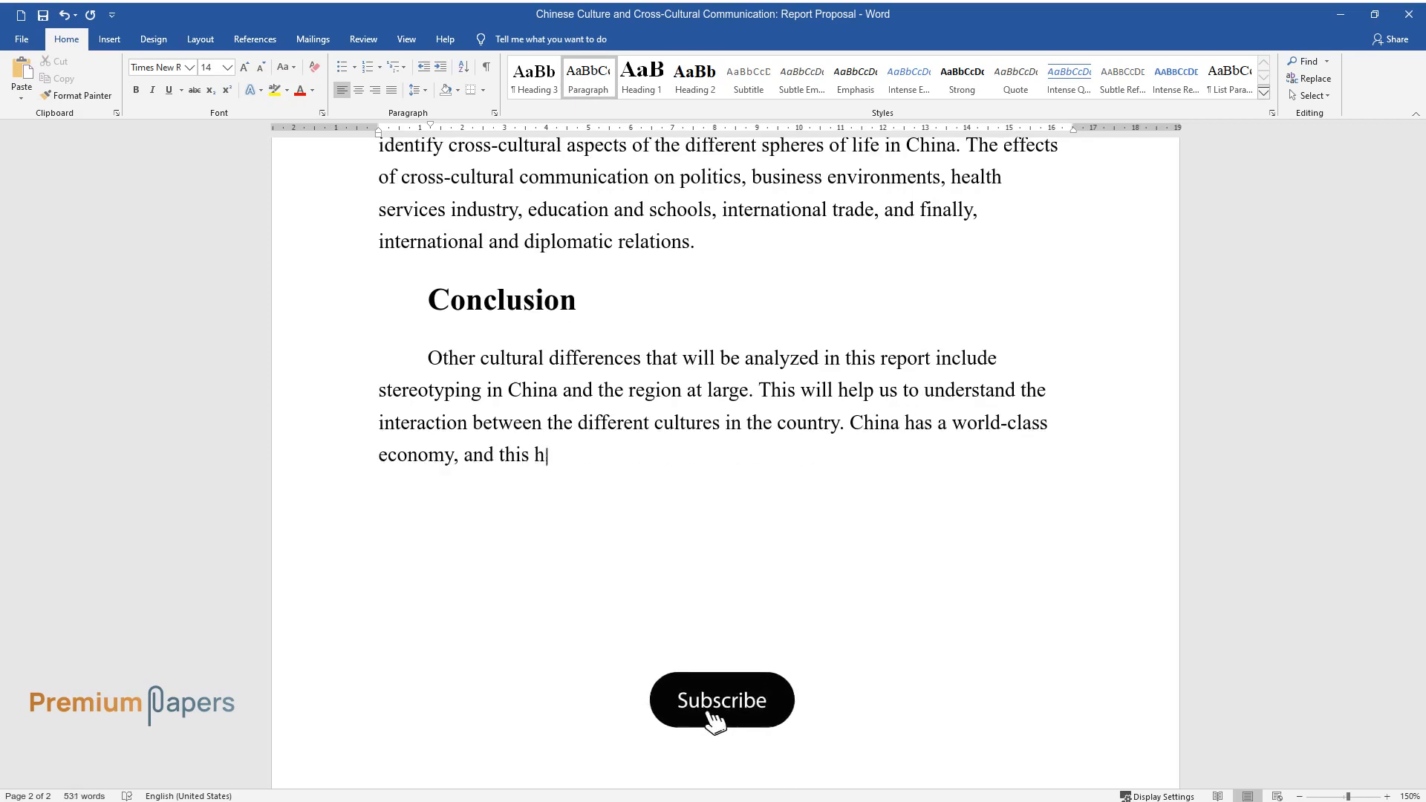